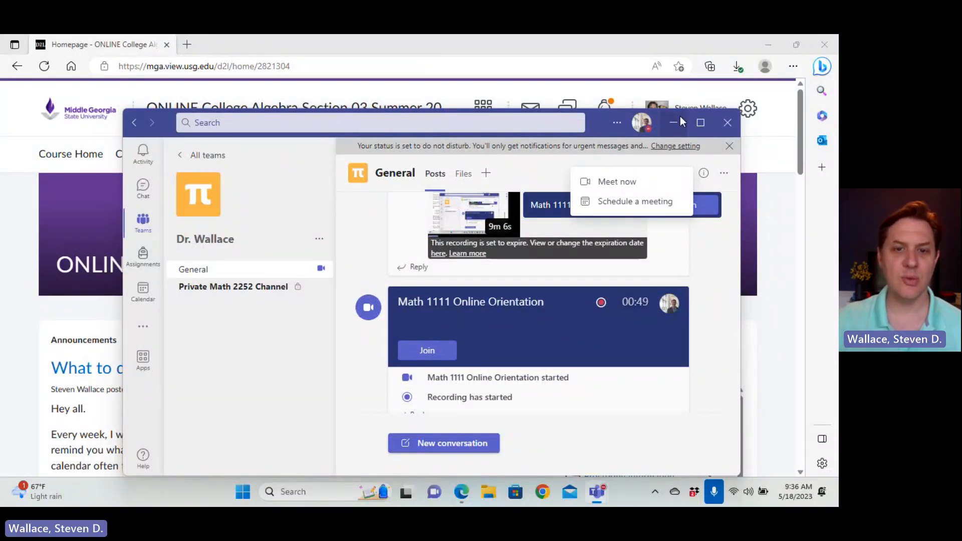
Dismiss Teams and scroll through the College Algebra homepage announcements and calendar widget.
{"action": "left_click", "coordinate": [728, 122]}
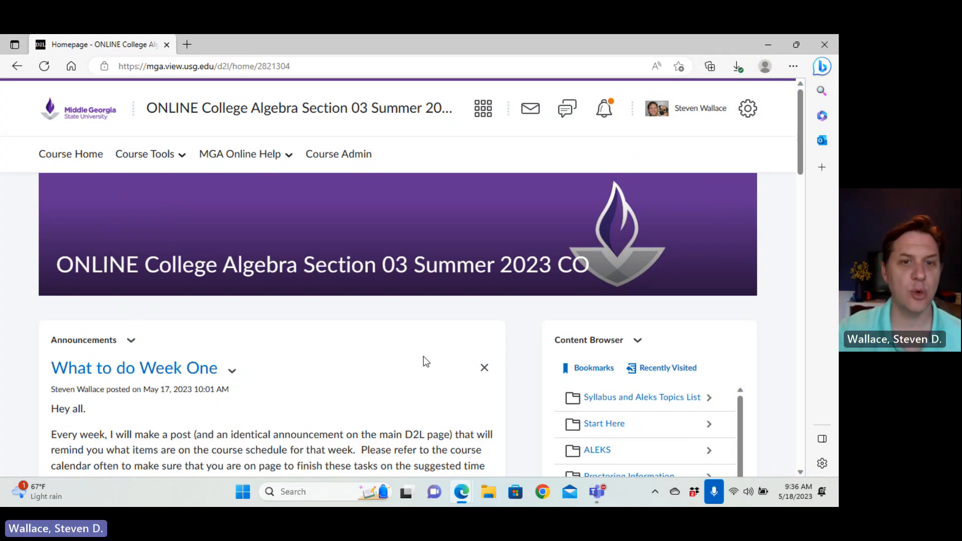
{"action": "mouse_move", "coordinate": [414, 348]}
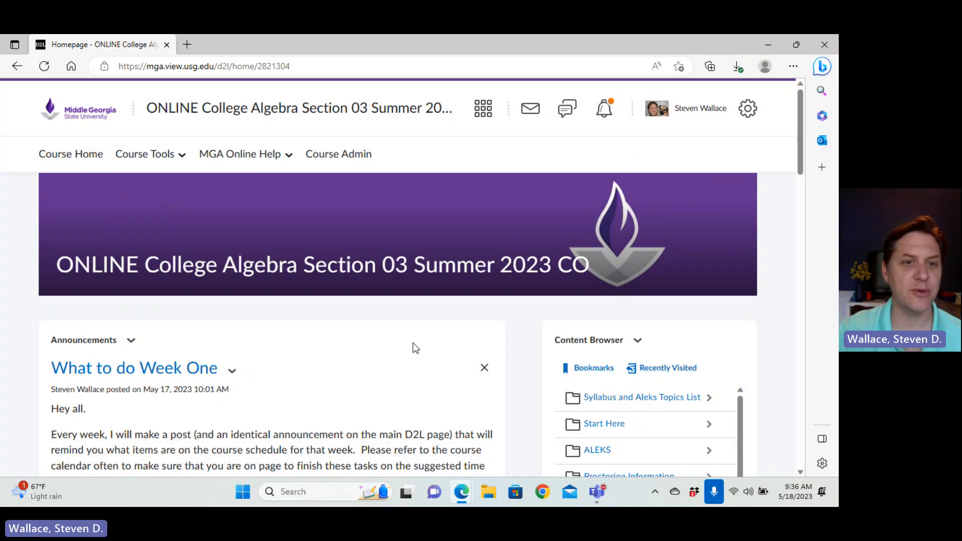
{"action": "scroll", "scroll_direction": "down", "scroll_amount": 3}
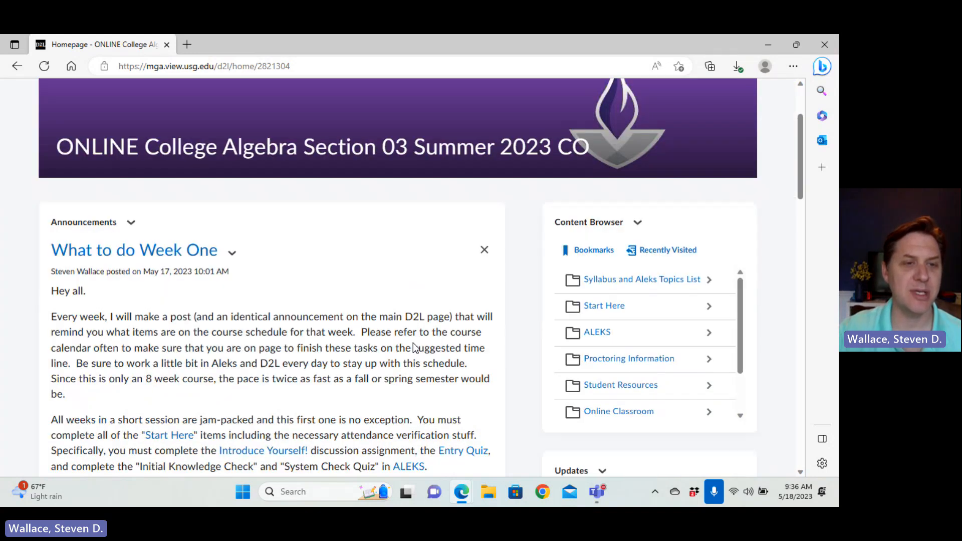
{"action": "scroll", "scroll_direction": "down", "scroll_amount": 3}
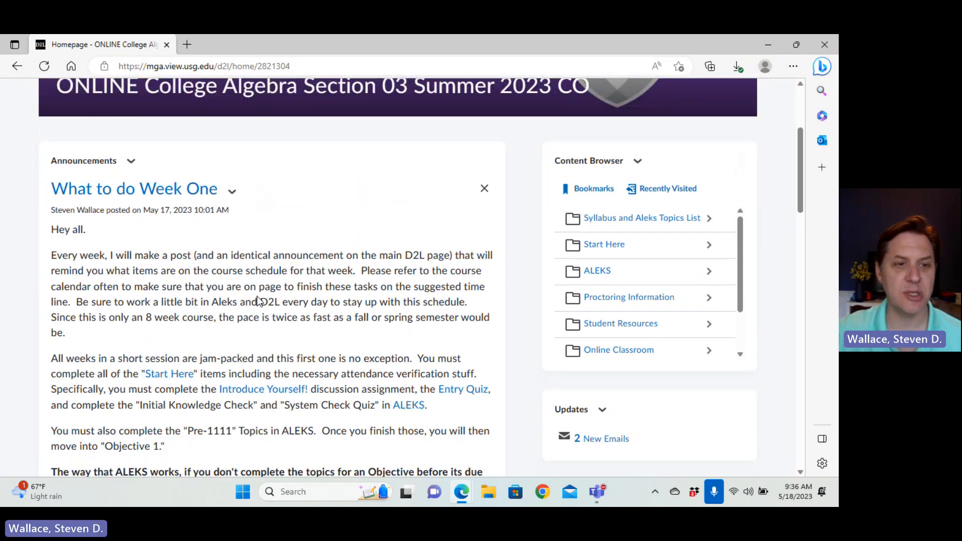
{"action": "scroll", "scroll_direction": "down", "scroll_amount": 3}
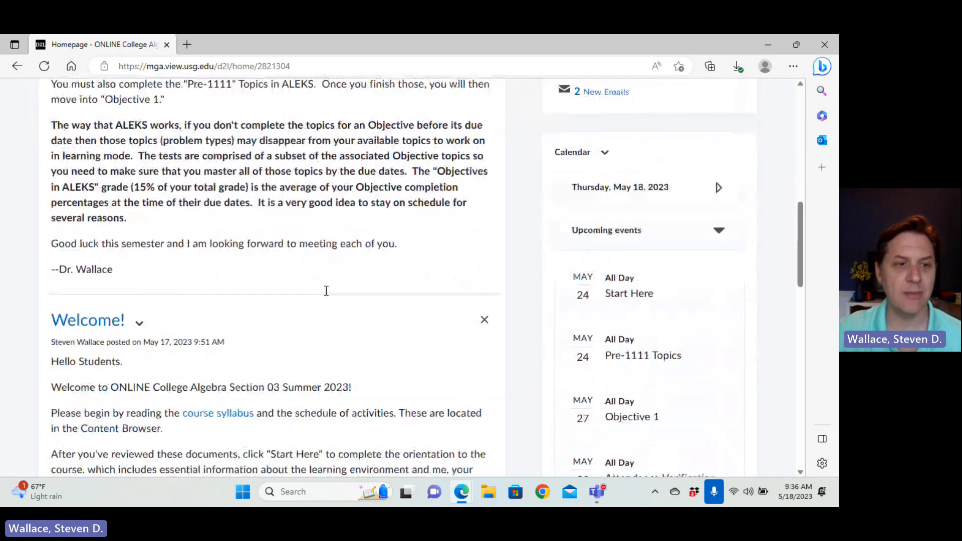
{"action": "scroll", "scroll_direction": "down", "scroll_amount": 3}
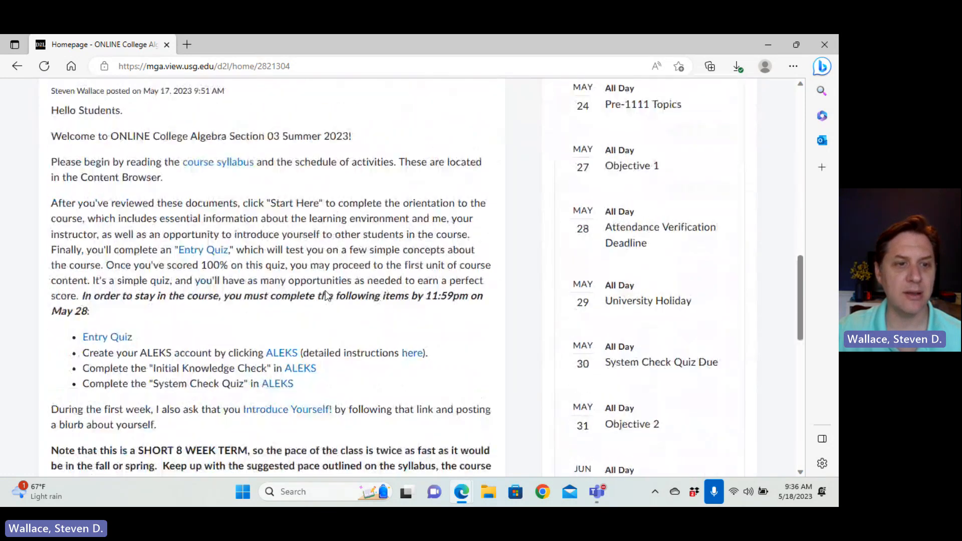
{"action": "scroll", "scroll_direction": "down", "scroll_amount": 3}
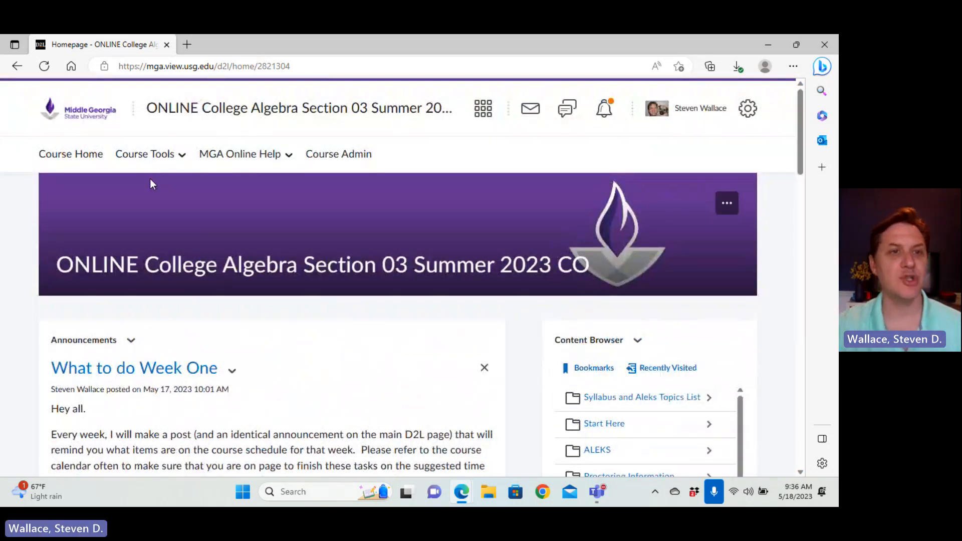
Go to the course Calendar via Course Tools, showing May 2023 events.
{"action": "left_click", "coordinate": [144, 154]}
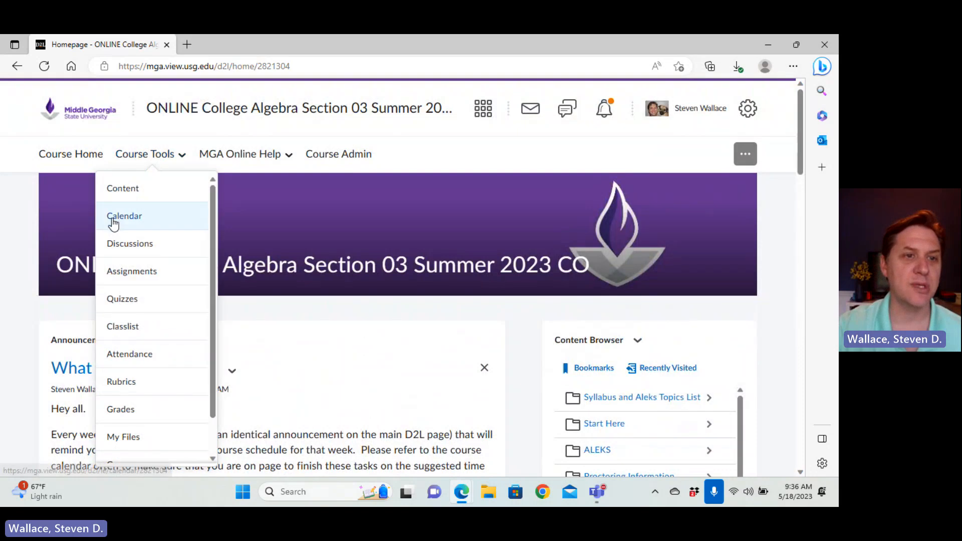
{"action": "left_click", "coordinate": [124, 216]}
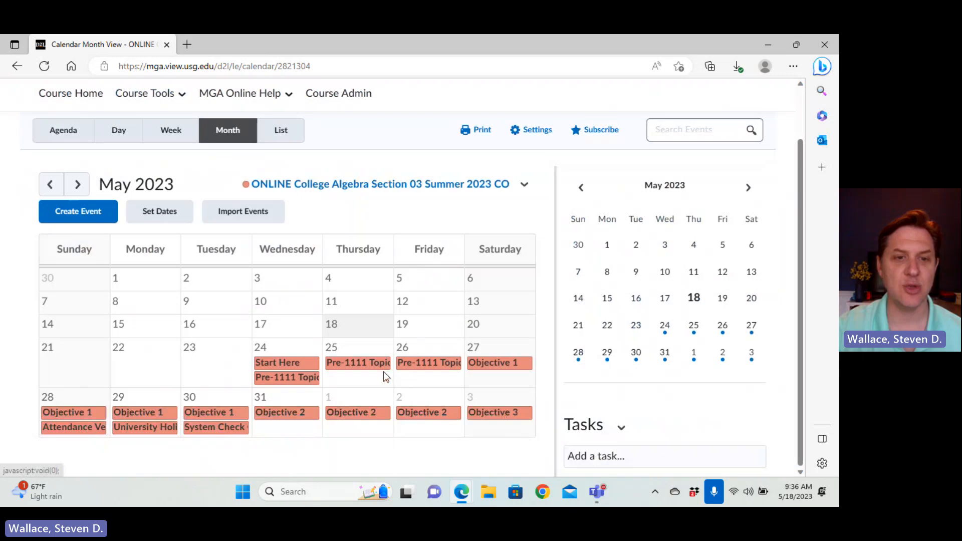
{"action": "mouse_move", "coordinate": [316, 309]}
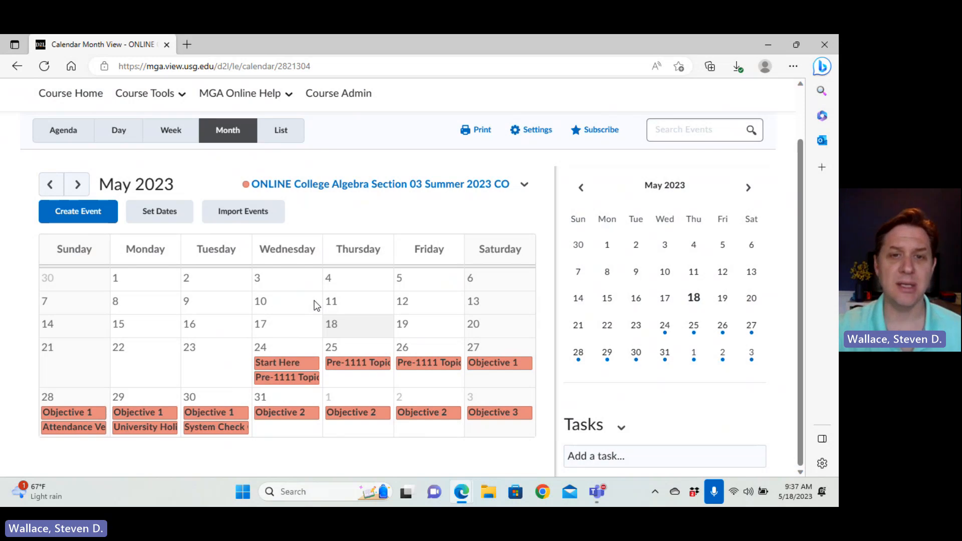
{"action": "mouse_move", "coordinate": [359, 230]}
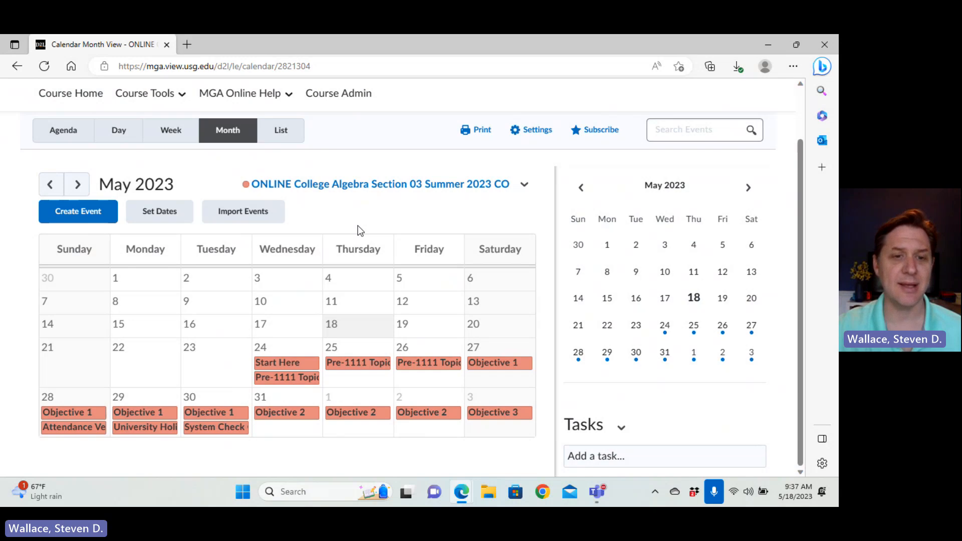
{"action": "mouse_move", "coordinate": [252, 349]}
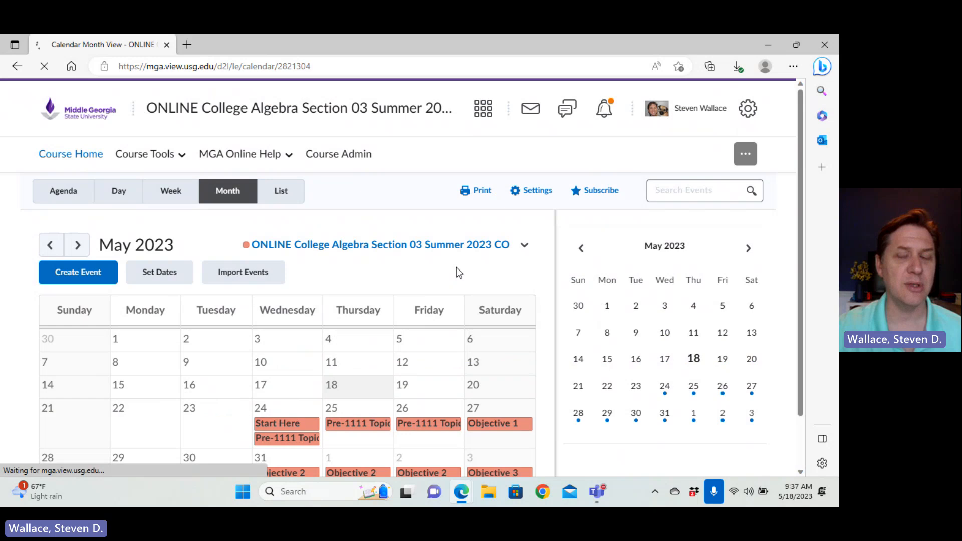
View the MATH 1111-03 Course Syllabus PDF, scrolling through tutoring, outcomes, grading and proctoring sections.
{"action": "left_click", "coordinate": [70, 154]}
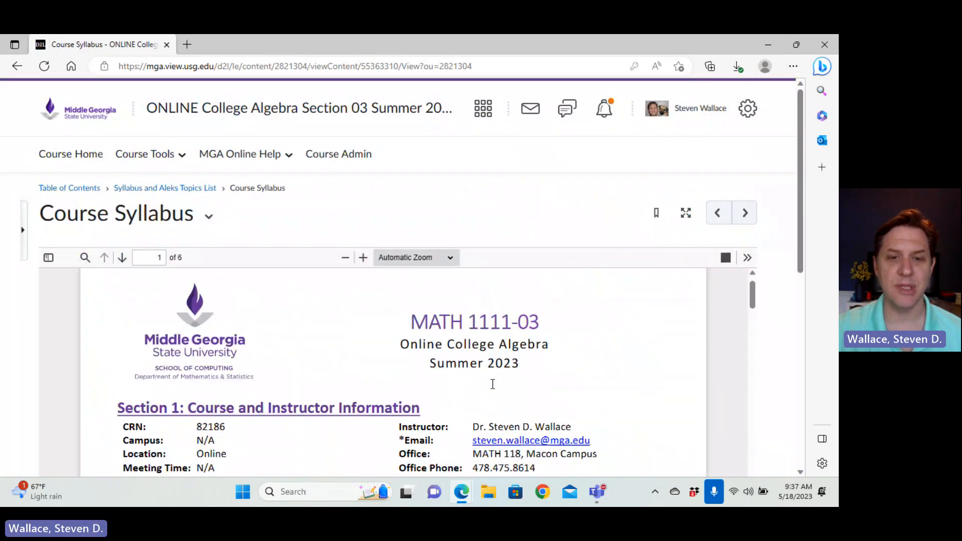
{"action": "scroll", "scroll_direction": "down", "scroll_amount": 3}
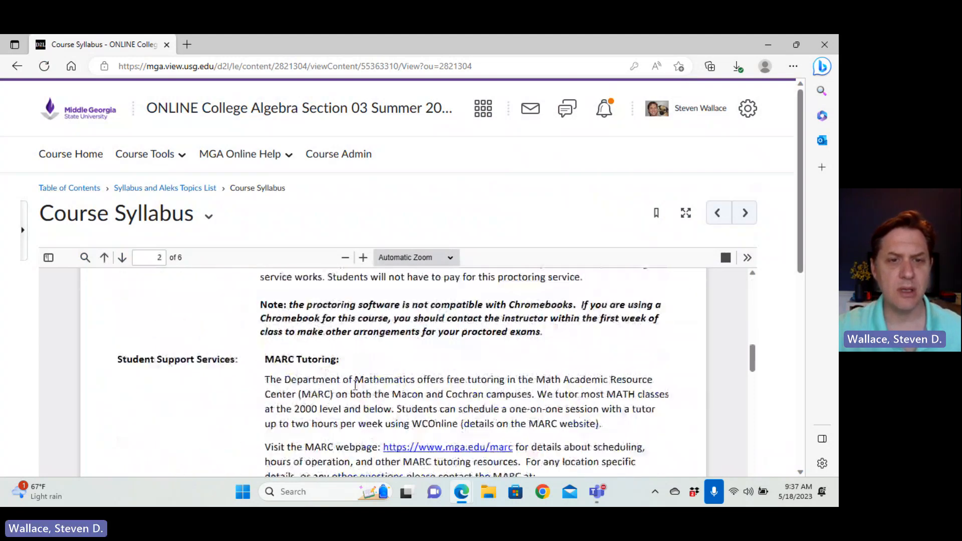
{"action": "scroll", "scroll_direction": "down", "scroll_amount": 3}
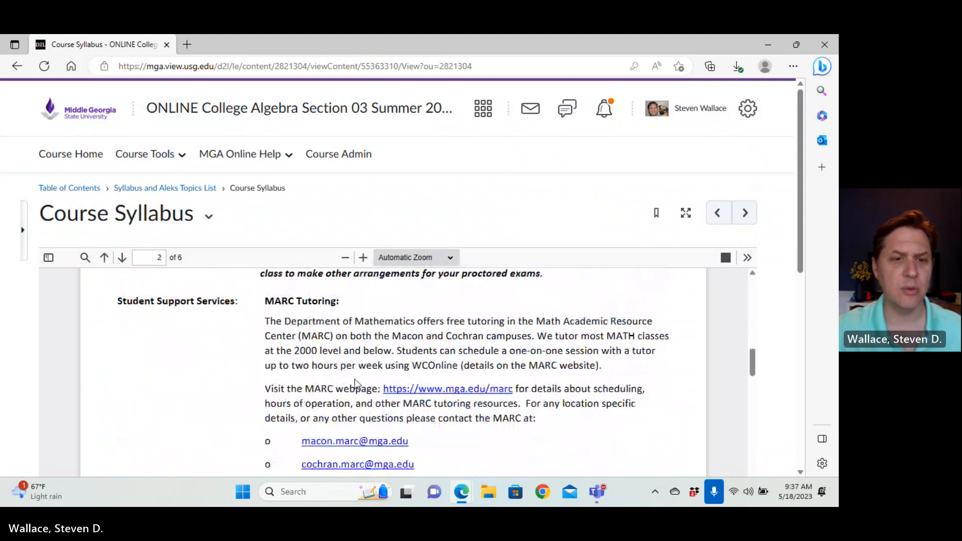
{"action": "scroll", "scroll_direction": "down", "scroll_amount": 3}
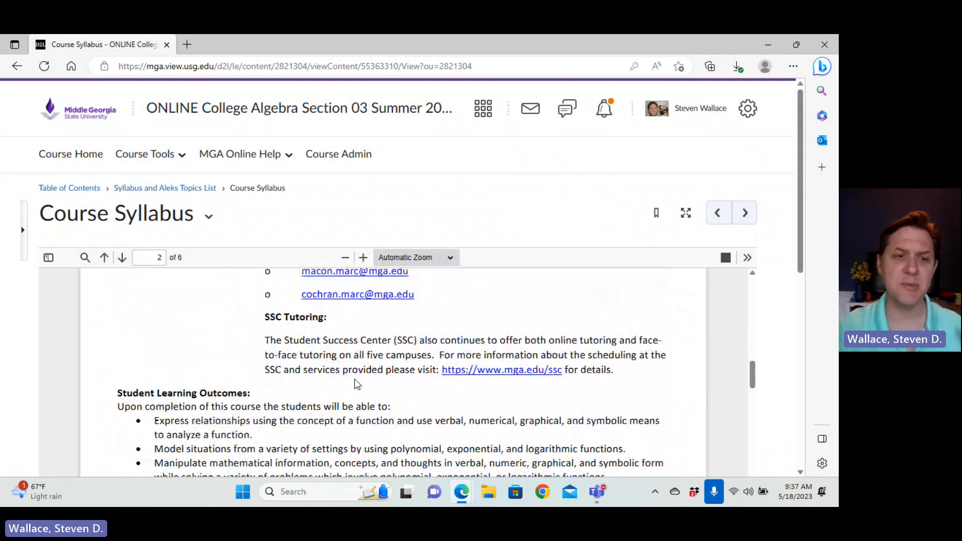
{"action": "scroll", "scroll_direction": "down", "scroll_amount": 3}
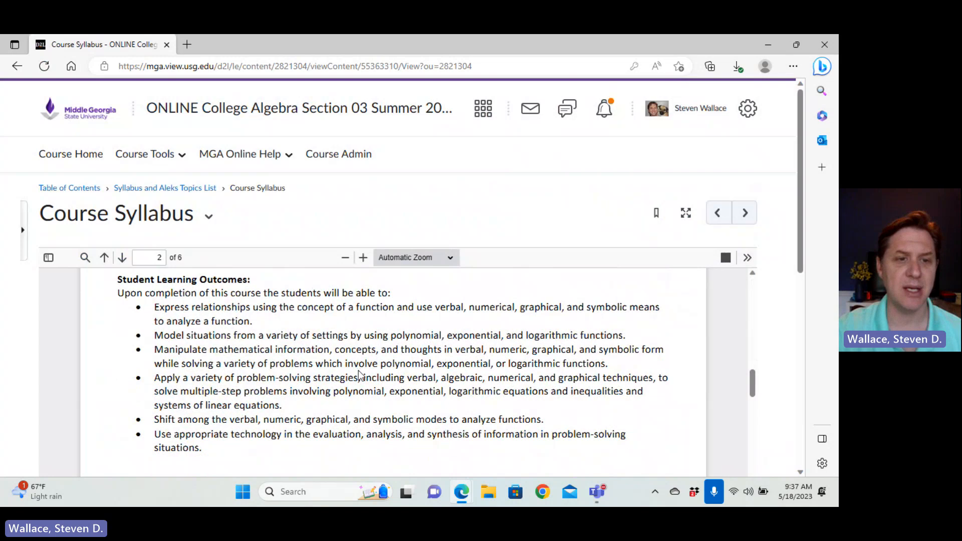
{"action": "scroll", "scroll_direction": "down", "scroll_amount": 3}
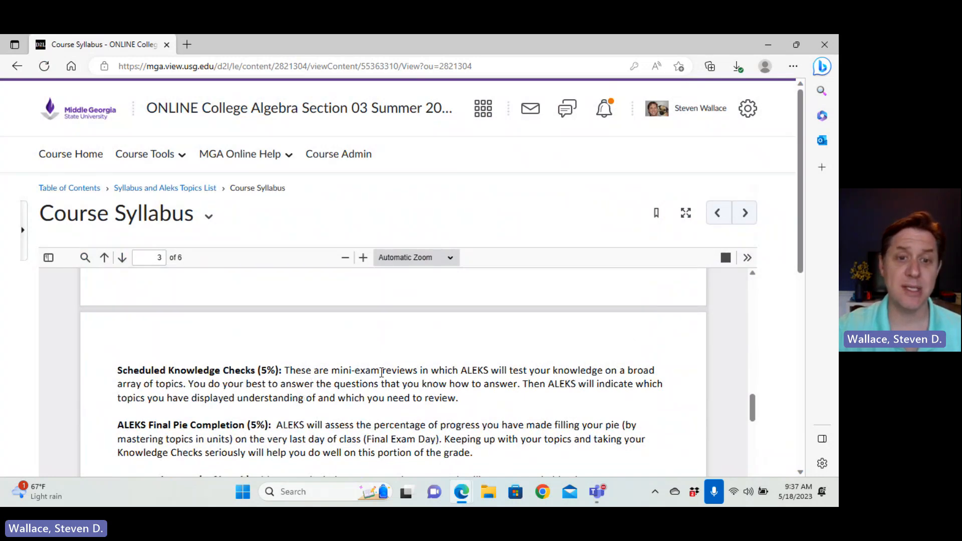
{"action": "scroll", "scroll_direction": "down", "scroll_amount": 3}
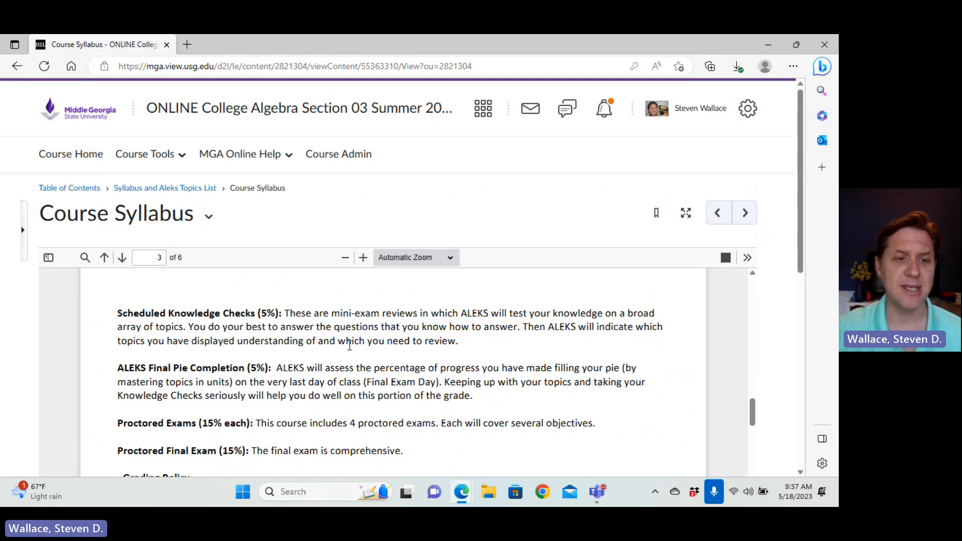
{"action": "scroll", "scroll_direction": "down", "scroll_amount": 3}
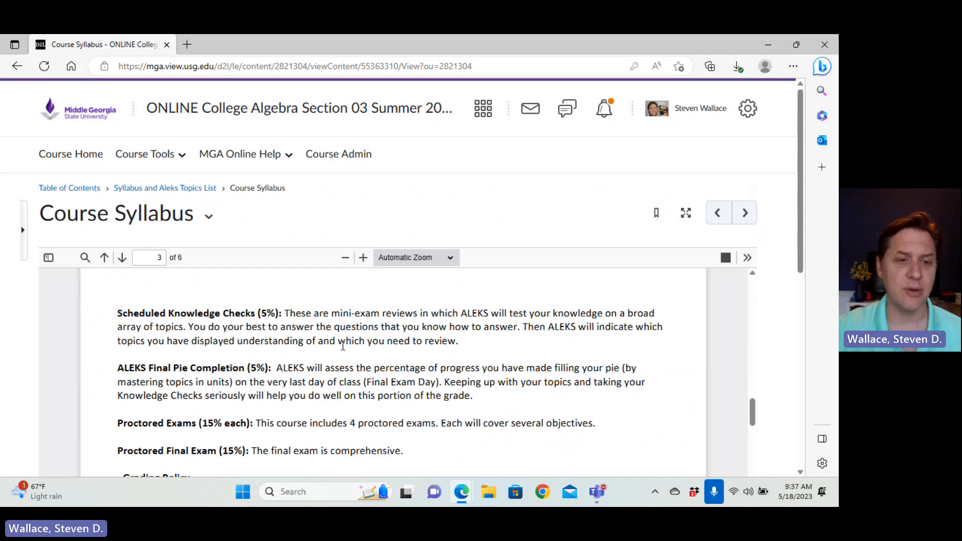
{"action": "scroll", "scroll_direction": "down", "scroll_amount": 3}
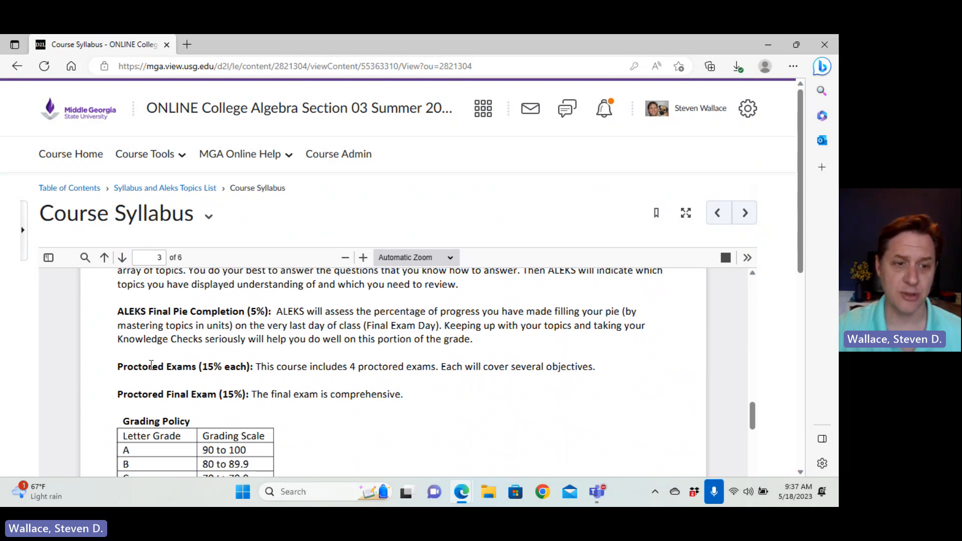
{"action": "scroll", "scroll_direction": "up", "scroll_amount": 3}
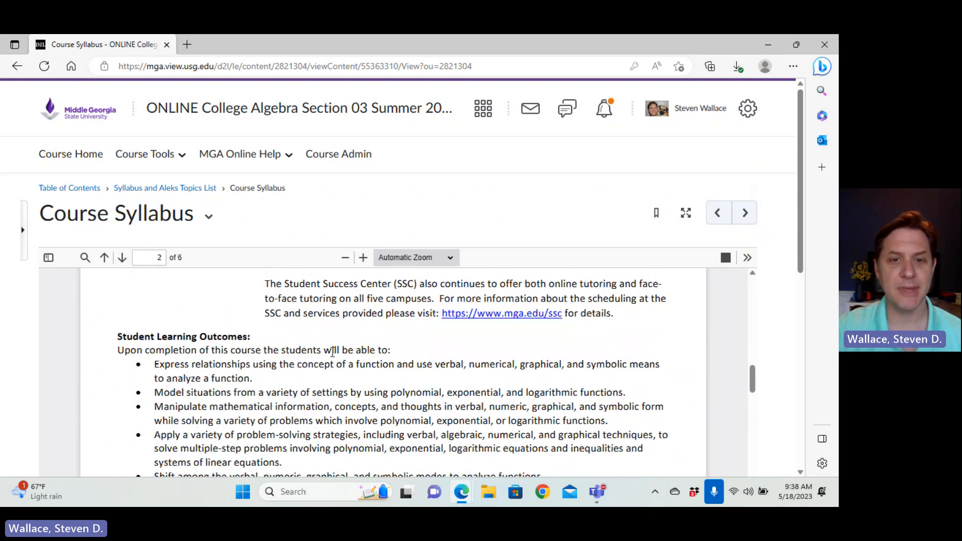
{"action": "scroll", "scroll_direction": "down", "scroll_amount": 3}
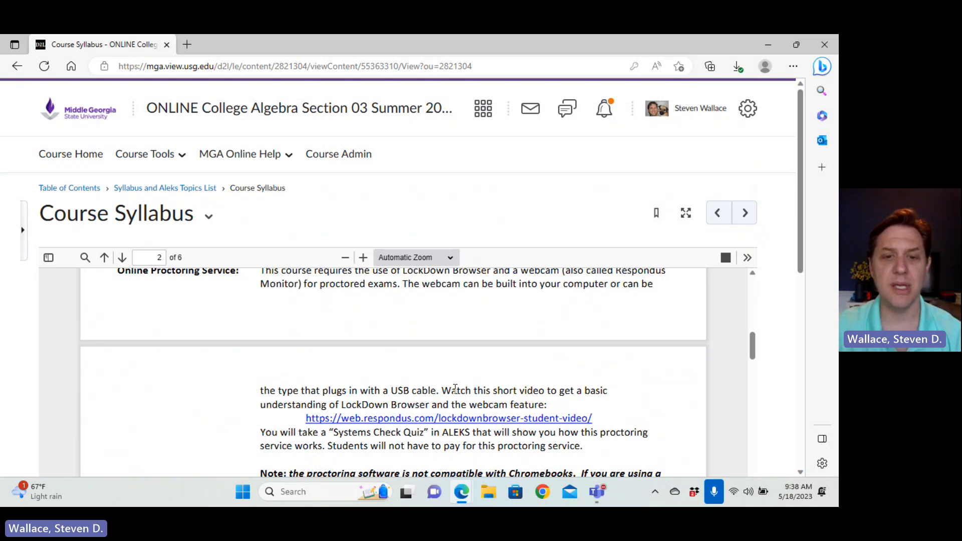
{"action": "scroll", "scroll_direction": "down", "scroll_amount": 3}
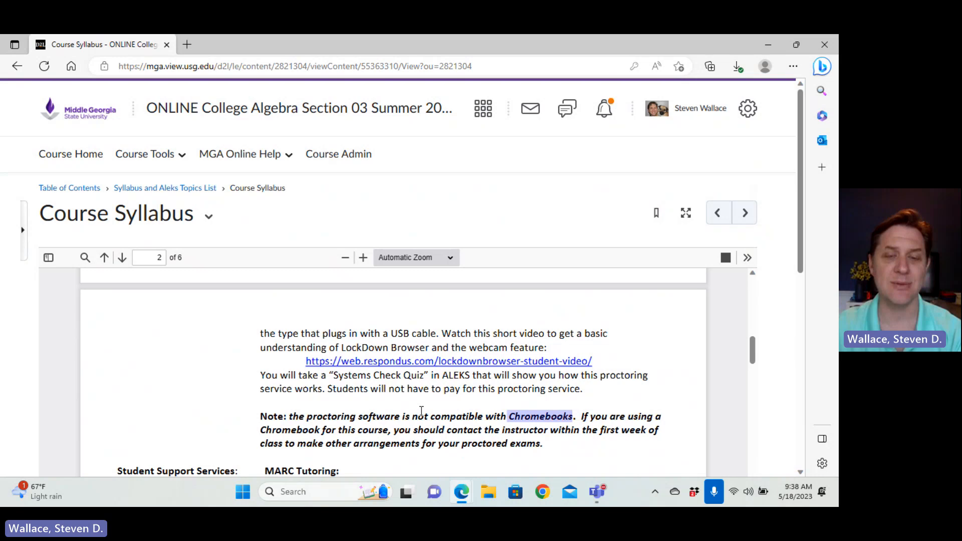
{"action": "mouse_move", "coordinate": [499, 291]}
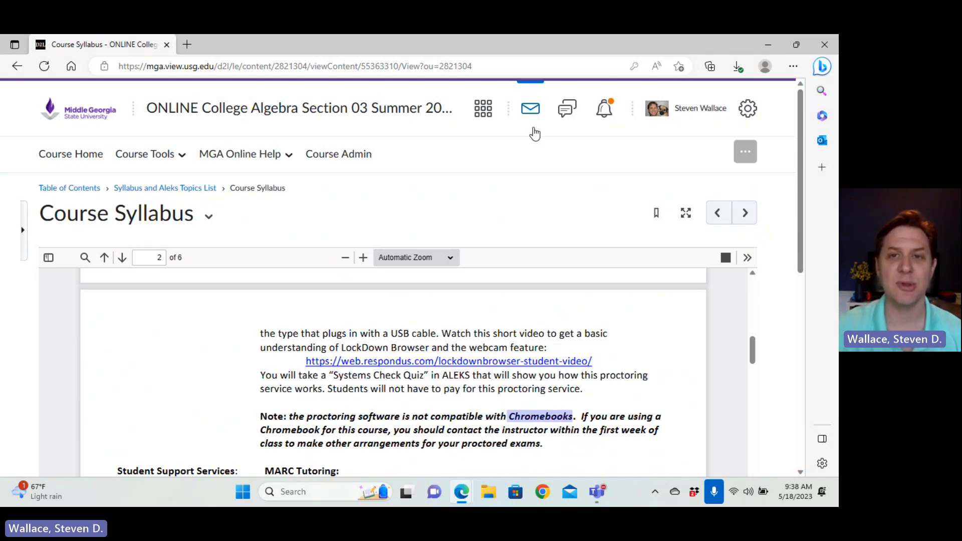
{"action": "mouse_move", "coordinate": [529, 109]}
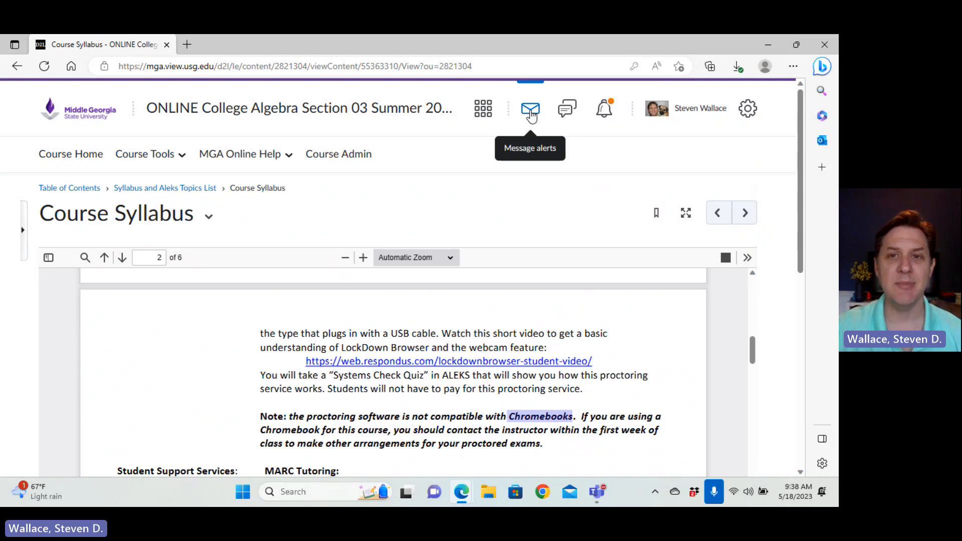
{"action": "mouse_move", "coordinate": [534, 122]}
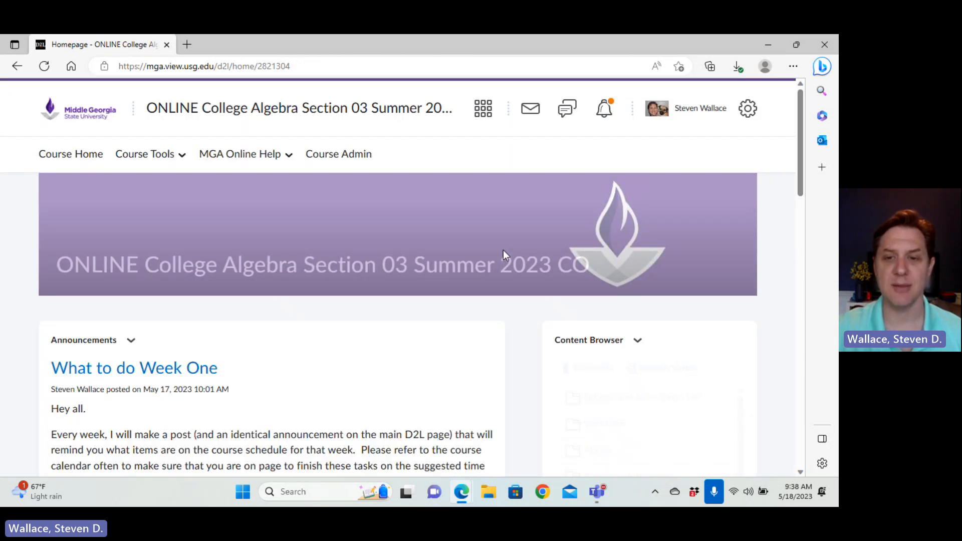
{"action": "scroll", "scroll_direction": "down", "scroll_amount": 3}
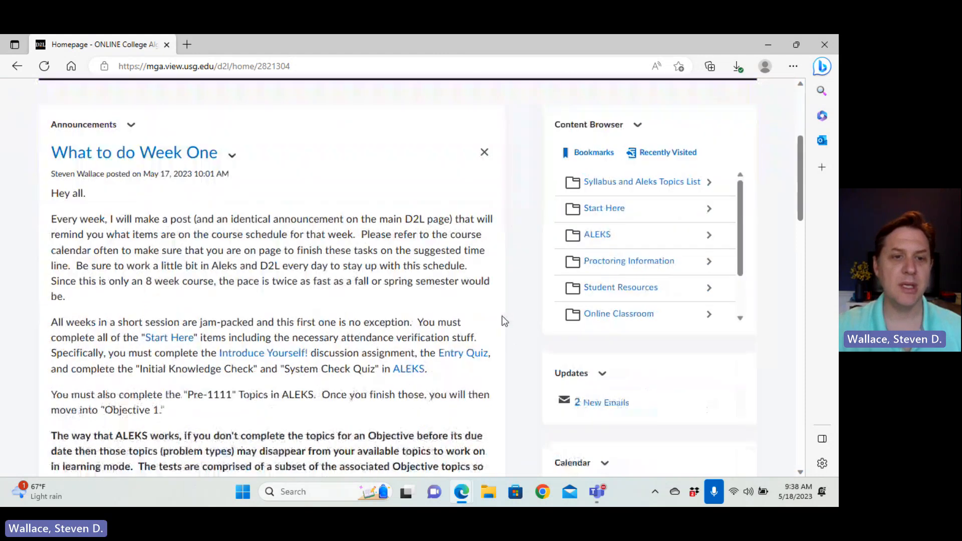
{"action": "scroll", "scroll_direction": "down", "scroll_amount": 3}
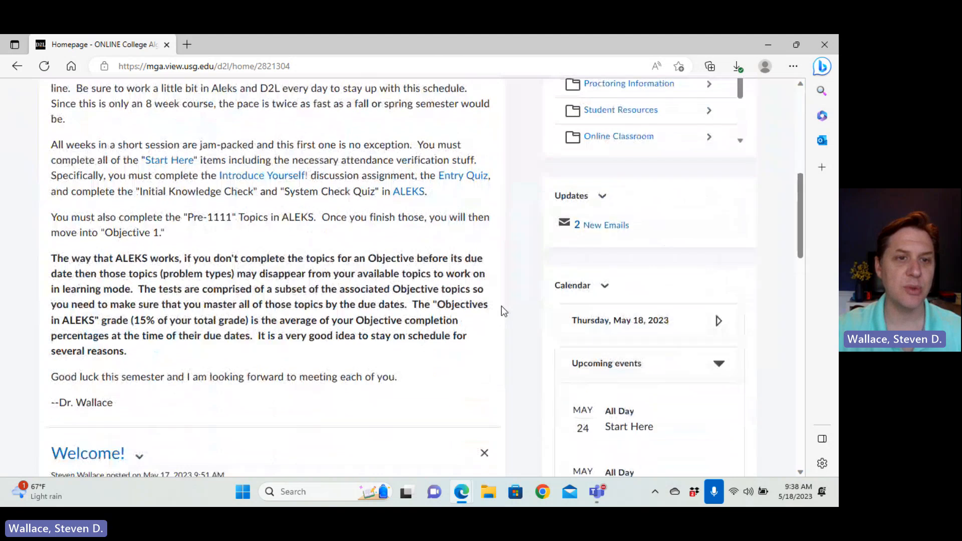
{"action": "scroll", "scroll_direction": "down", "scroll_amount": 3}
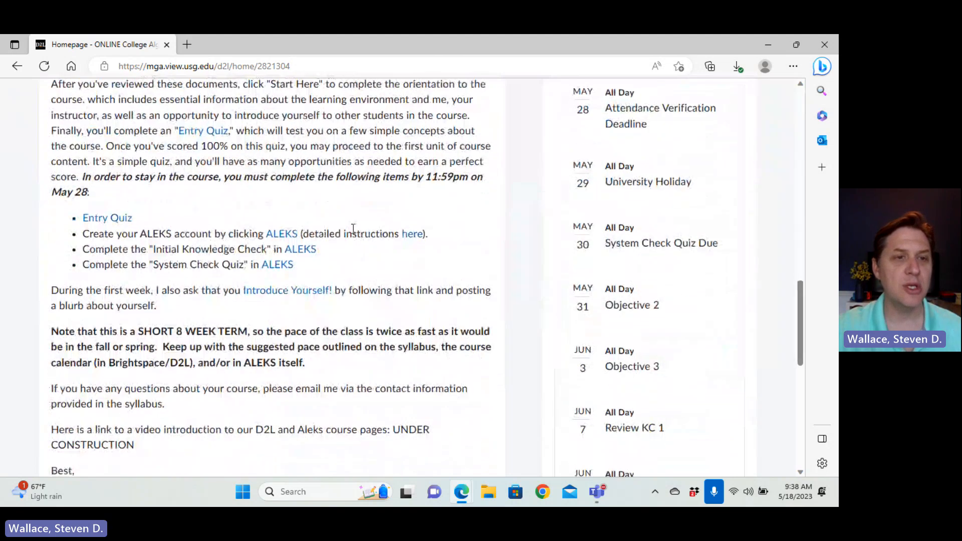
{"action": "mouse_move", "coordinate": [107, 218]}
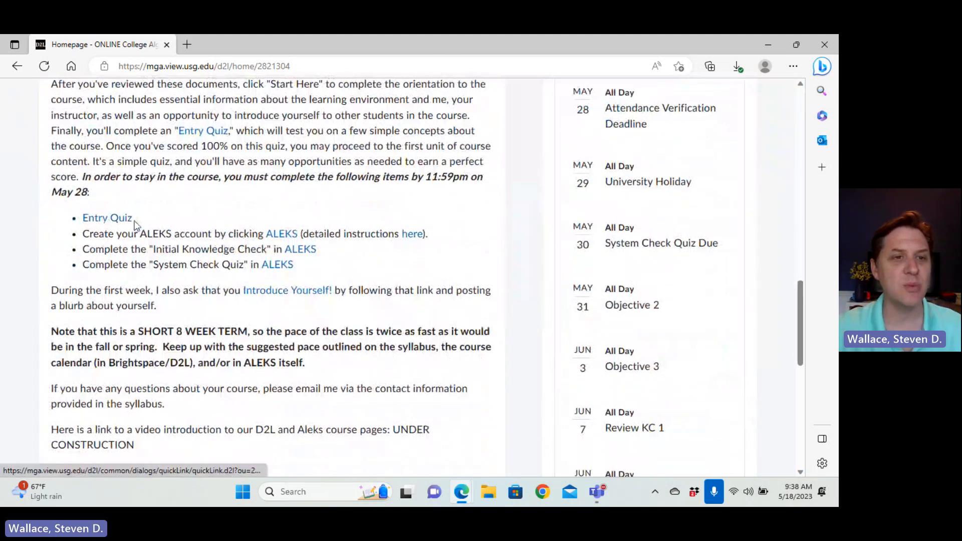
{"action": "mouse_move", "coordinate": [107, 218]}
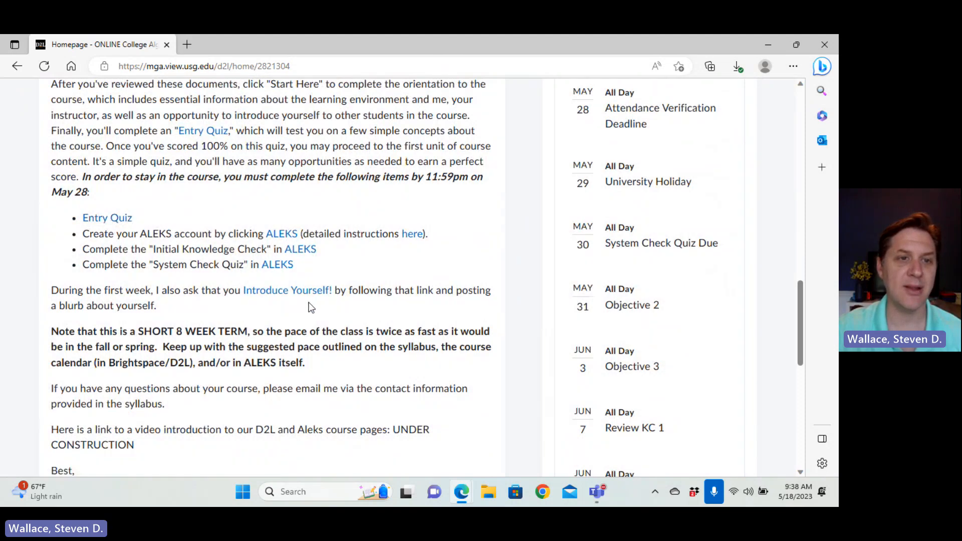
{"action": "mouse_move", "coordinate": [282, 234]}
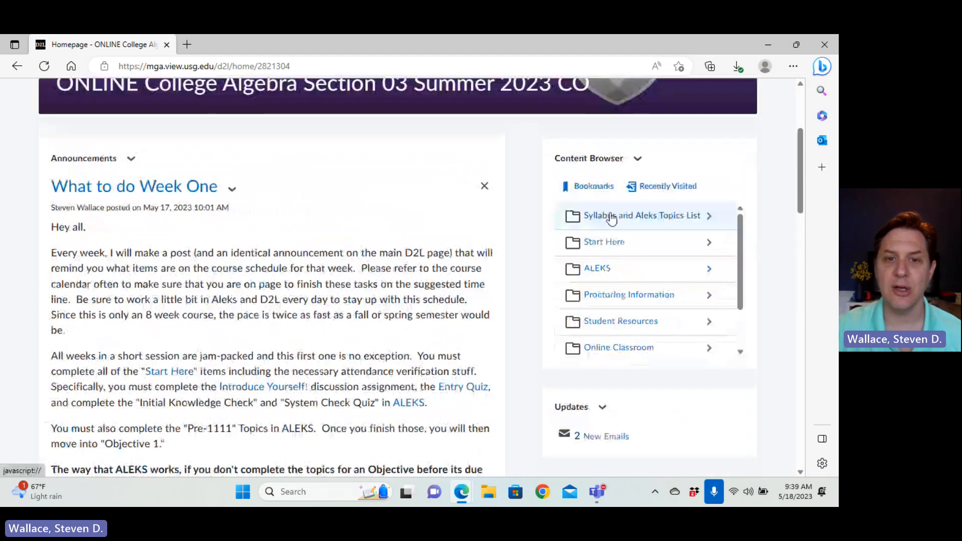
{"action": "scroll", "scroll_direction": "down", "scroll_amount": 3}
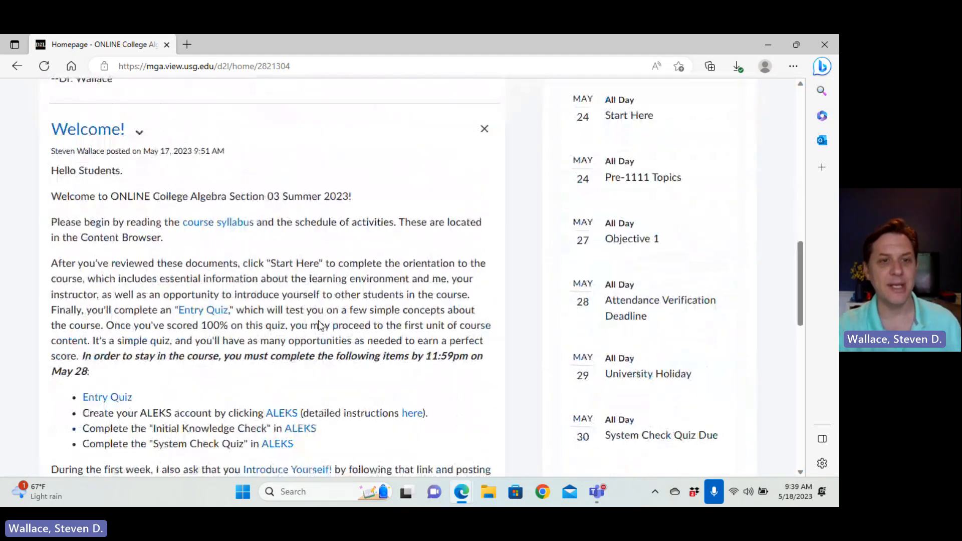
{"action": "scroll", "scroll_direction": "down", "scroll_amount": 3}
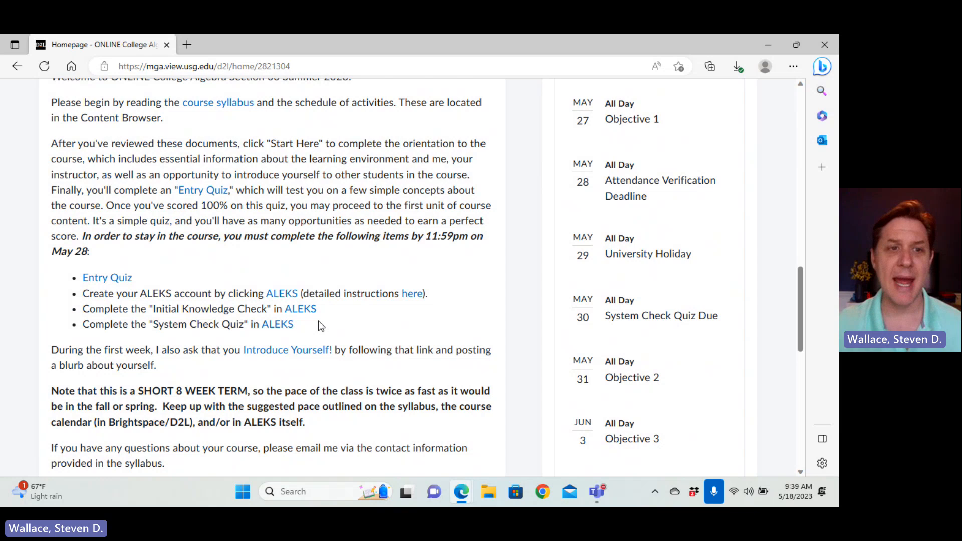
{"action": "mouse_move", "coordinate": [385, 313]}
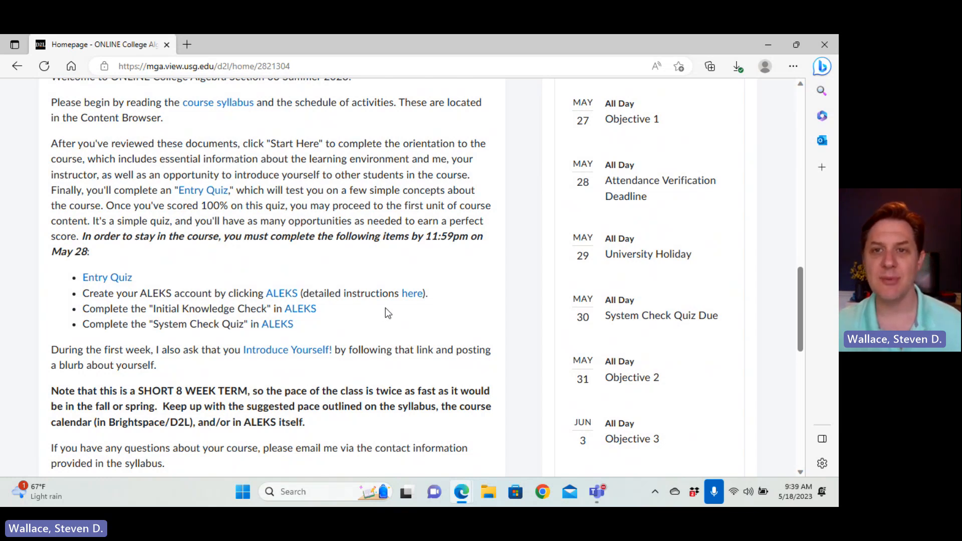
{"action": "scroll", "scroll_direction": "down", "scroll_amount": 3}
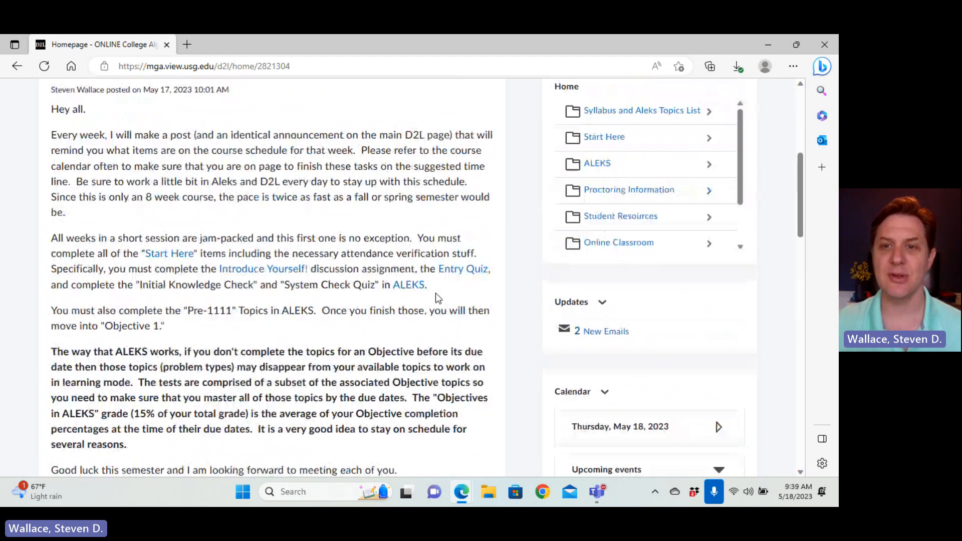
Show the ALEKS content folder and highlight the System Check Quiz requirement in the Welcome announcement.
{"action": "left_click", "coordinate": [596, 163]}
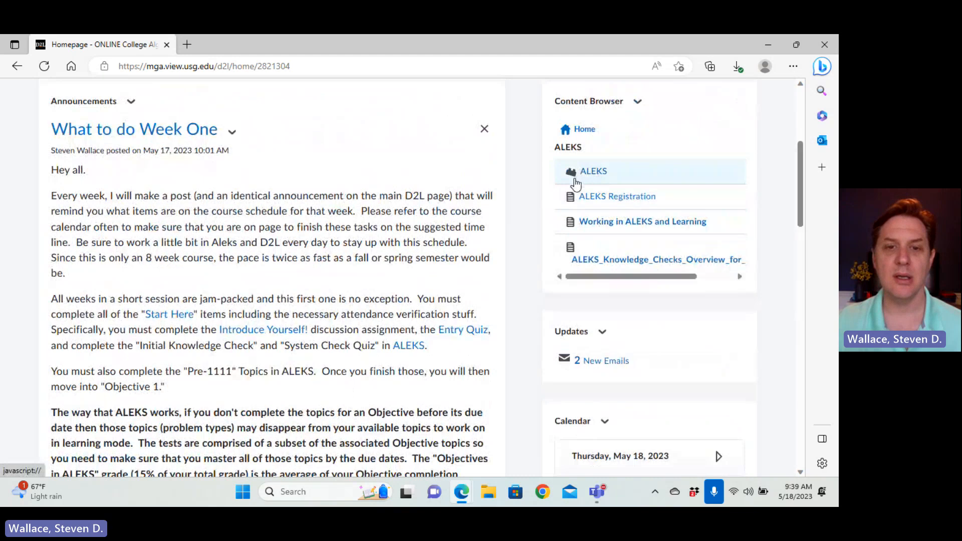
{"action": "scroll", "scroll_direction": "down", "scroll_amount": 3}
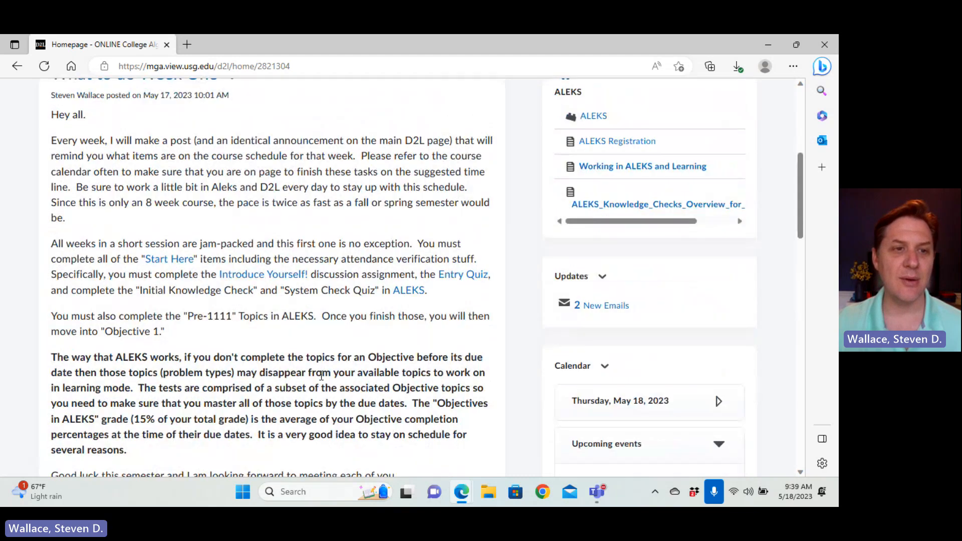
{"action": "scroll", "scroll_direction": "down", "scroll_amount": 3}
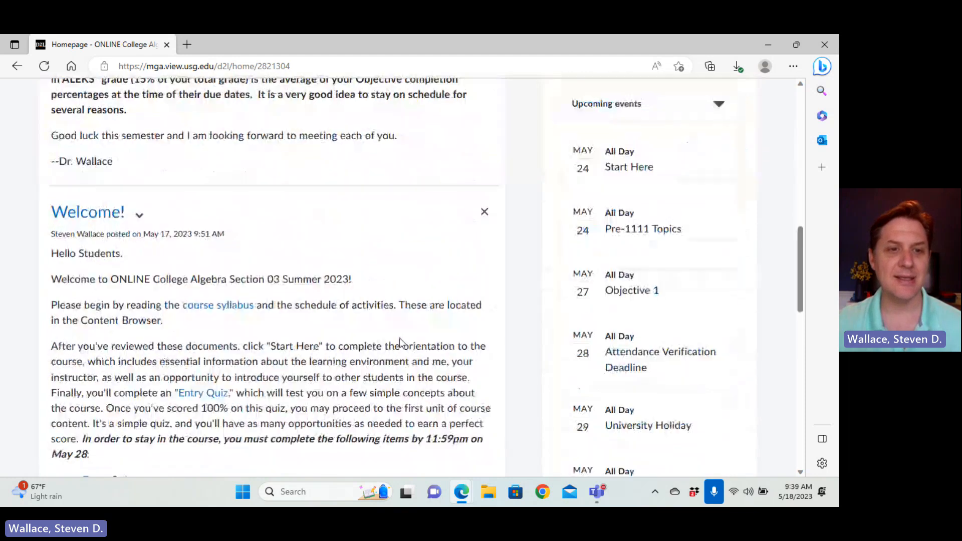
{"action": "scroll", "scroll_direction": "down", "scroll_amount": 3}
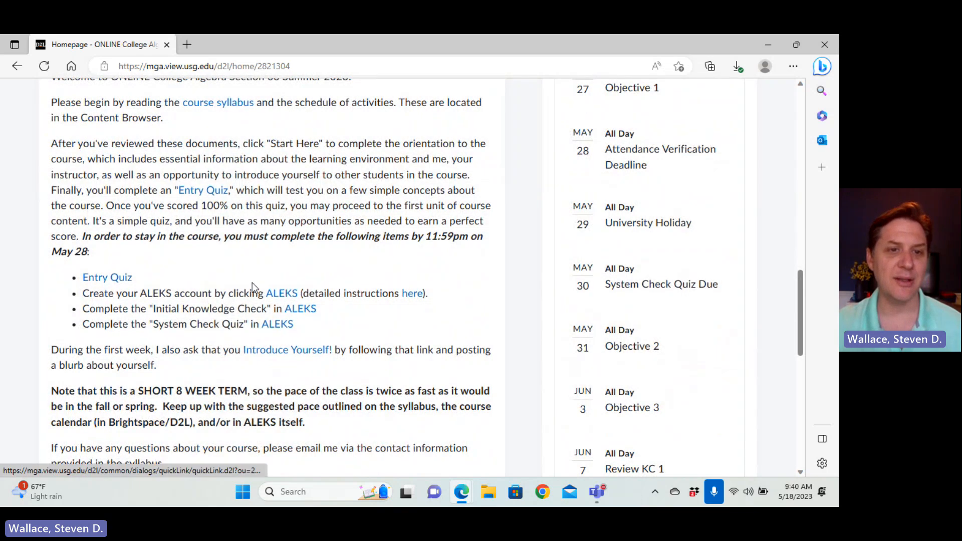
{"action": "mouse_move", "coordinate": [126, 344]}
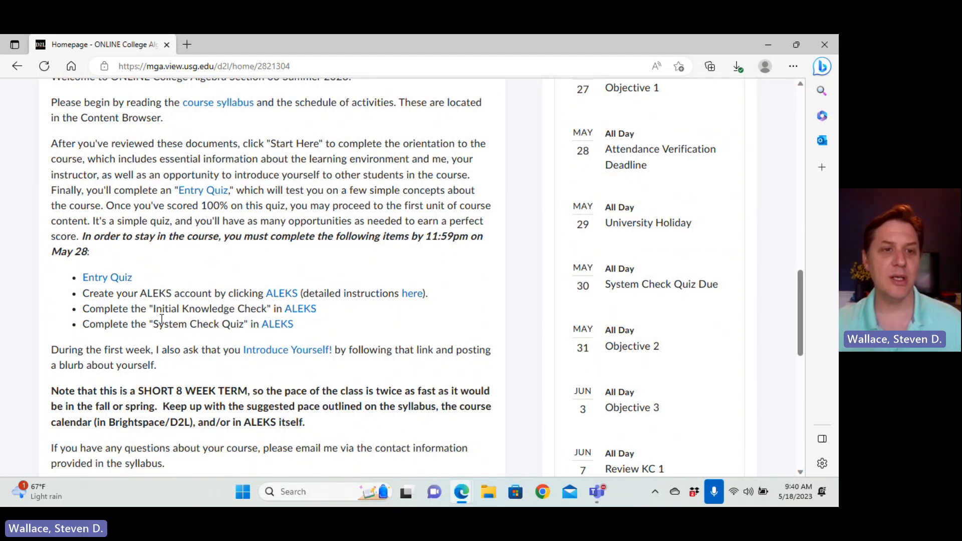
{"action": "left_click_drag", "start_coordinate": [219, 293], "coordinate": [153, 309]}
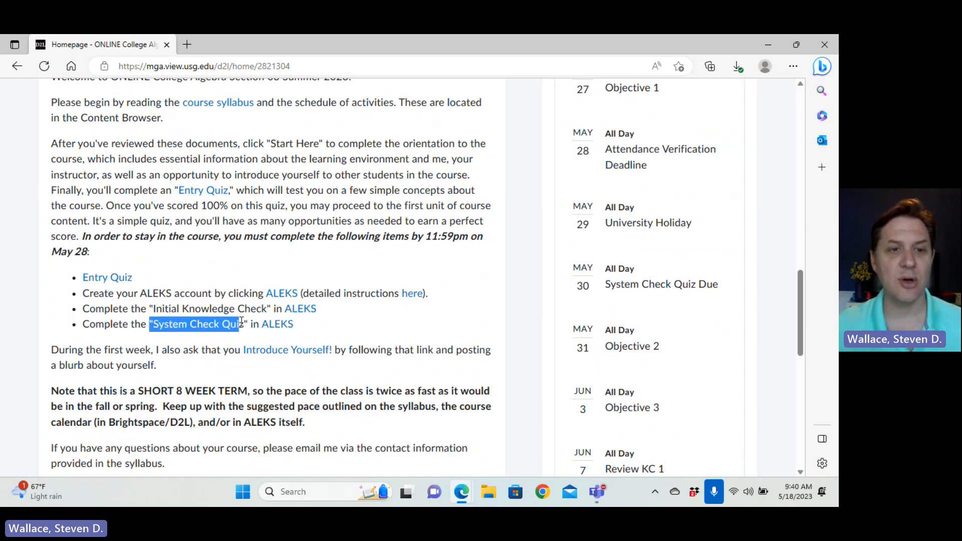
{"action": "left_click", "coordinate": [382, 336]}
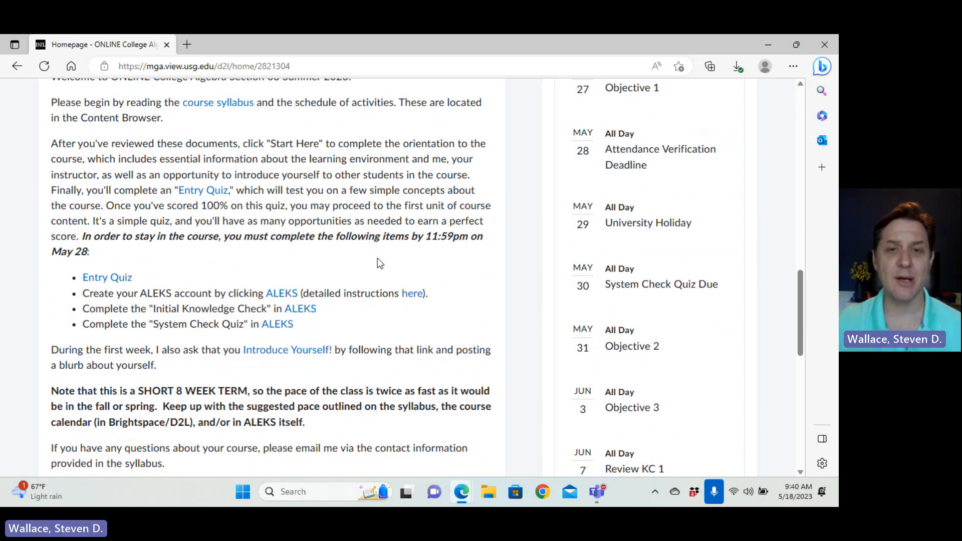
{"action": "mouse_move", "coordinate": [441, 265]}
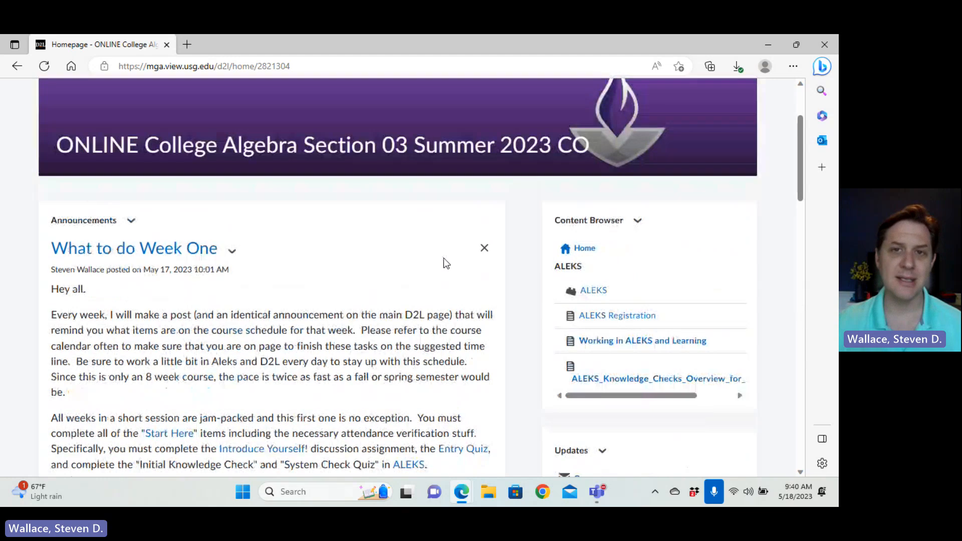
{"action": "scroll", "scroll_direction": "down", "scroll_amount": 3}
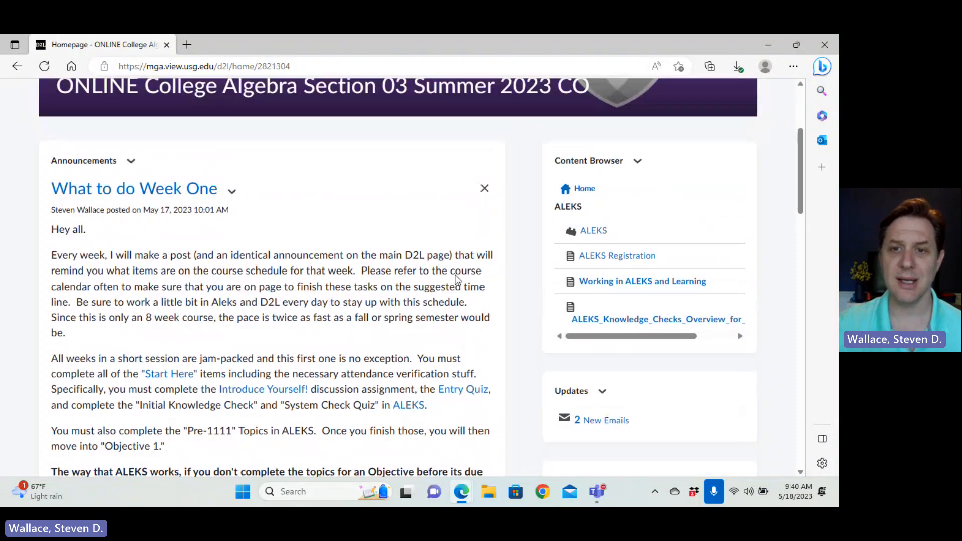
Launch ALEKS from the content browser into a new browser tab.
{"action": "left_click", "coordinate": [592, 230]}
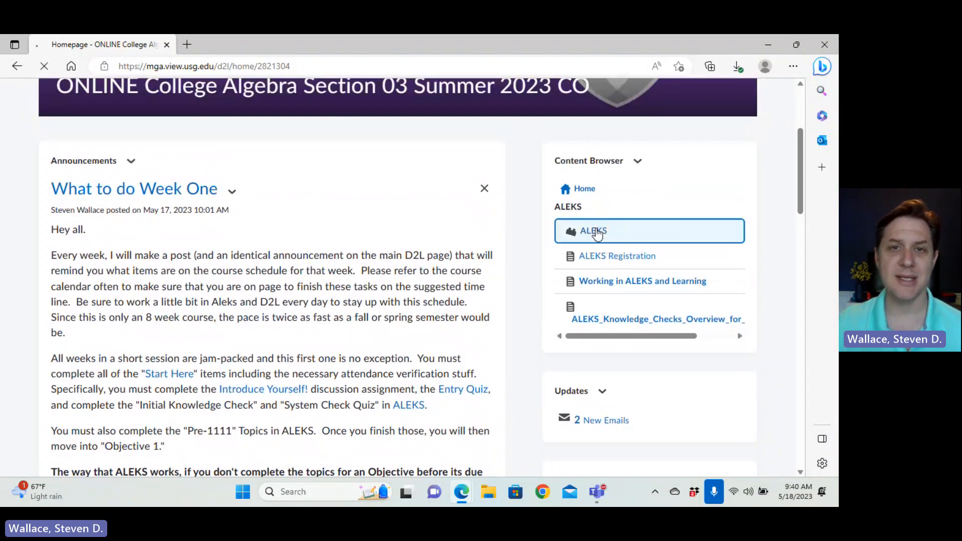
{"action": "left_click", "coordinate": [592, 232]}
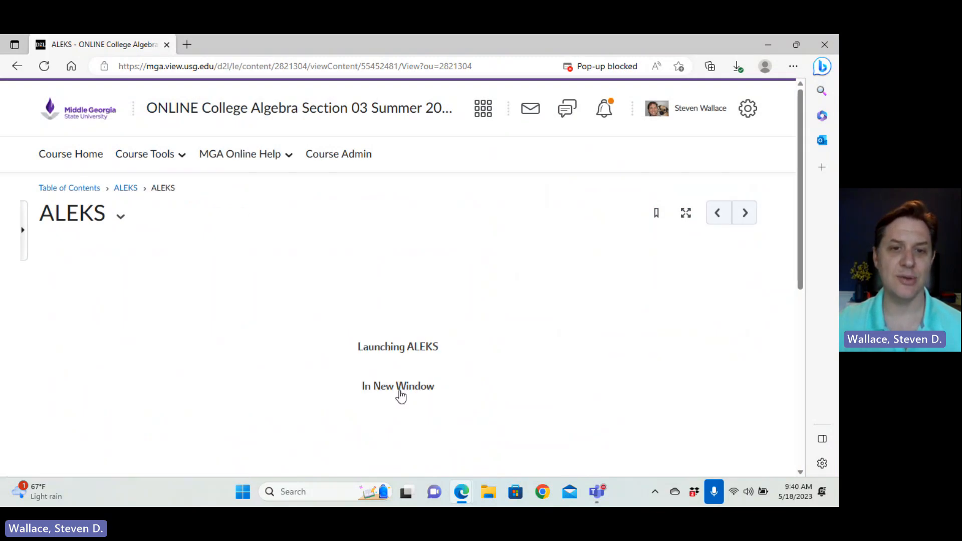
{"action": "left_click", "coordinate": [398, 385]}
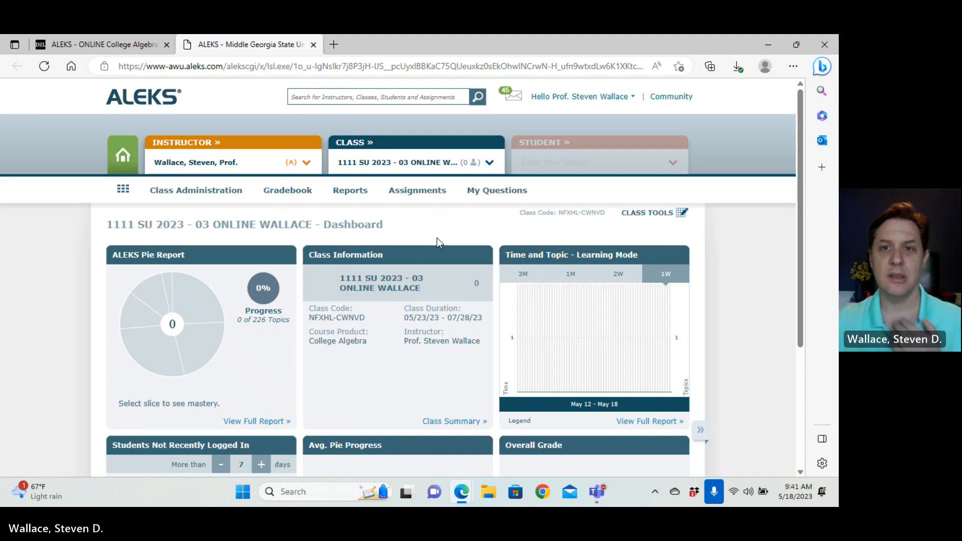
Enter Student View of the class through Class Administration.
{"action": "left_click", "coordinate": [196, 191]}
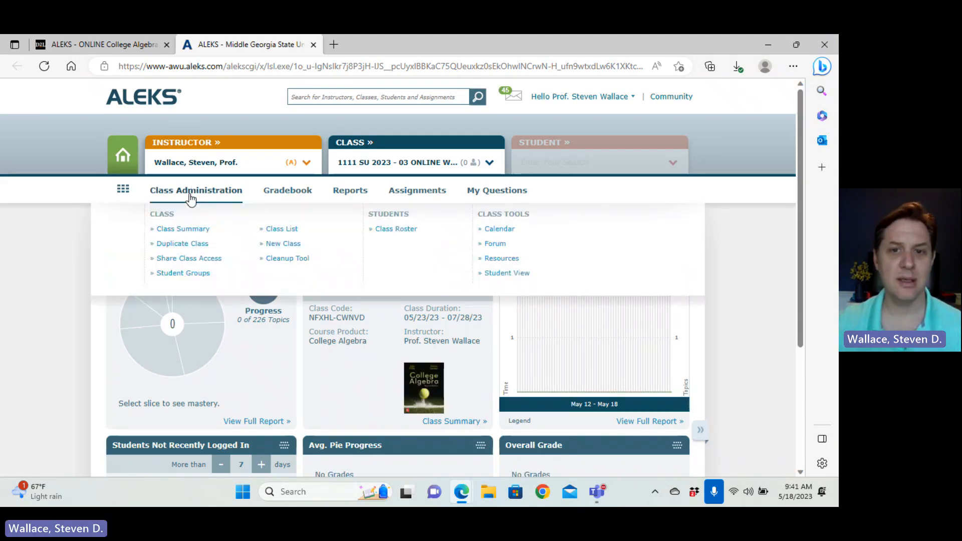
{"action": "left_click", "coordinate": [507, 273]}
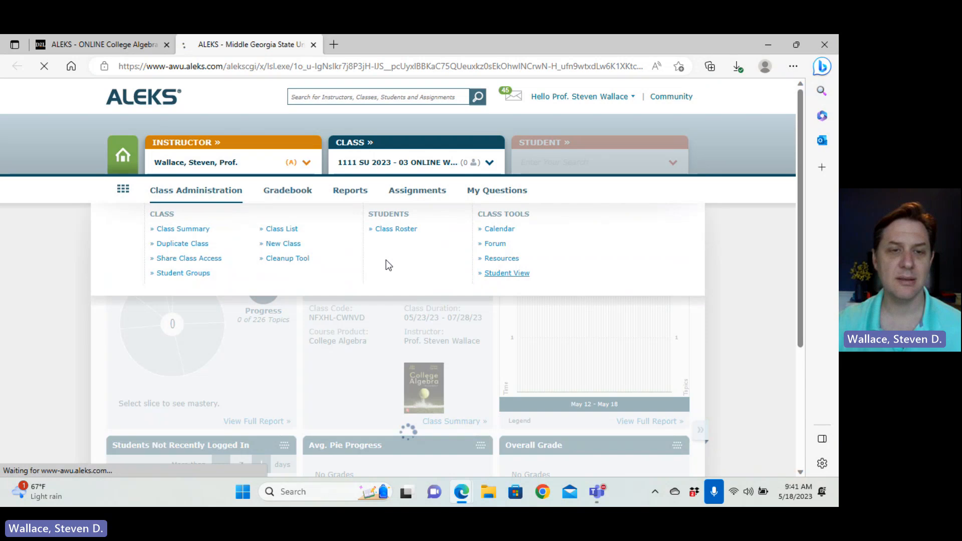
{"action": "left_click", "coordinate": [507, 272]}
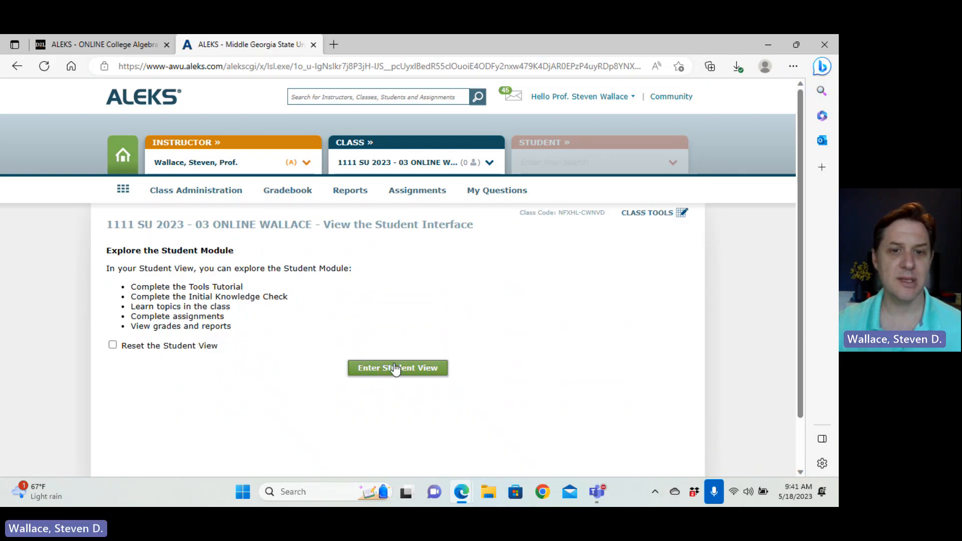
{"action": "left_click", "coordinate": [397, 368]}
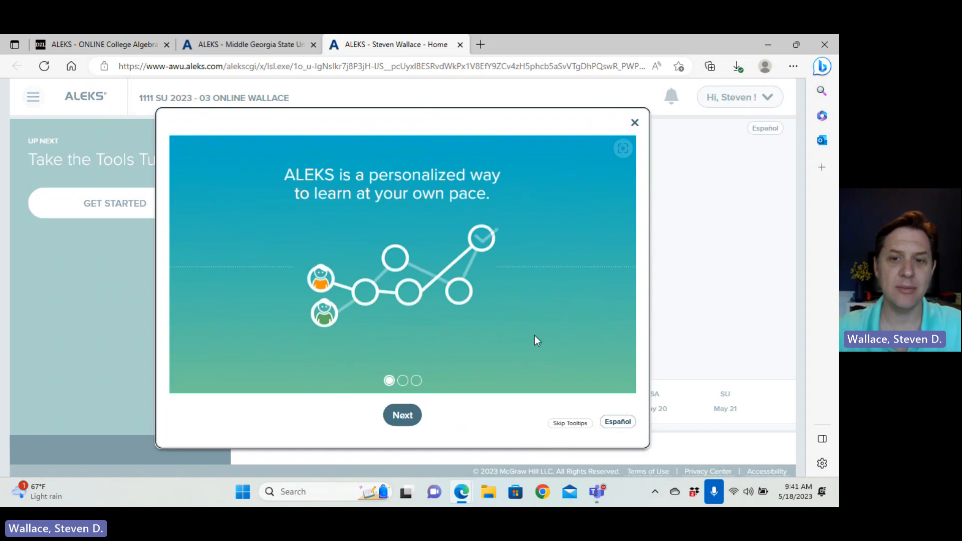
Complete the Tools Tutorial: enter 14, clear it, and undo to unlock the Initial Knowledge Check.
{"action": "left_click", "coordinate": [402, 414]}
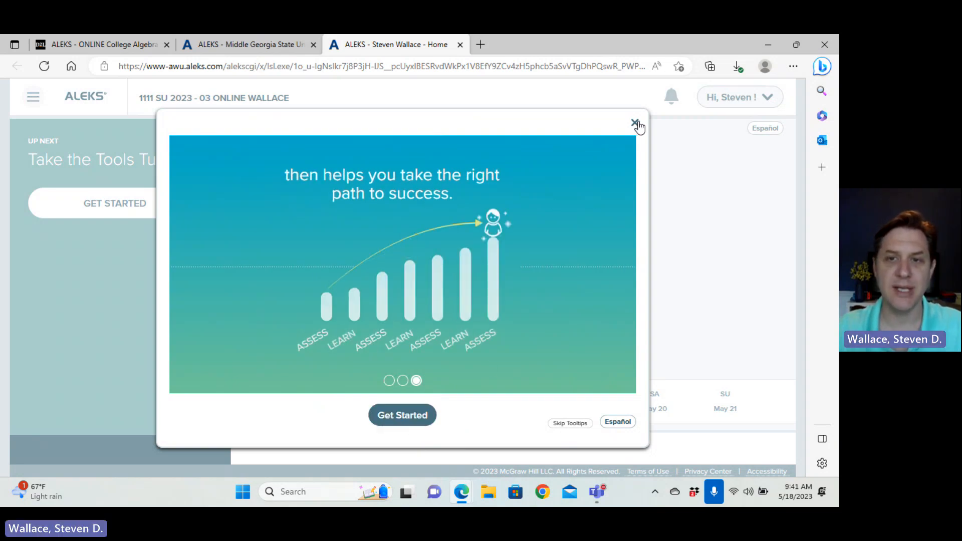
{"action": "left_click", "coordinate": [635, 122]}
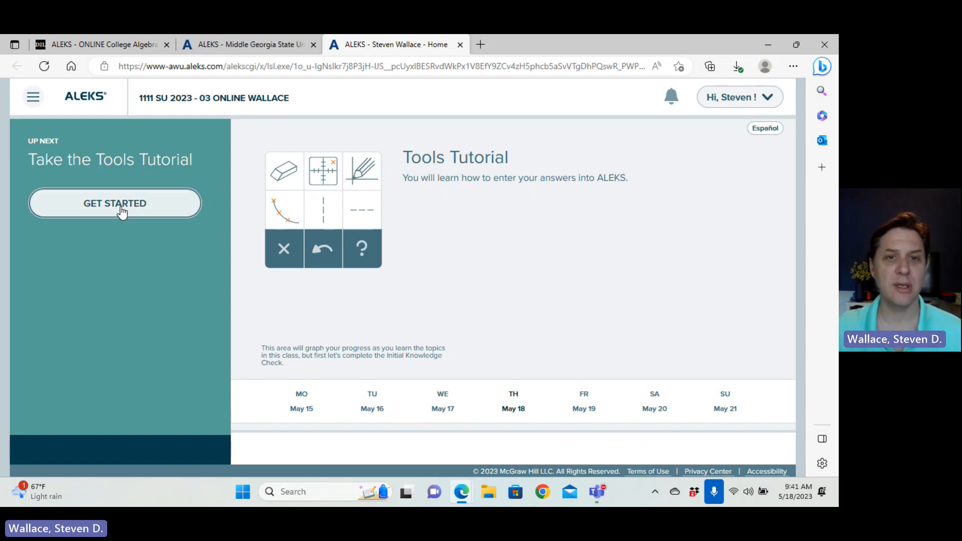
{"action": "left_click", "coordinate": [114, 204]}
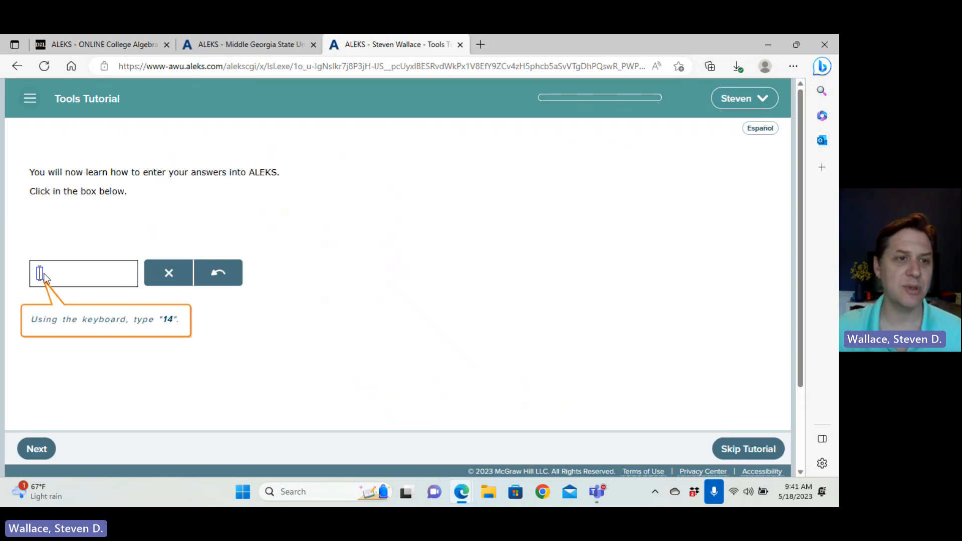
{"action": "type", "text": "14"}
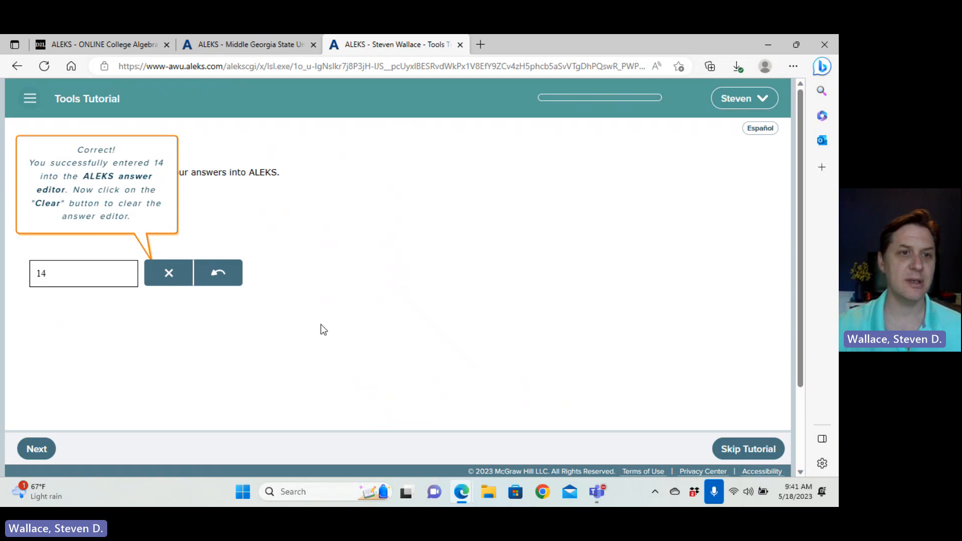
{"action": "left_click", "coordinate": [169, 273]}
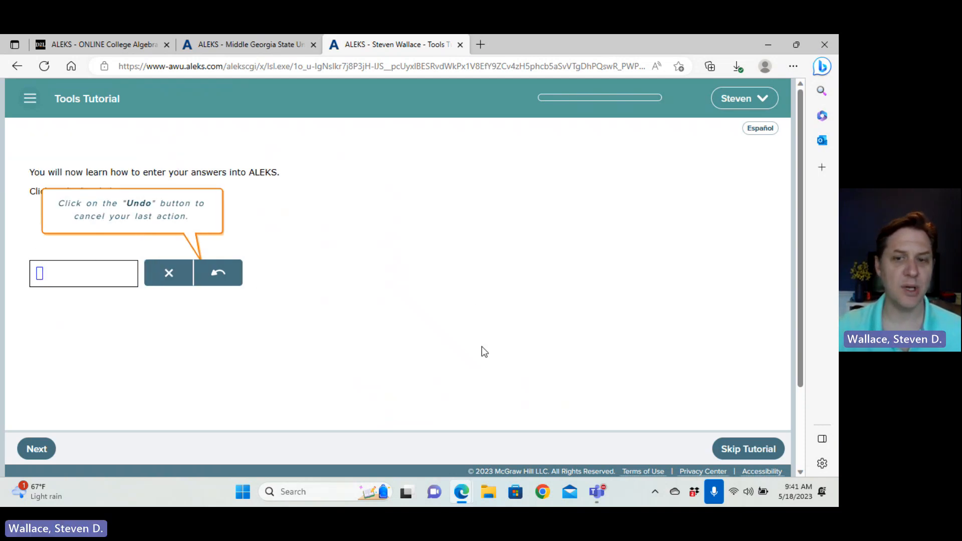
{"action": "left_click", "coordinate": [217, 273]}
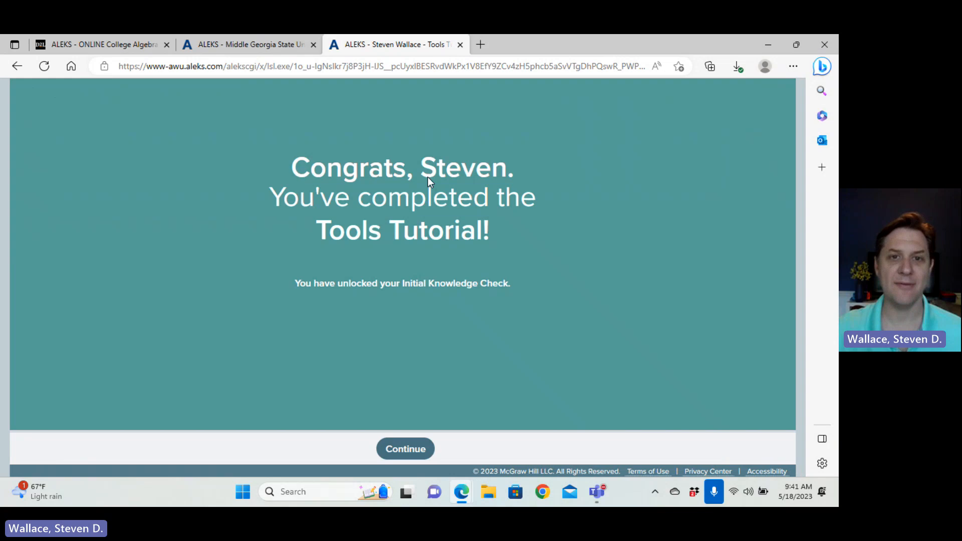
Start the Initial Knowledge Check, dismissing the welcome and reminder popups, reaching Question 1.
{"action": "left_click", "coordinate": [405, 449]}
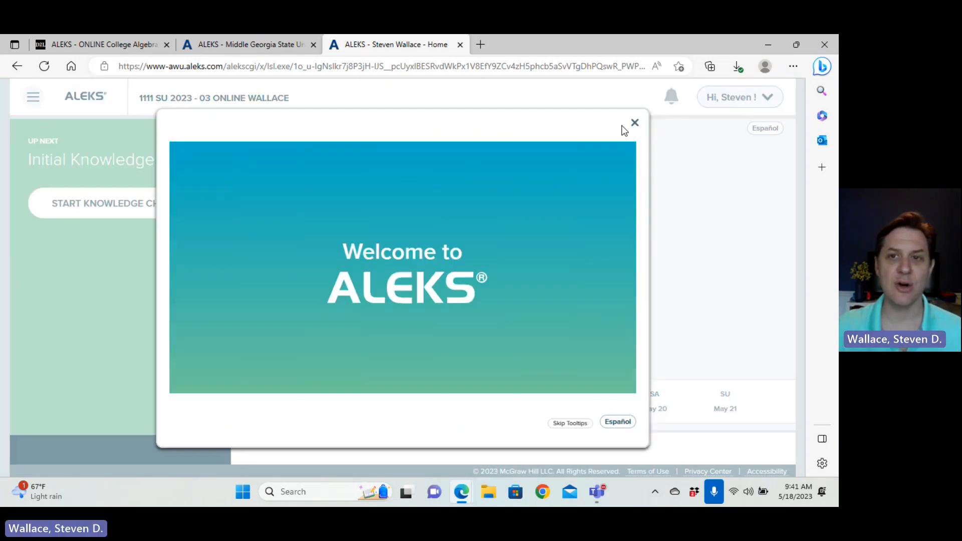
{"action": "left_click", "coordinate": [634, 123]}
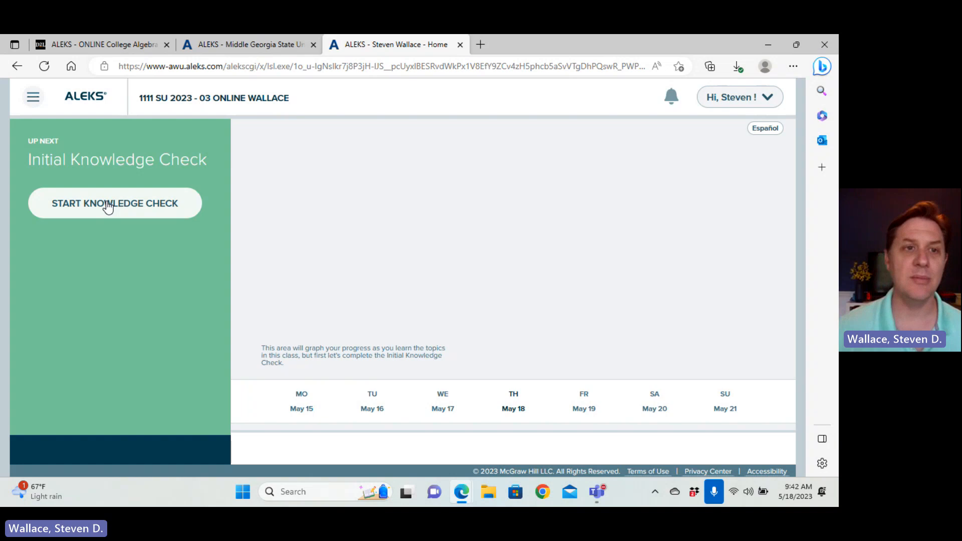
{"action": "left_click", "coordinate": [114, 204]}
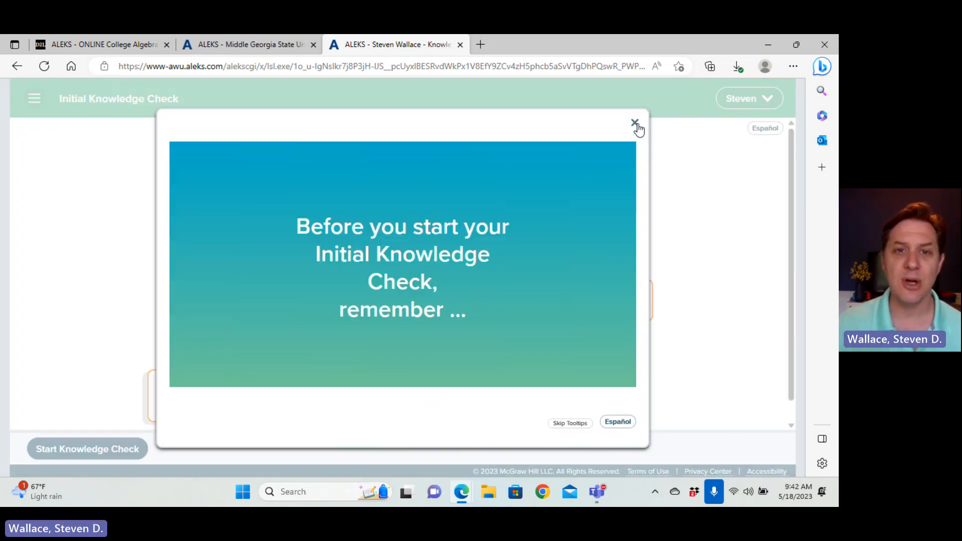
{"action": "left_click", "coordinate": [635, 123]}
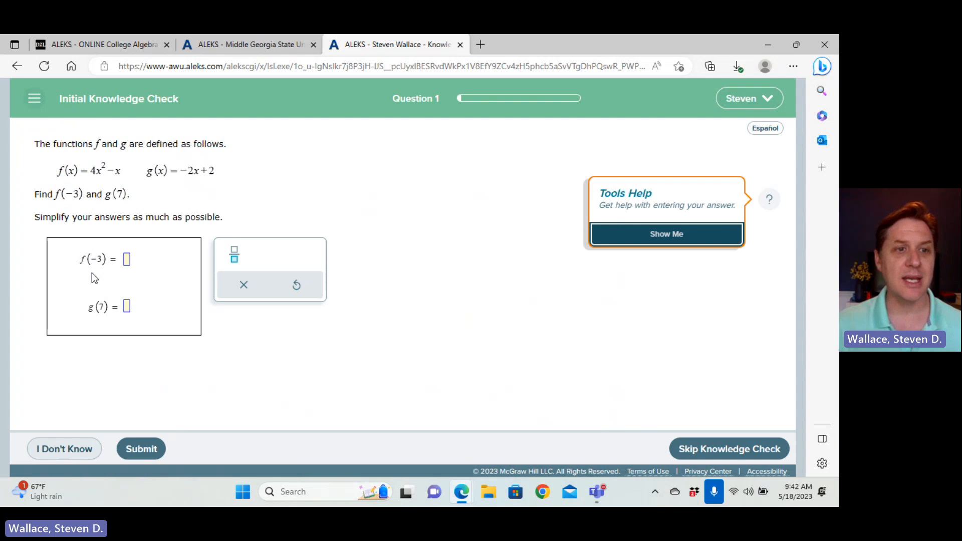
{"action": "mouse_move", "coordinate": [243, 284]}
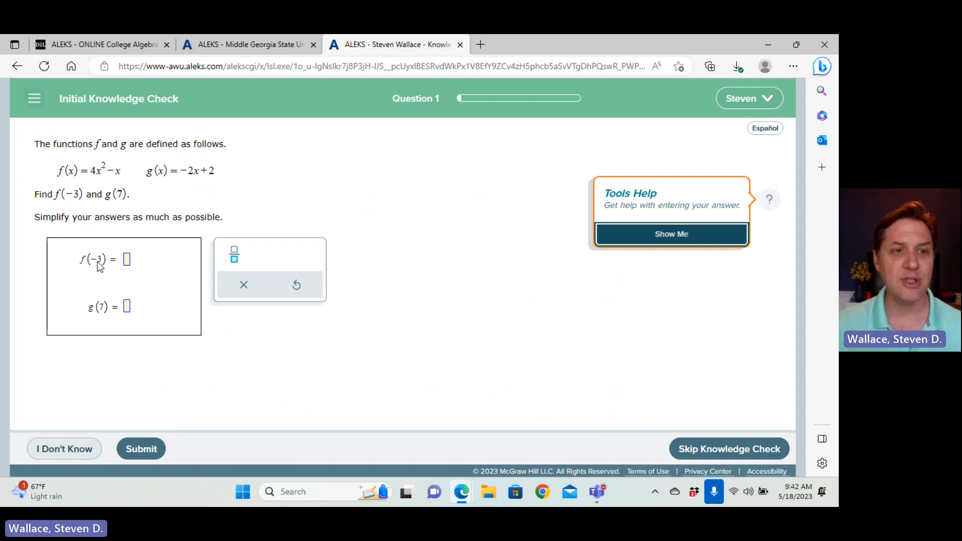
{"action": "mouse_move", "coordinate": [104, 436]}
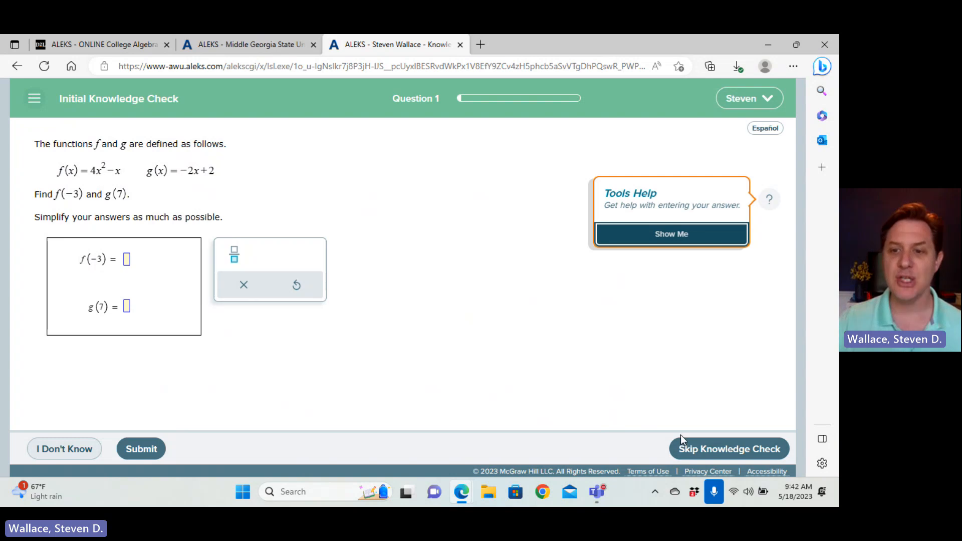
Skip the knowledge check with Moderate Knowledge of College Algebra, showing 144 of 226 topics mastered.
{"action": "left_click", "coordinate": [729, 449]}
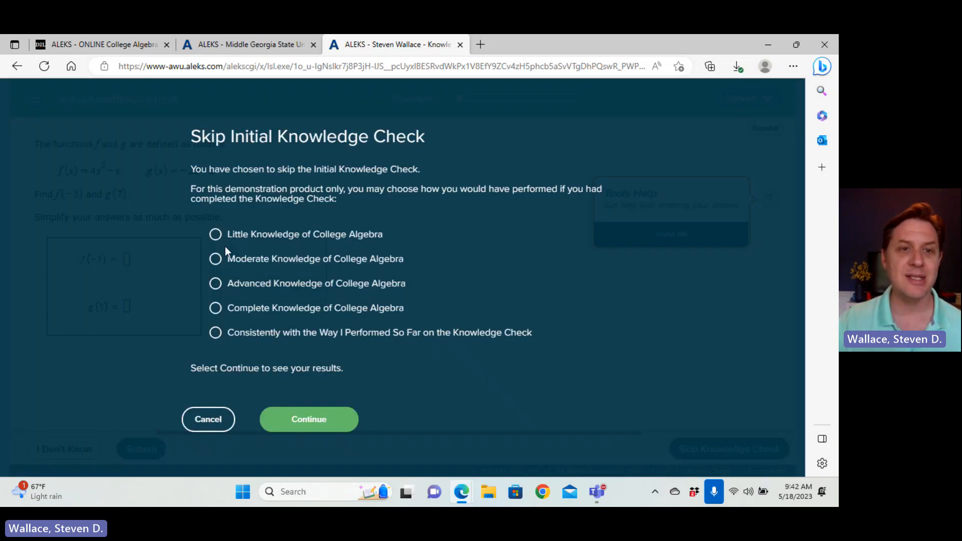
{"action": "left_click", "coordinate": [215, 258]}
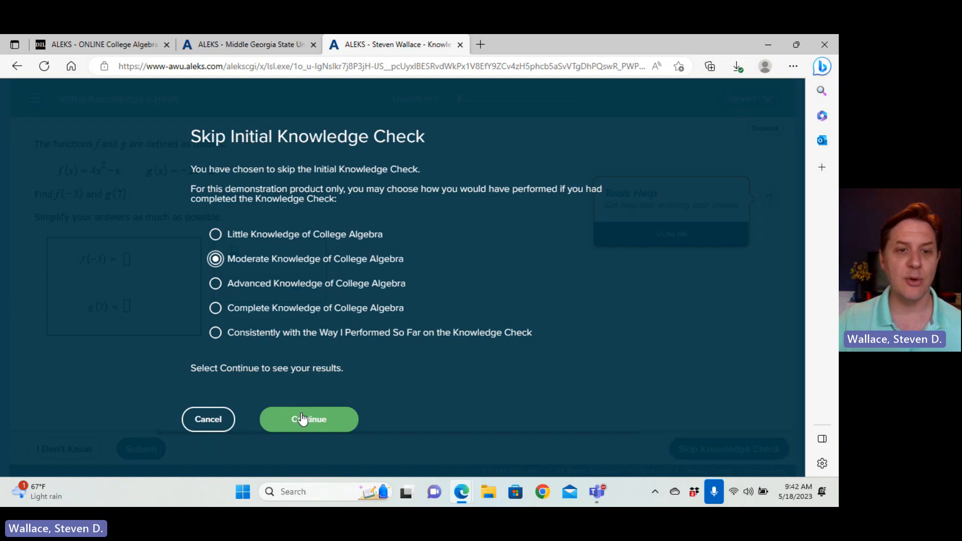
{"action": "left_click", "coordinate": [309, 419]}
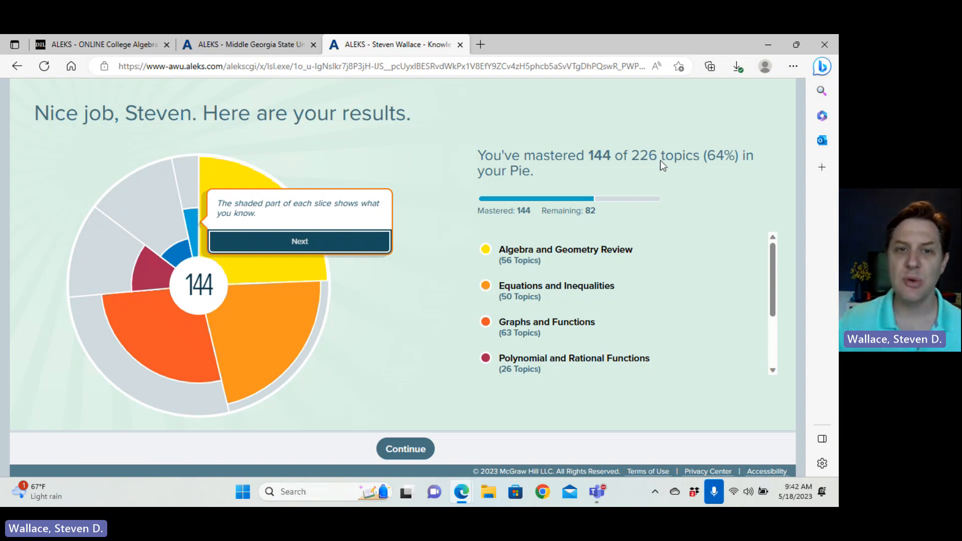
{"action": "mouse_move", "coordinate": [633, 283]}
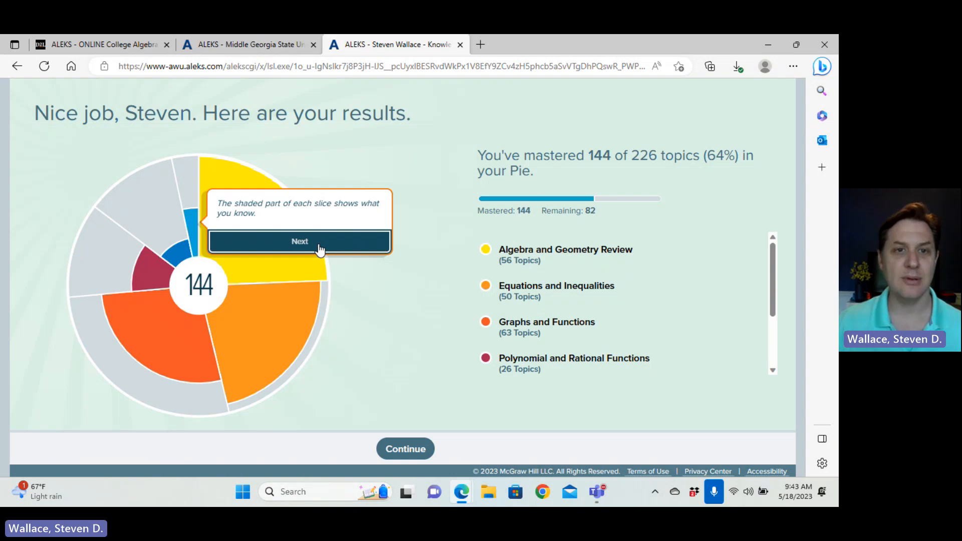
Dismiss the shaded-slices tip and continue from the results to the course home.
{"action": "left_click", "coordinate": [300, 241]}
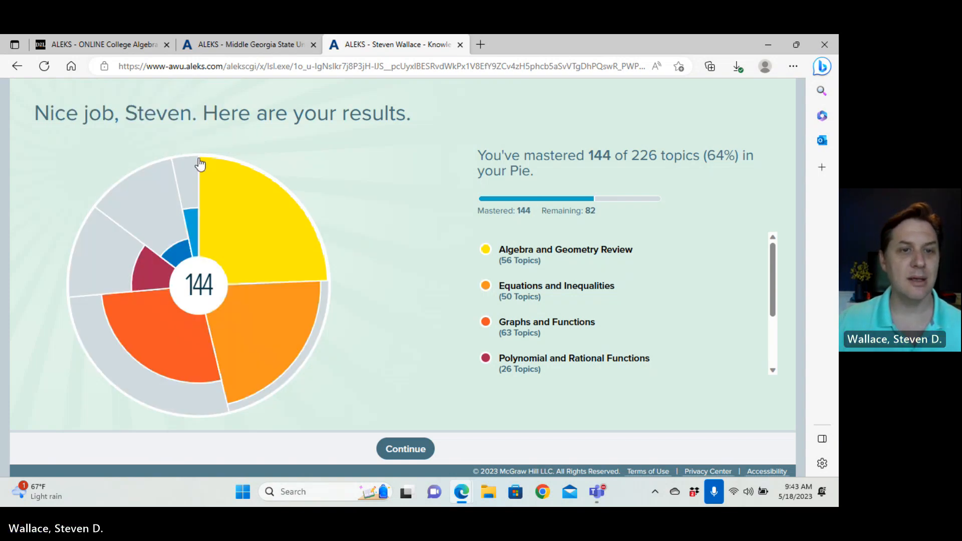
{"action": "mouse_move", "coordinate": [532, 254]}
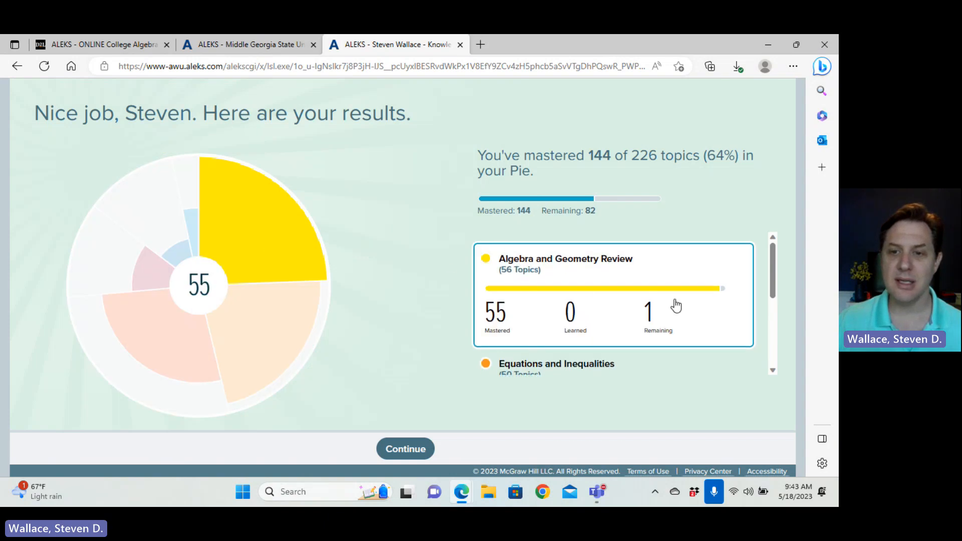
{"action": "mouse_move", "coordinate": [531, 266]}
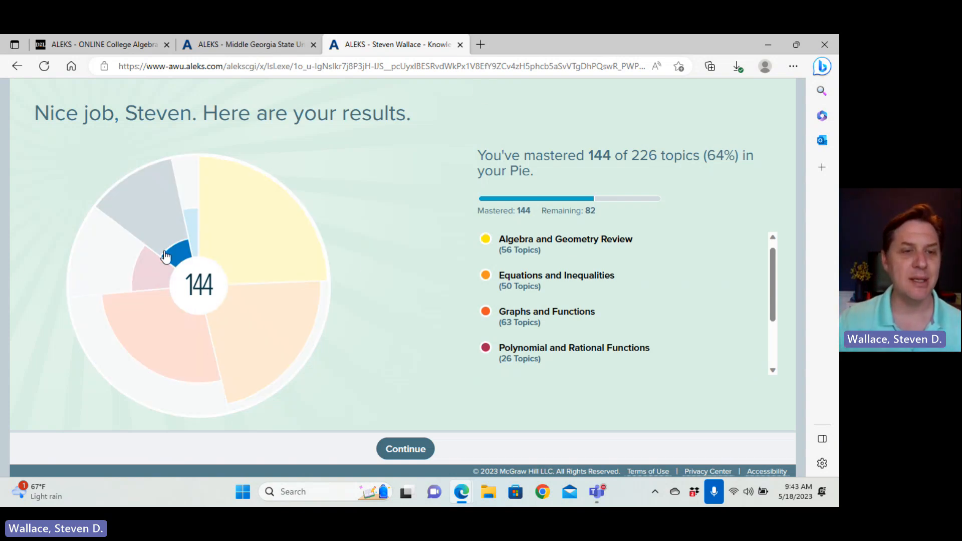
{"action": "left_click", "coordinate": [404, 449]}
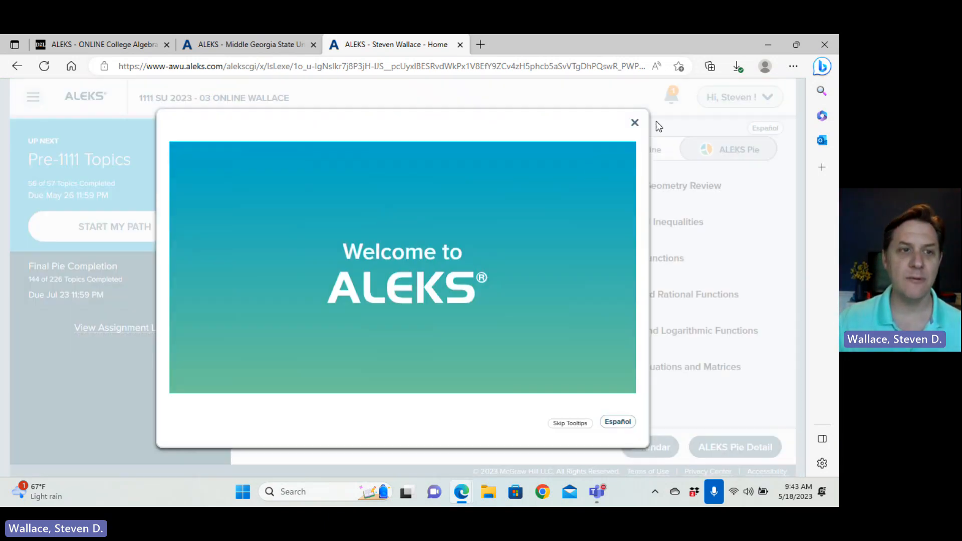
Dismiss the ALEKS welcome tour and tips and start the learning path topic.
{"action": "left_click", "coordinate": [634, 122]}
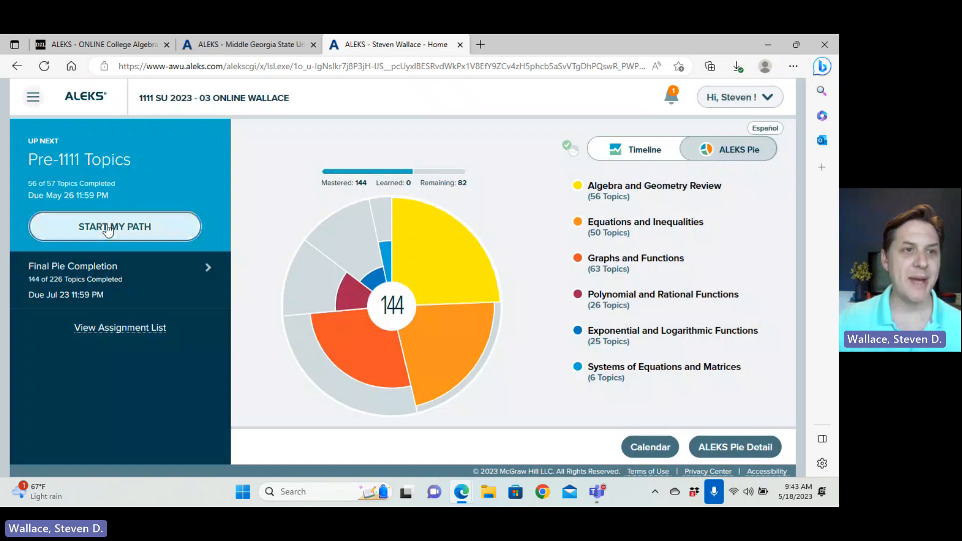
{"action": "left_click", "coordinate": [114, 226]}
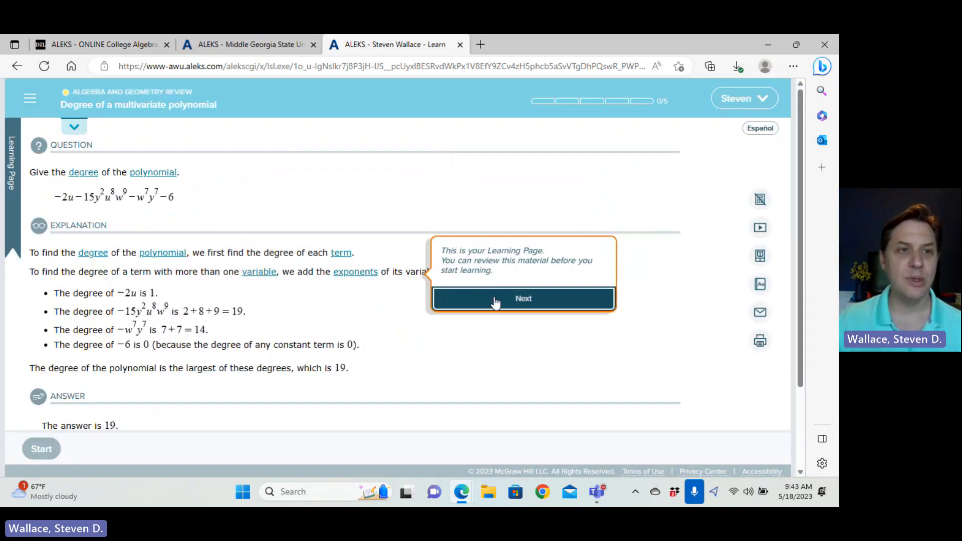
{"action": "left_click", "coordinate": [523, 298]}
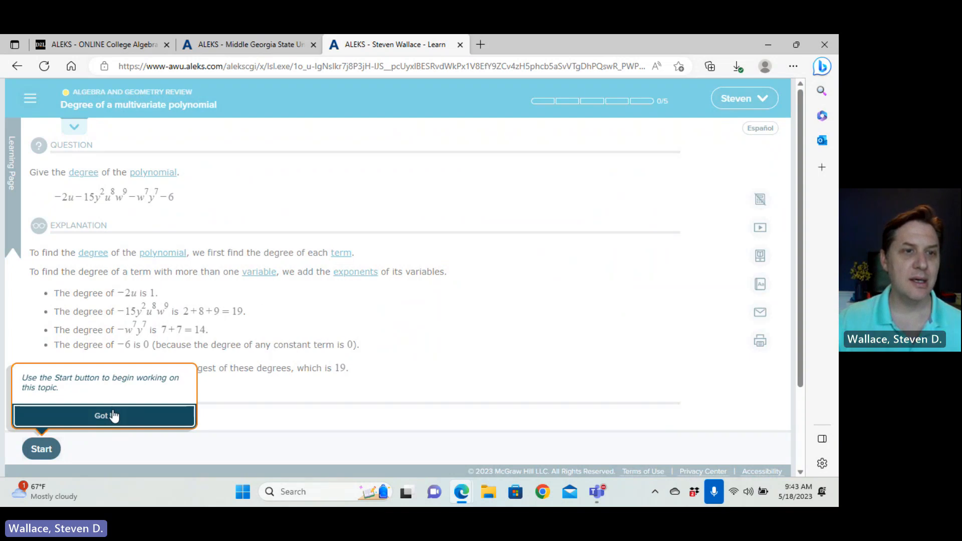
{"action": "left_click", "coordinate": [106, 415]}
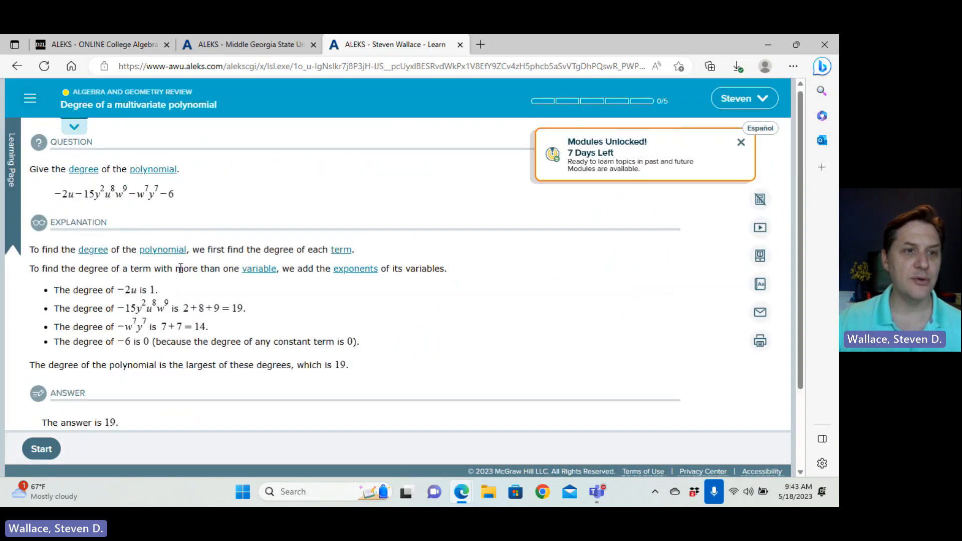
Review the worked explanation and start the degree-of-polynomial practice problem.
{"action": "scroll", "scroll_direction": "down", "scroll_amount": 3}
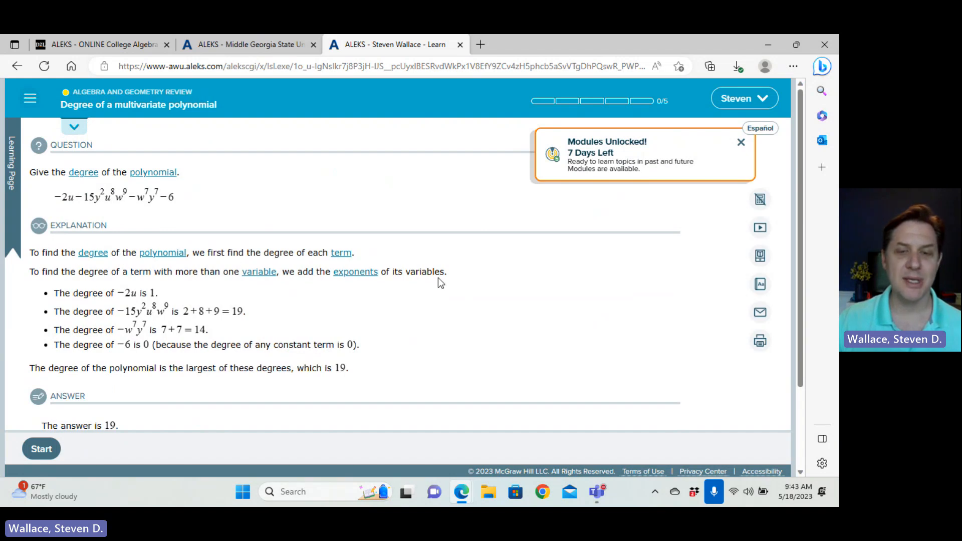
{"action": "mouse_move", "coordinate": [396, 348]}
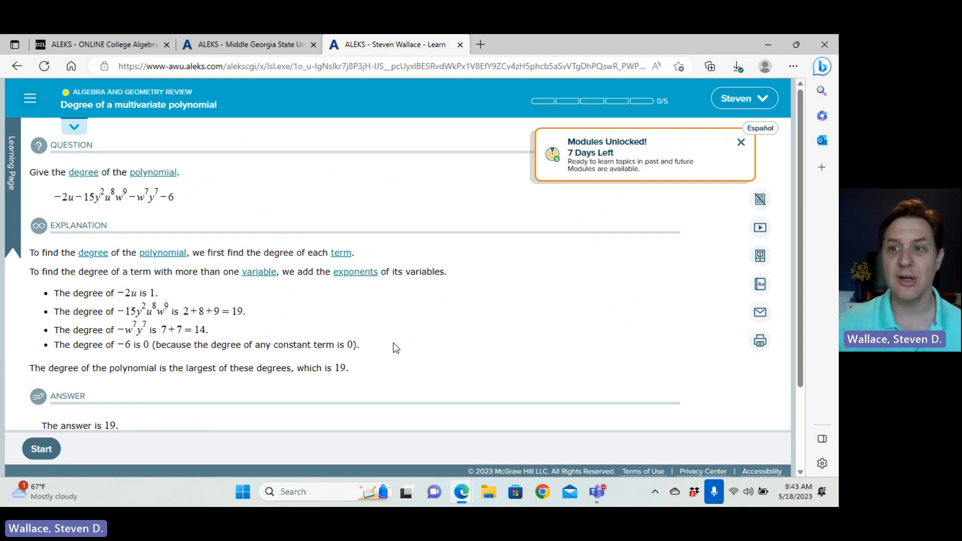
{"action": "mouse_move", "coordinate": [760, 227]}
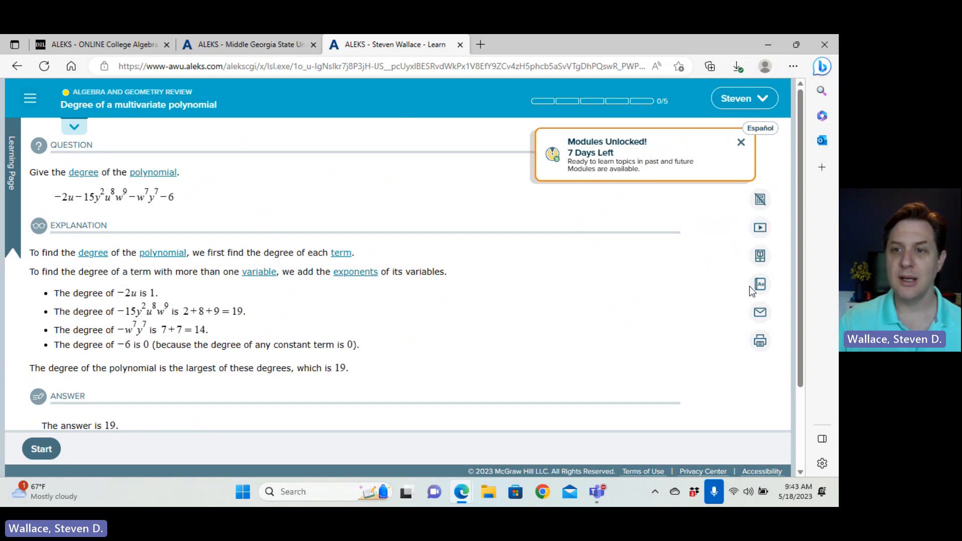
{"action": "mouse_move", "coordinate": [760, 255]}
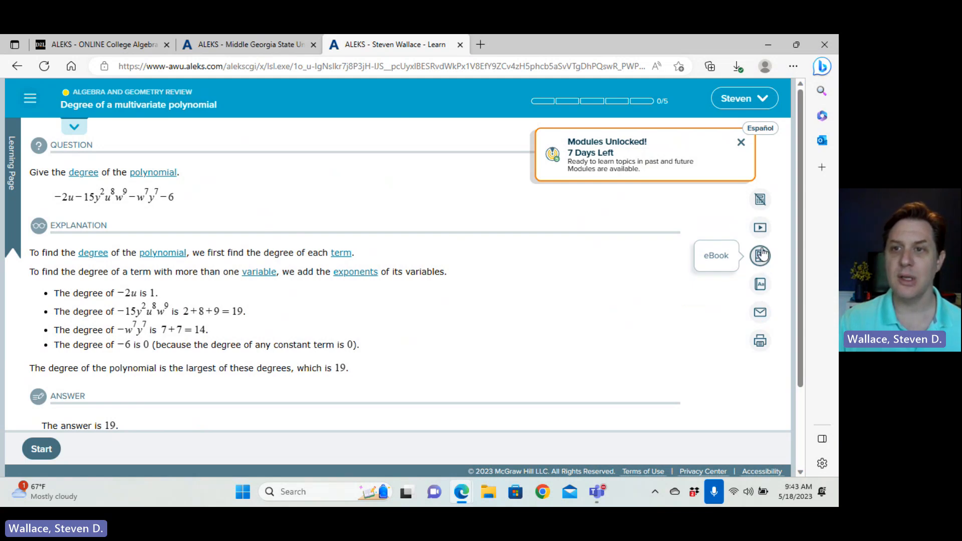
{"action": "mouse_move", "coordinate": [761, 199]}
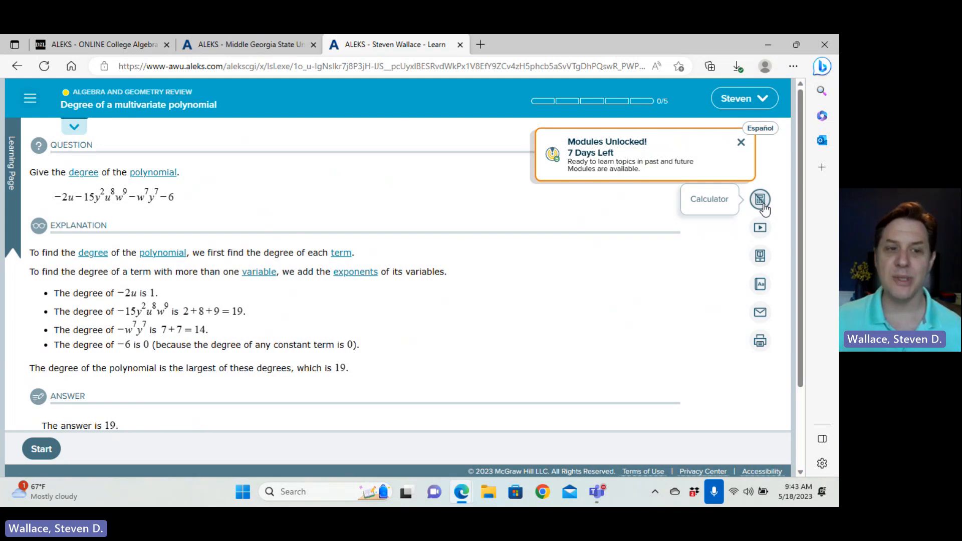
{"action": "left_click", "coordinate": [760, 200]}
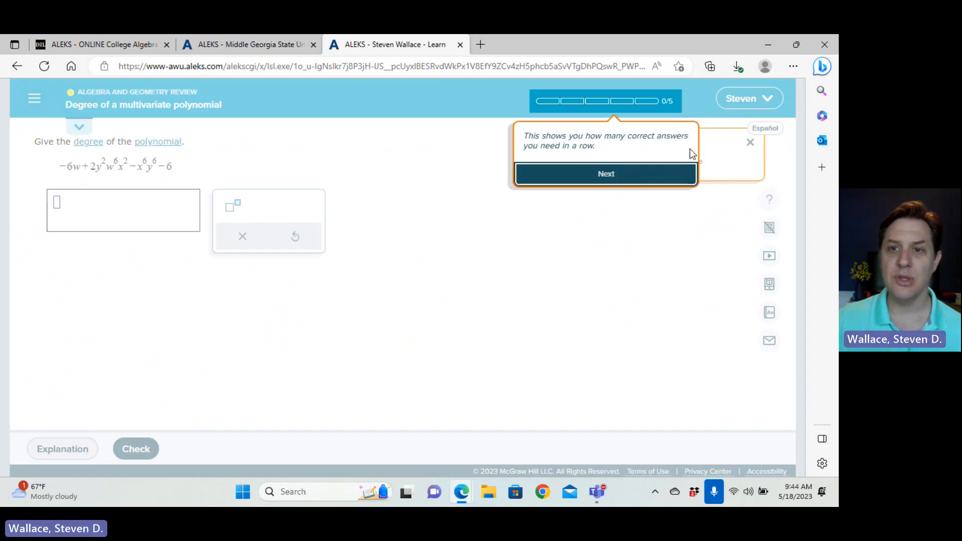
Dismiss the correct-answers-in-a-row tip and bring up the ALEKS navigation menu.
{"action": "left_click", "coordinate": [605, 173]}
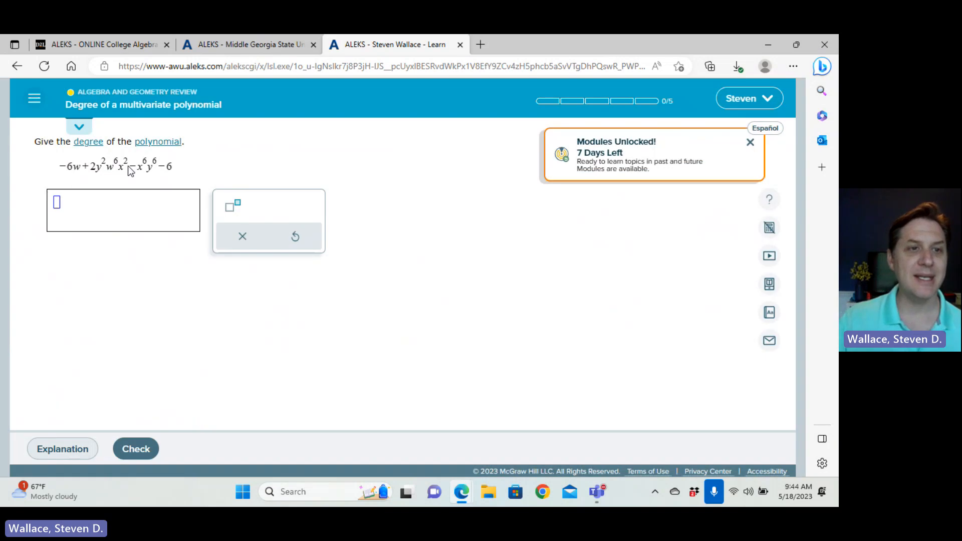
{"action": "mouse_move", "coordinate": [427, 135]}
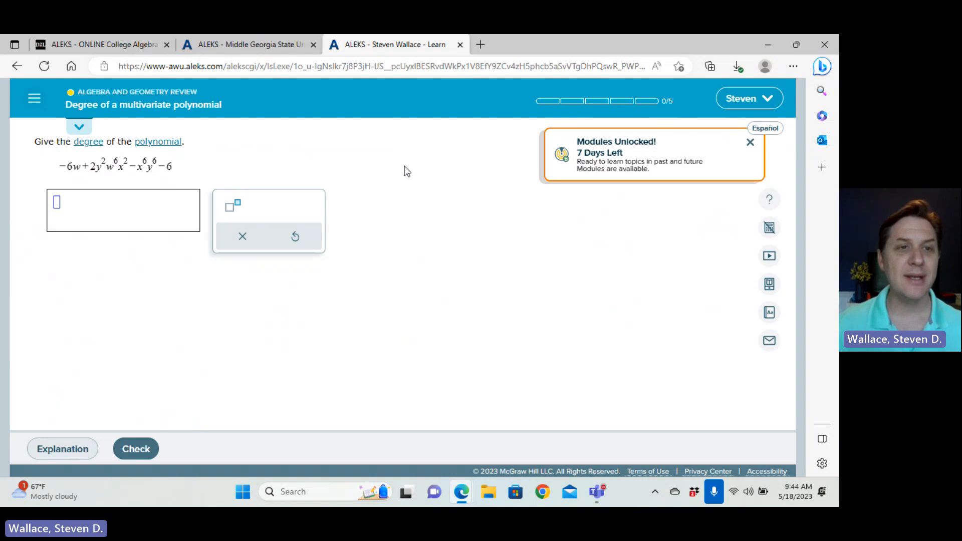
{"action": "mouse_move", "coordinate": [5, 102]}
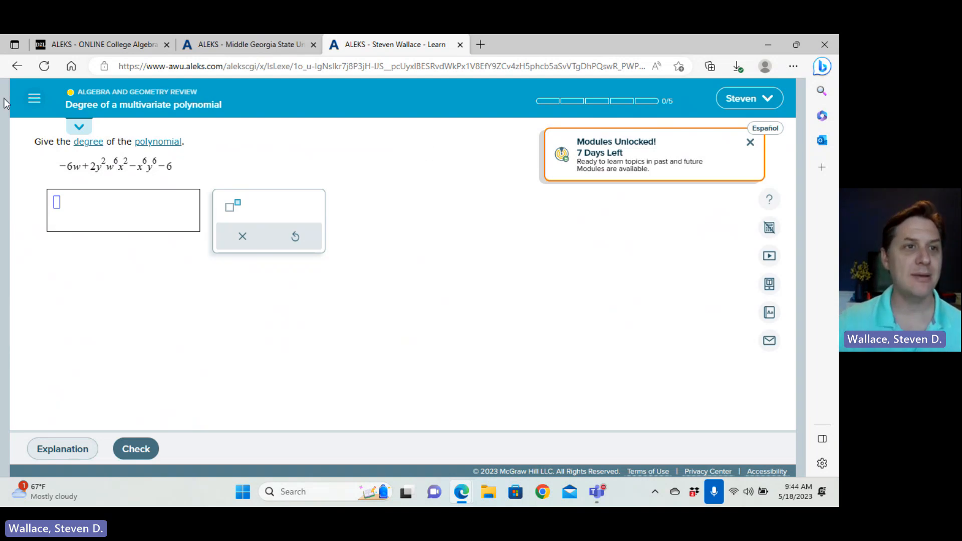
{"action": "left_click", "coordinate": [750, 141]}
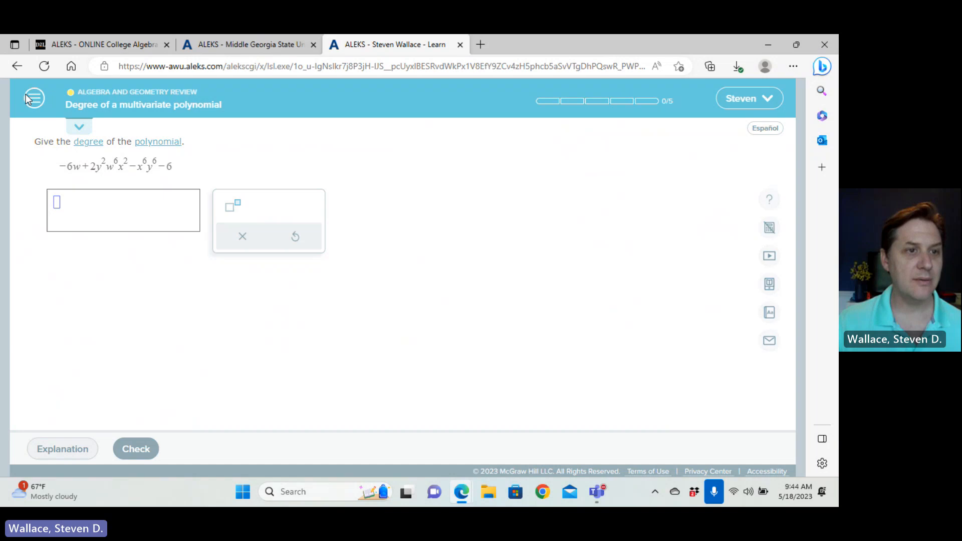
{"action": "left_click", "coordinate": [33, 99]}
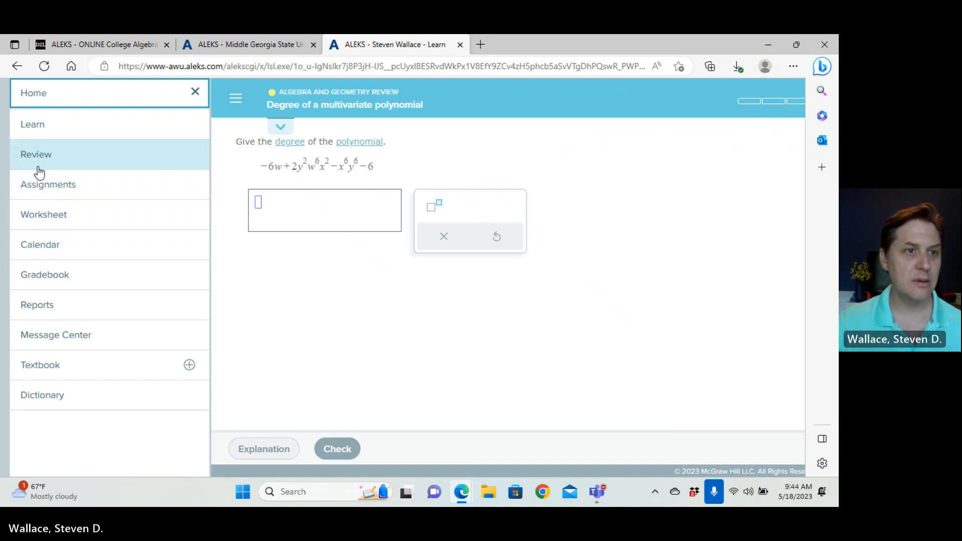
{"action": "mouse_move", "coordinate": [37, 304]}
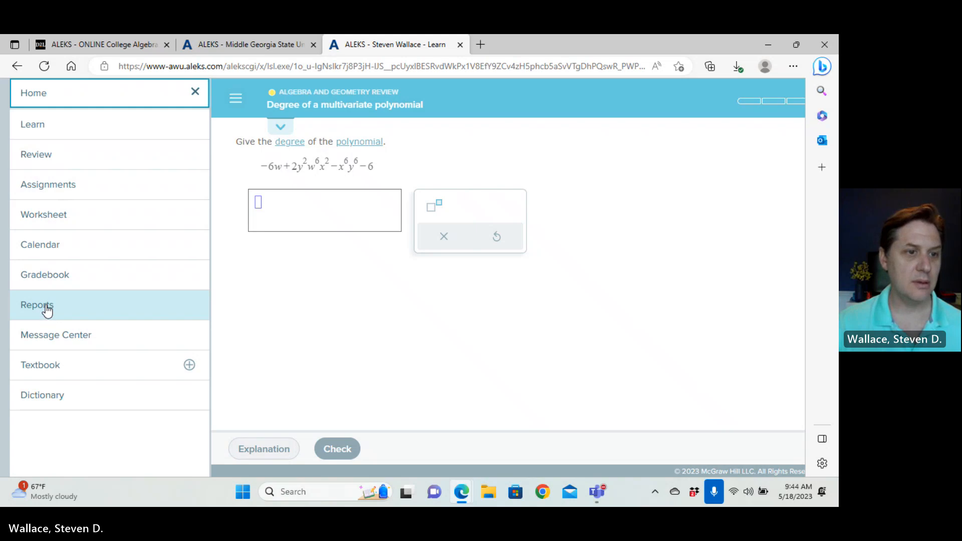
Go to the ALEKS home page showing the topic pie with 144 mastered topics.
{"action": "left_click", "coordinate": [34, 92]}
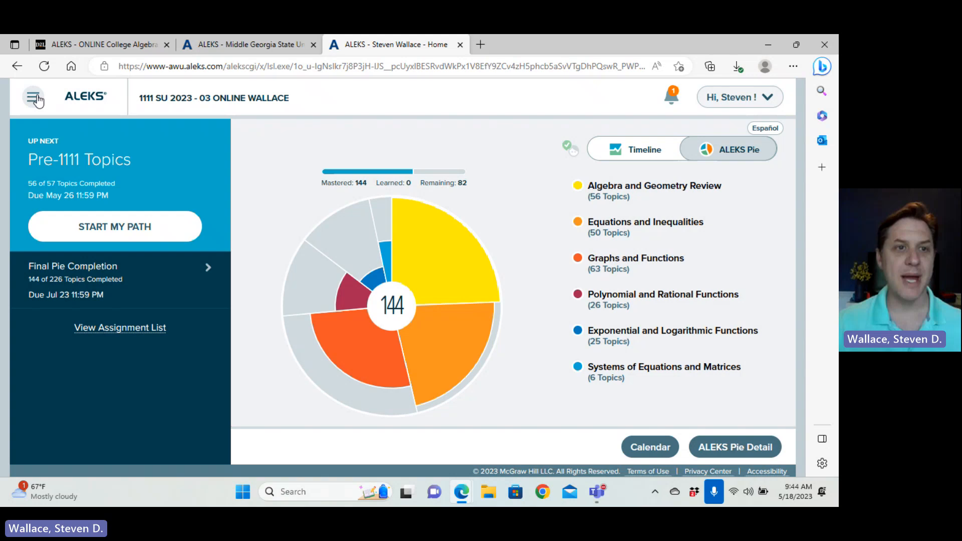
{"action": "mouse_move", "coordinate": [415, 149]}
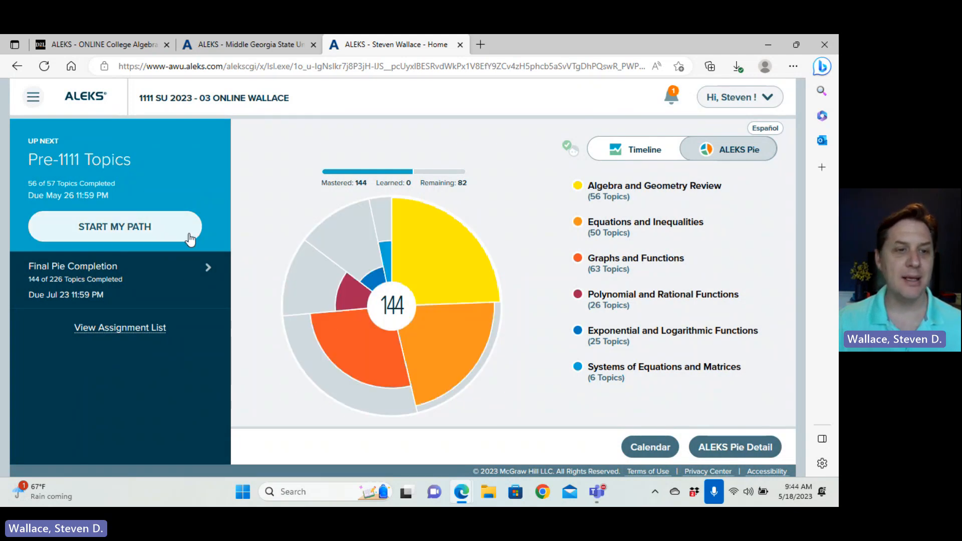
{"action": "mouse_move", "coordinate": [579, 196]}
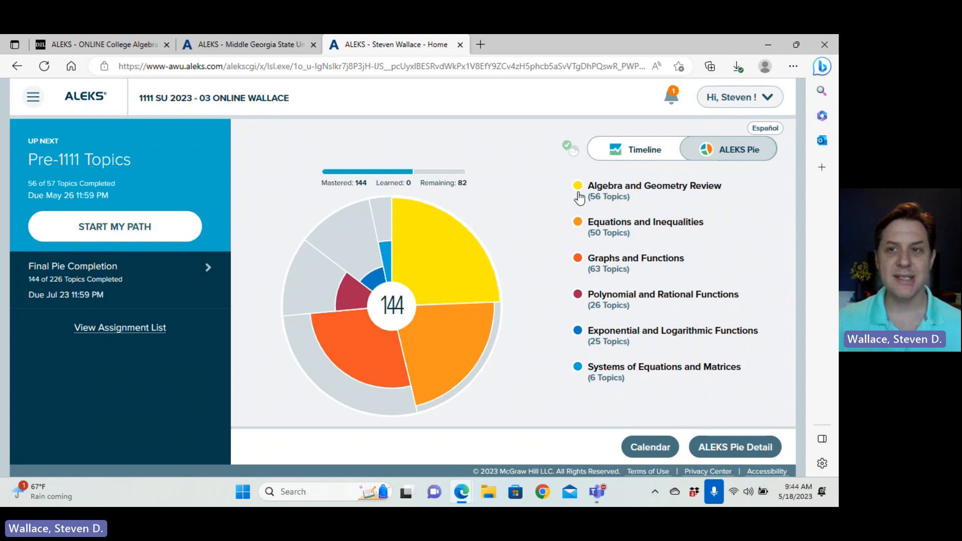
{"action": "mouse_move", "coordinate": [551, 212]}
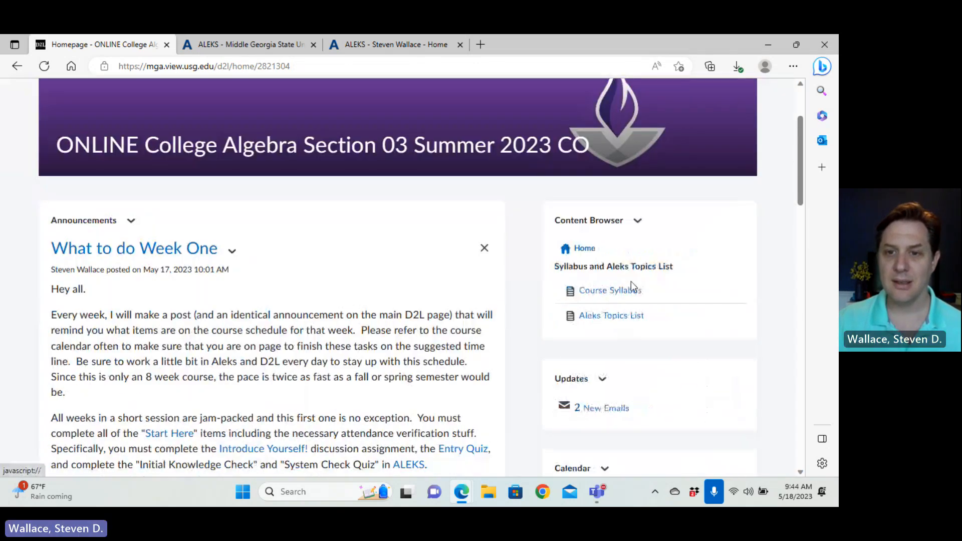
View the Course Syllabus PDF down to Section 3: Course Assessment.
{"action": "left_click", "coordinate": [609, 291]}
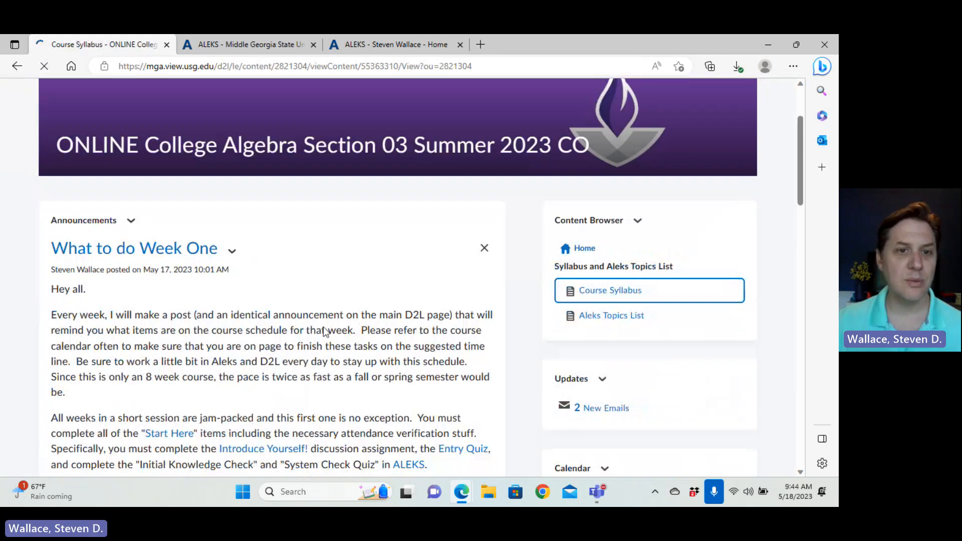
{"action": "left_click", "coordinate": [610, 291]}
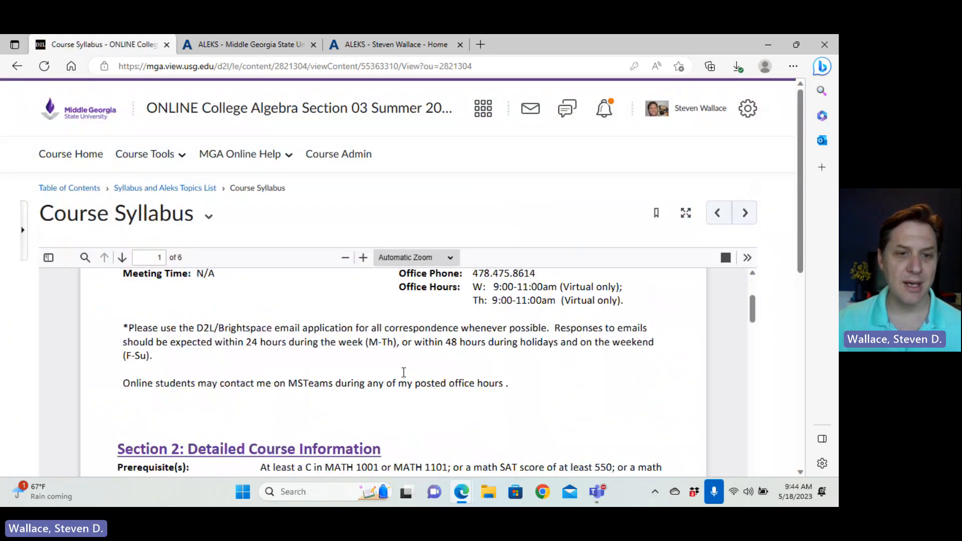
{"action": "scroll", "scroll_direction": "down", "scroll_amount": 3}
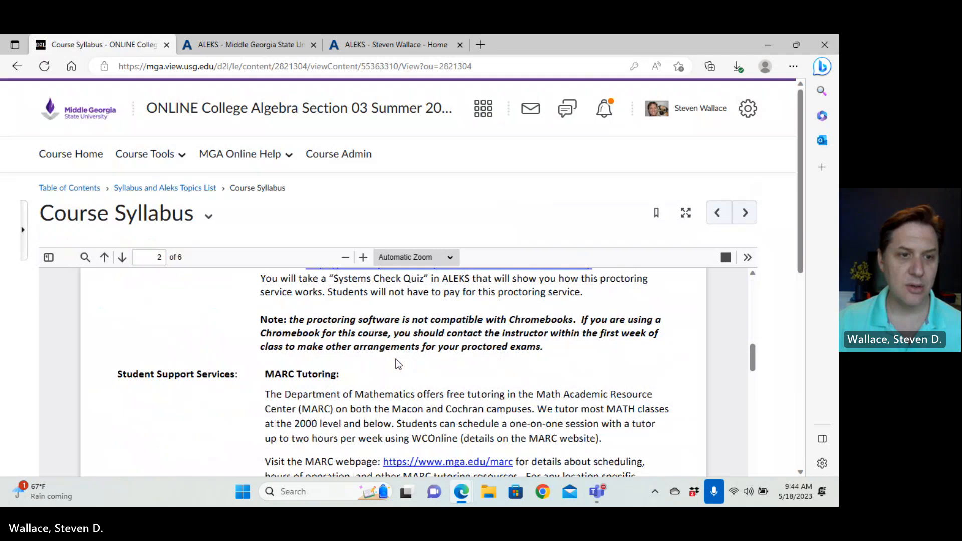
{"action": "scroll", "scroll_direction": "down", "scroll_amount": 3}
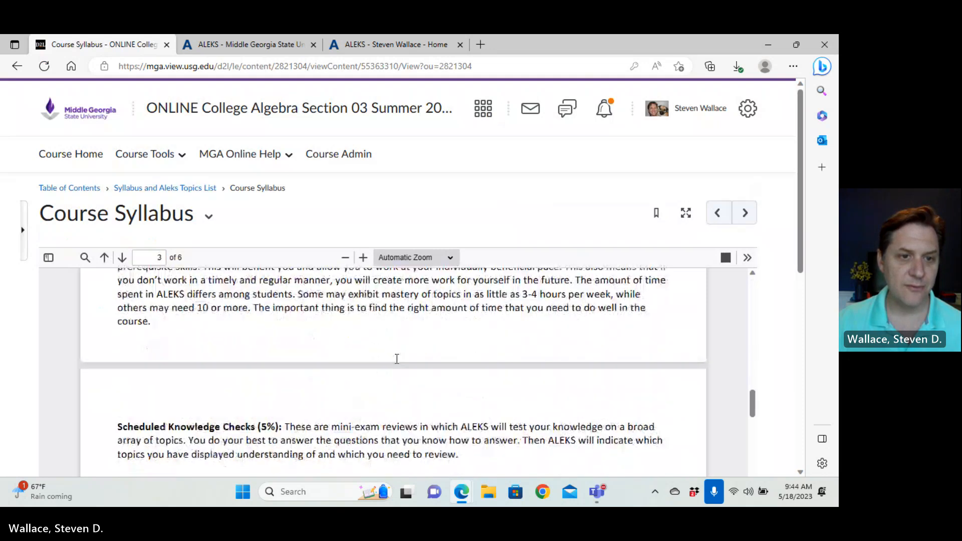
{"action": "scroll", "scroll_direction": "down", "scroll_amount": 3}
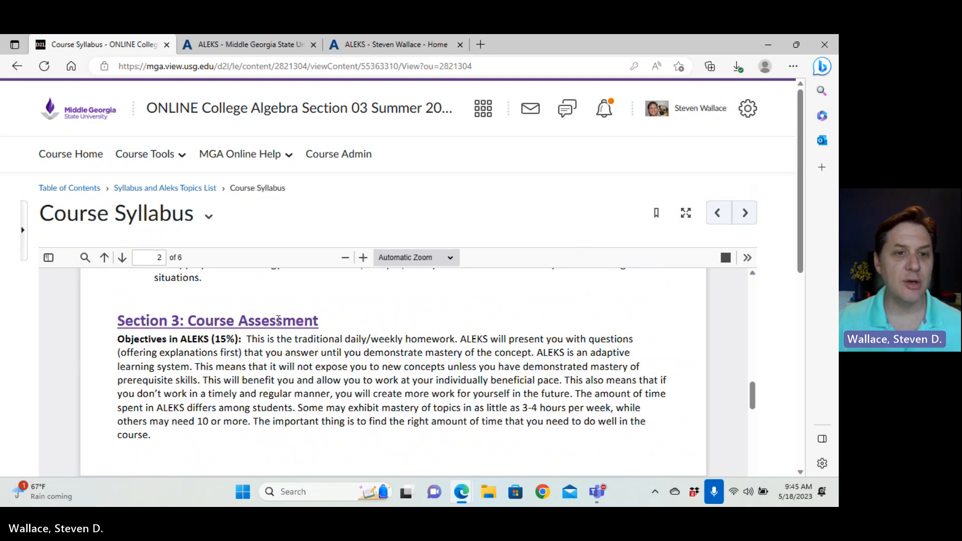
{"action": "mouse_move", "coordinate": [249, 364]}
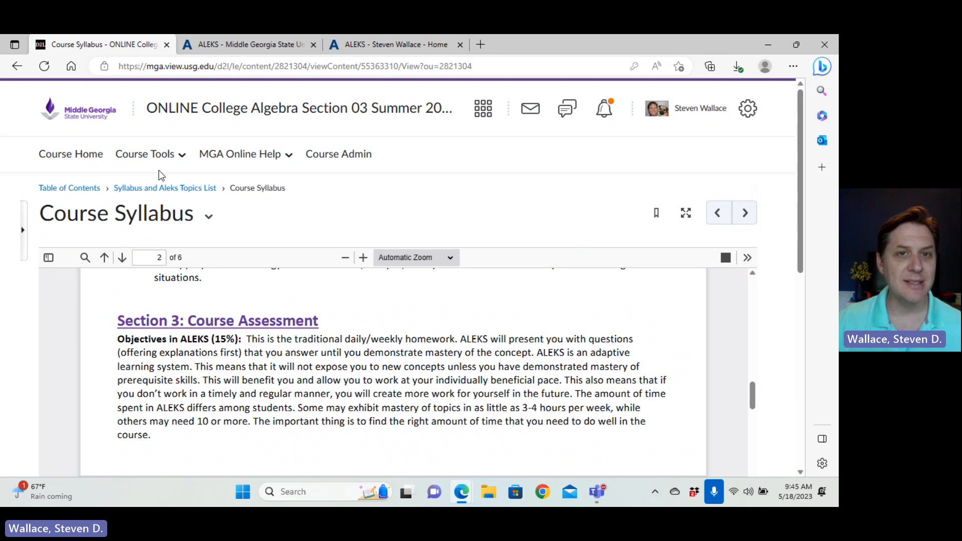
Head to Course Tools to reach the course calendar.
{"action": "left_click", "coordinate": [145, 155]}
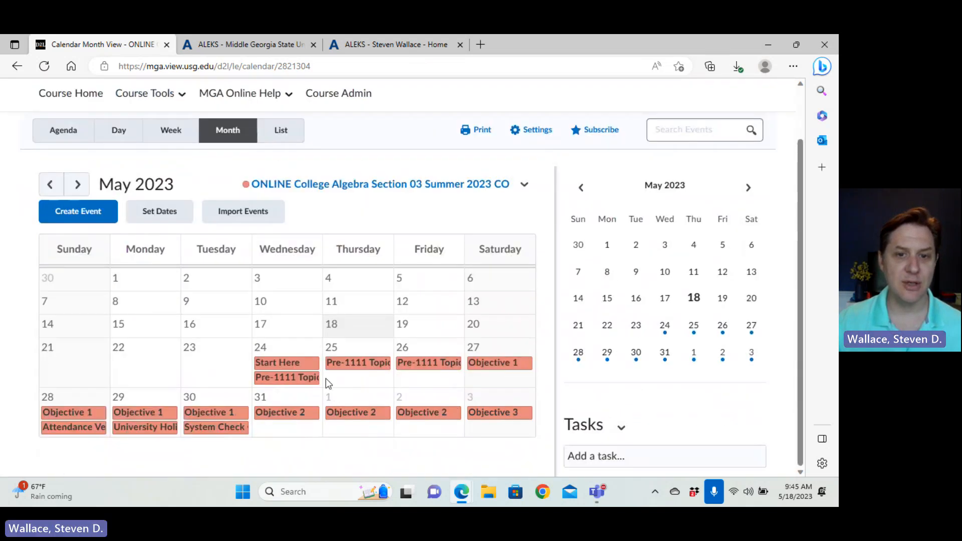
{"action": "mouse_move", "coordinate": [424, 368]}
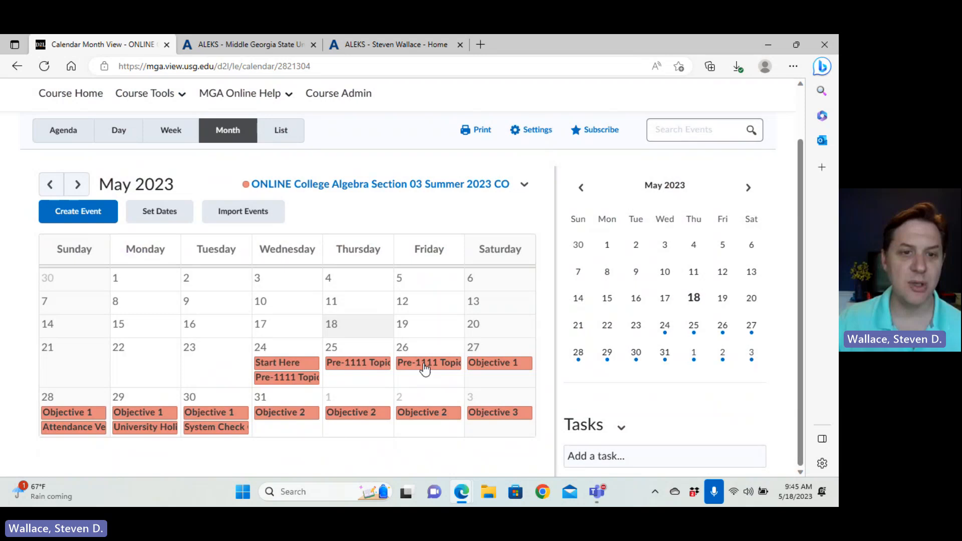
{"action": "mouse_move", "coordinate": [451, 367]}
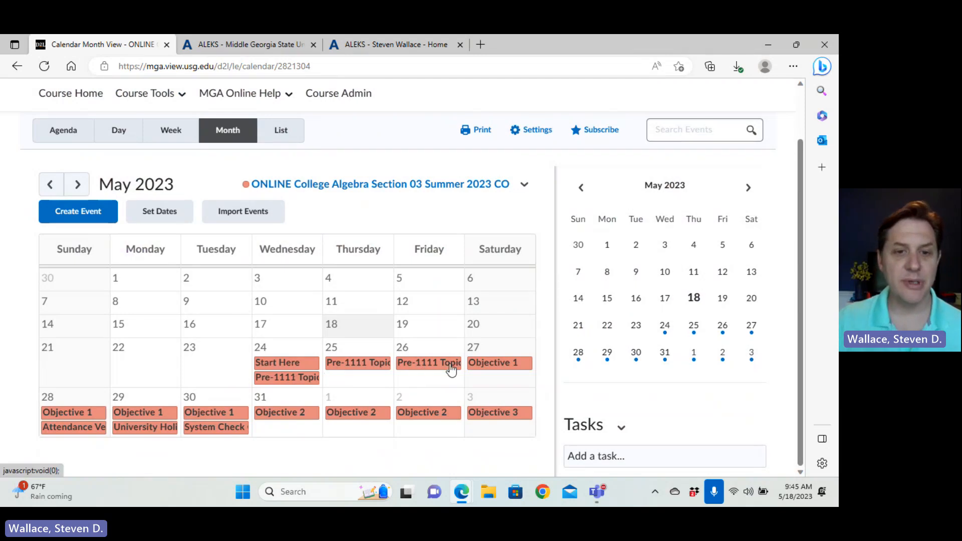
{"action": "mouse_move", "coordinate": [447, 368]}
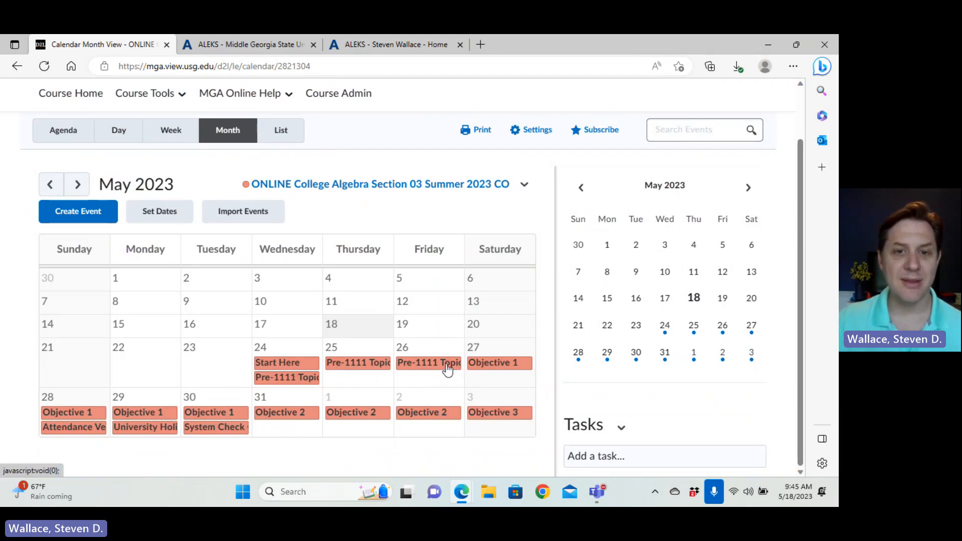
{"action": "mouse_move", "coordinate": [434, 375]}
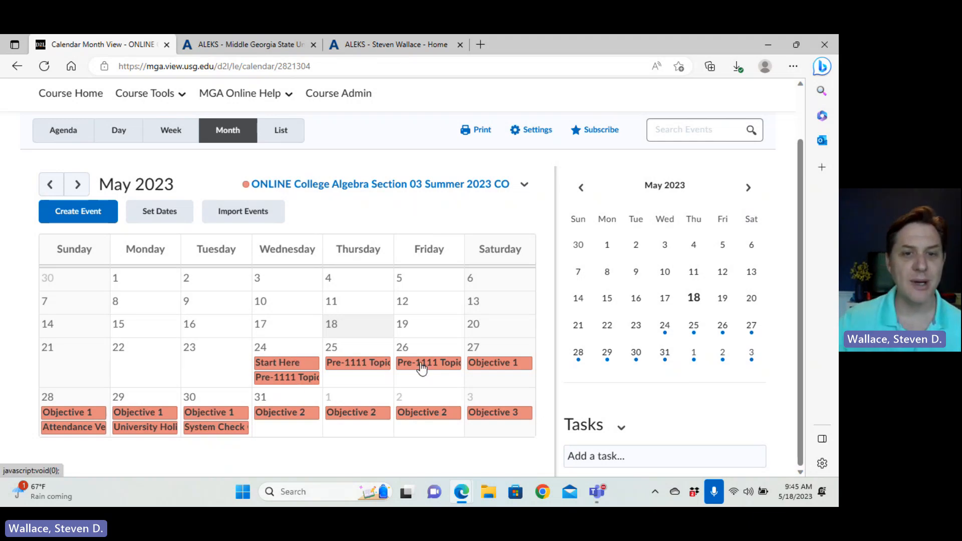
{"action": "mouse_move", "coordinate": [428, 370]}
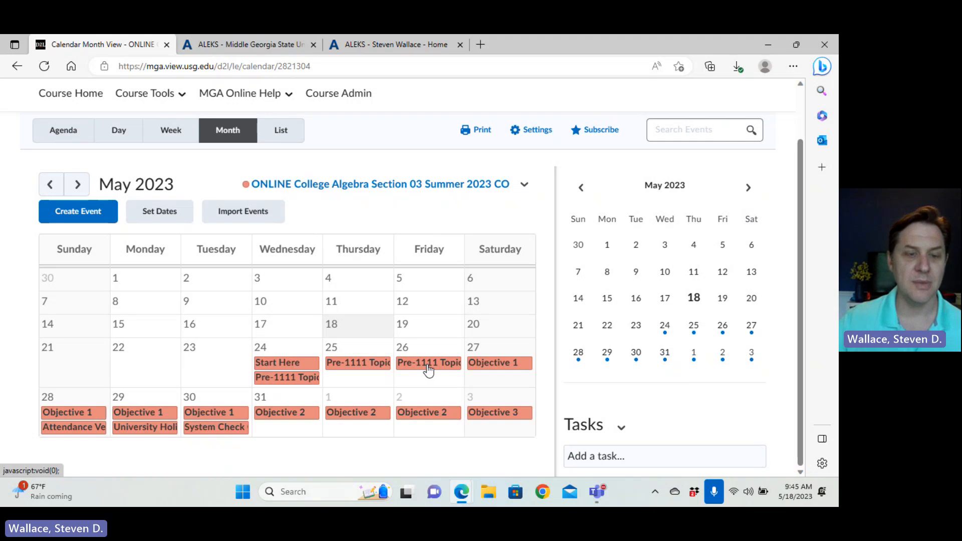
{"action": "mouse_move", "coordinate": [423, 198]}
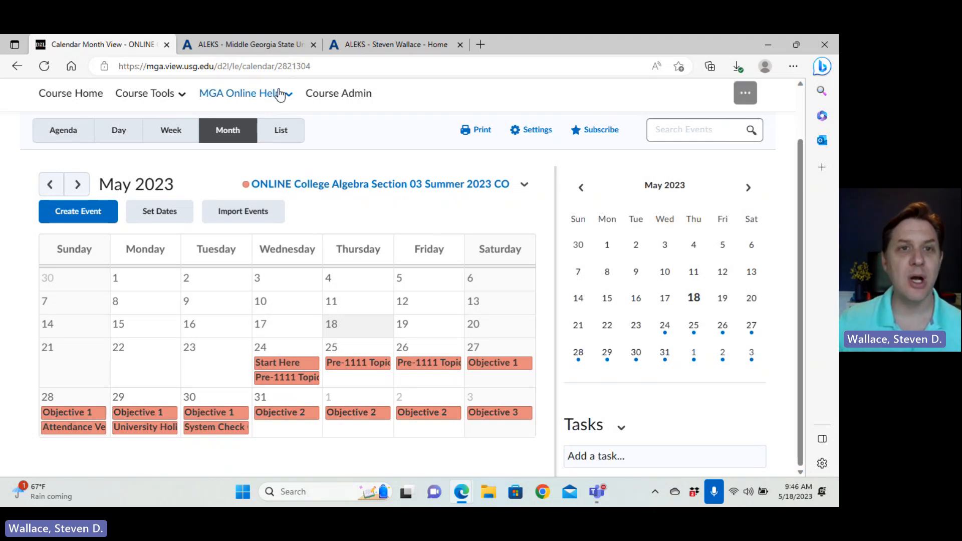
{"action": "mouse_move", "coordinate": [249, 44]}
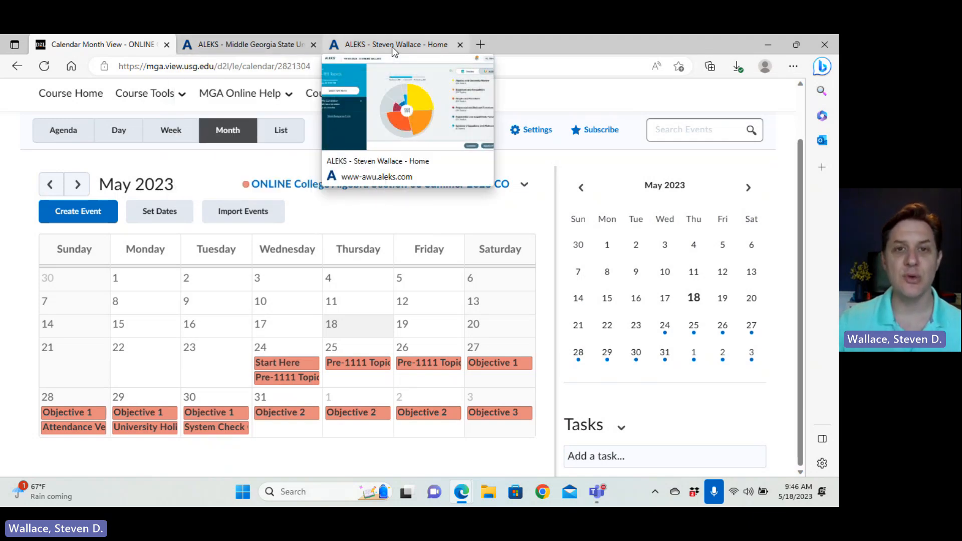
Switch to the ALEKS tab showing the Assignments page with Pre-1111 Topics at 98%.
{"action": "left_click", "coordinate": [395, 45]}
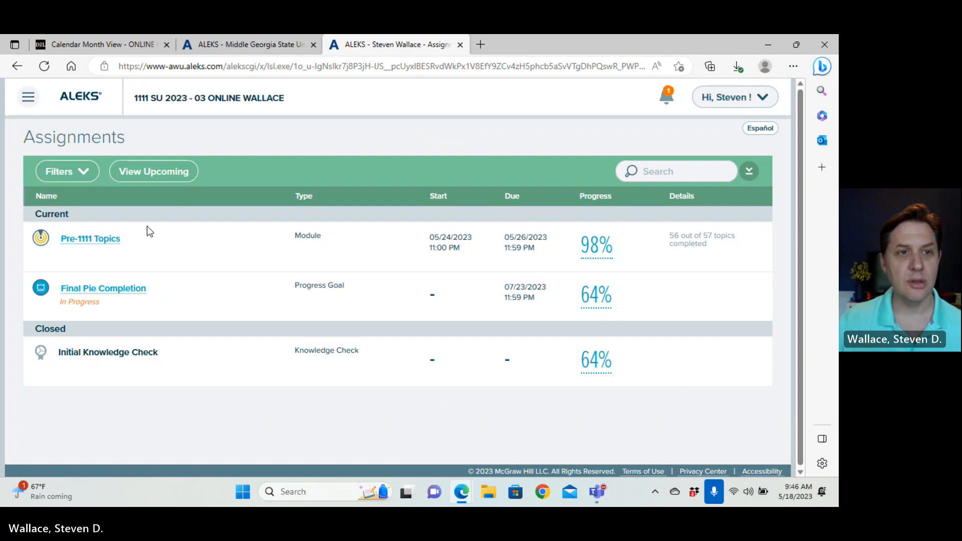
{"action": "mouse_move", "coordinate": [105, 112]}
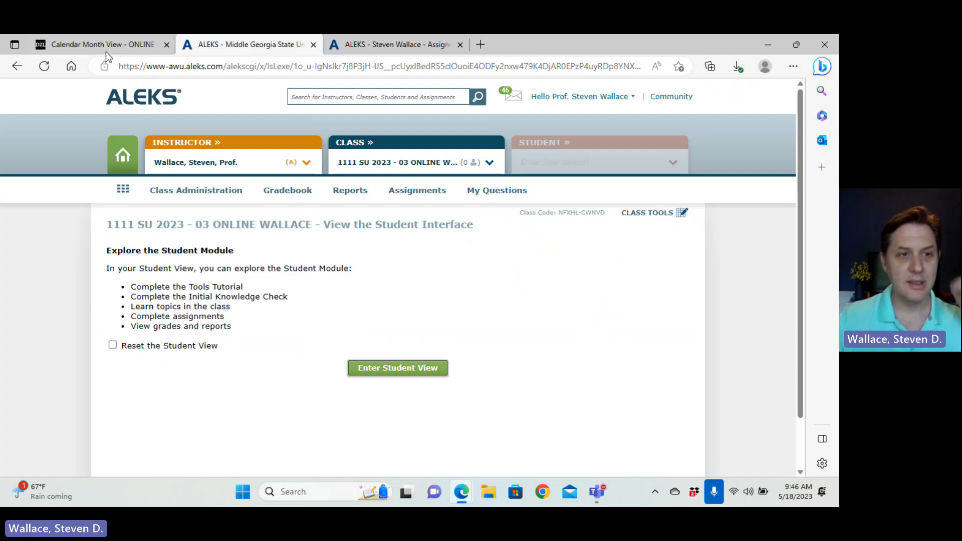
Return to the D2L course calendar in May 2023 month view.
{"action": "left_click", "coordinate": [98, 44]}
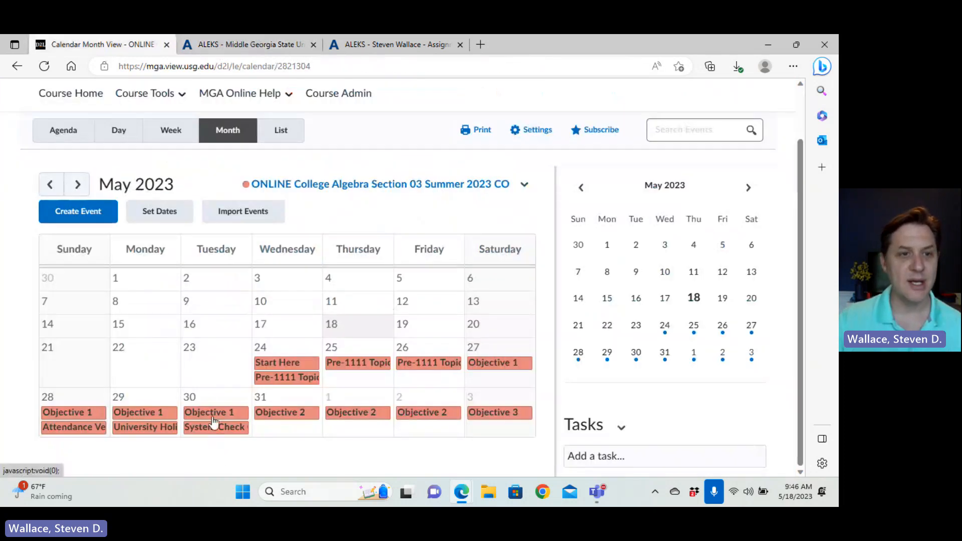
{"action": "mouse_move", "coordinate": [203, 437]}
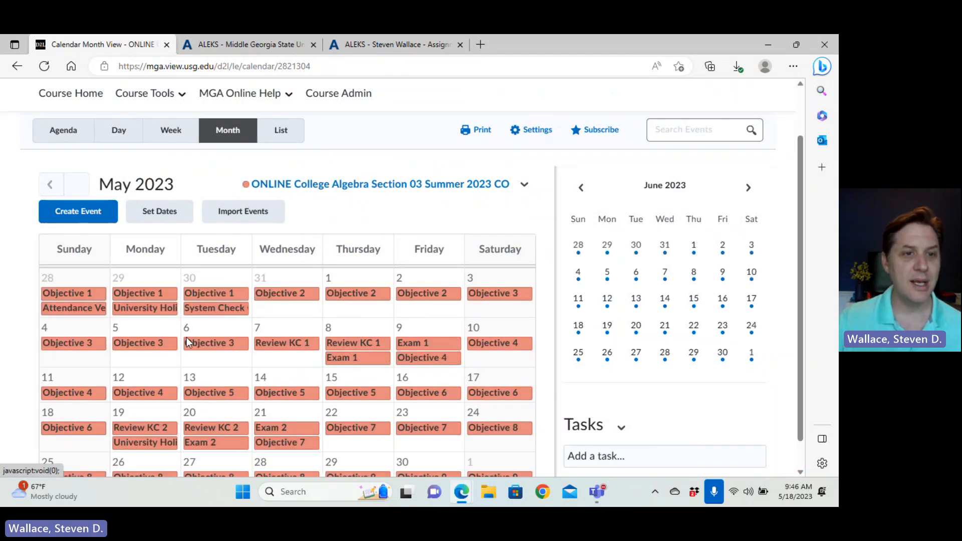
Advance the calendar to June 2023 listing Objectives 1–8 and Exams 1 and 2.
{"action": "left_click", "coordinate": [77, 184]}
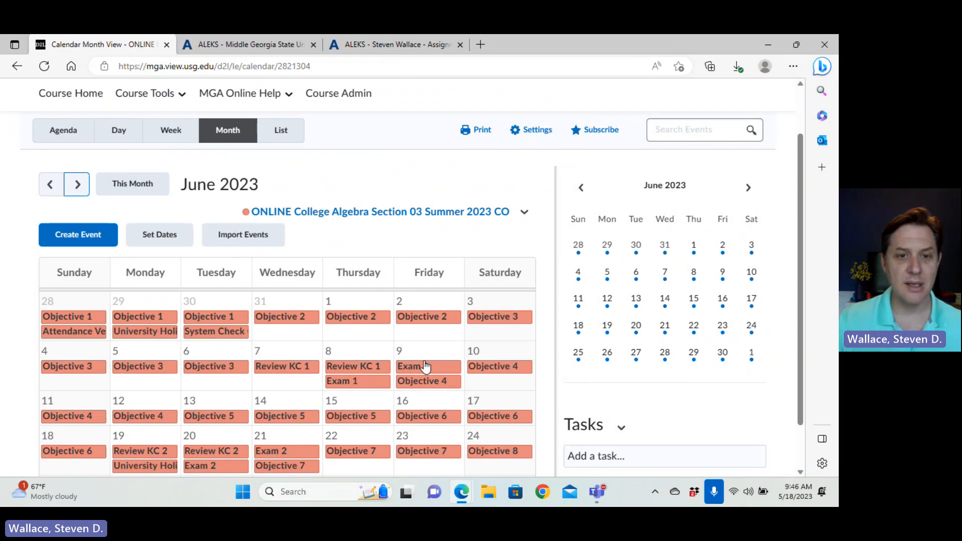
{"action": "mouse_move", "coordinate": [284, 371]}
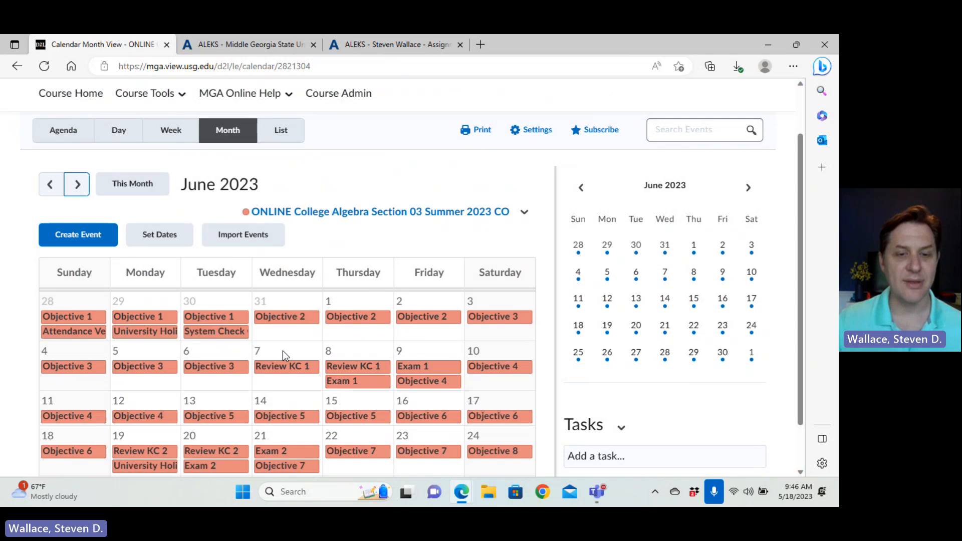
{"action": "mouse_move", "coordinate": [342, 367]}
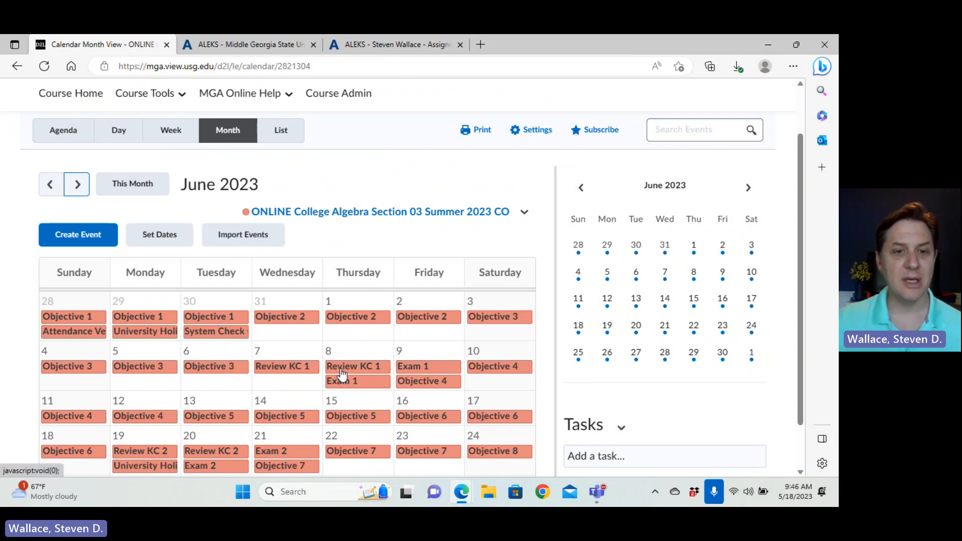
{"action": "mouse_move", "coordinate": [282, 378]}
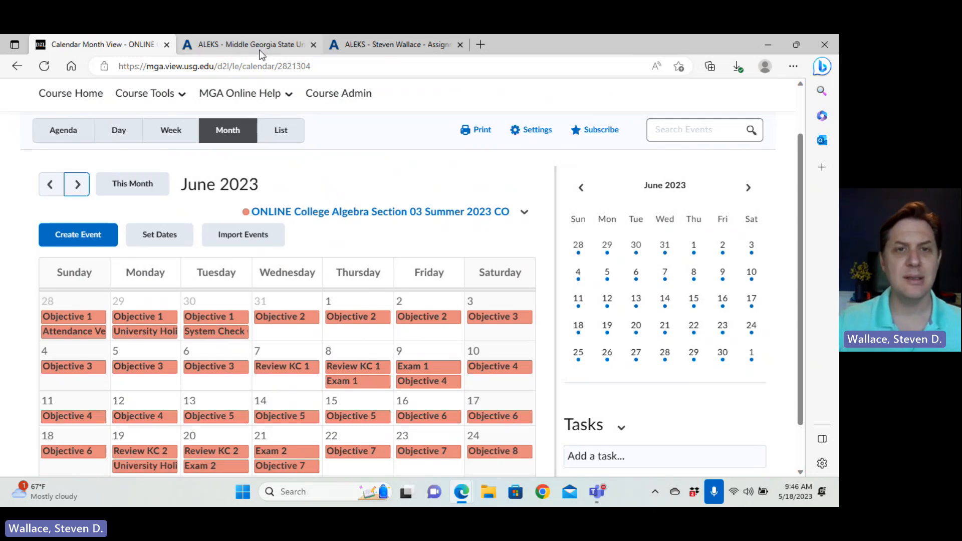
{"action": "mouse_move", "coordinate": [396, 44]}
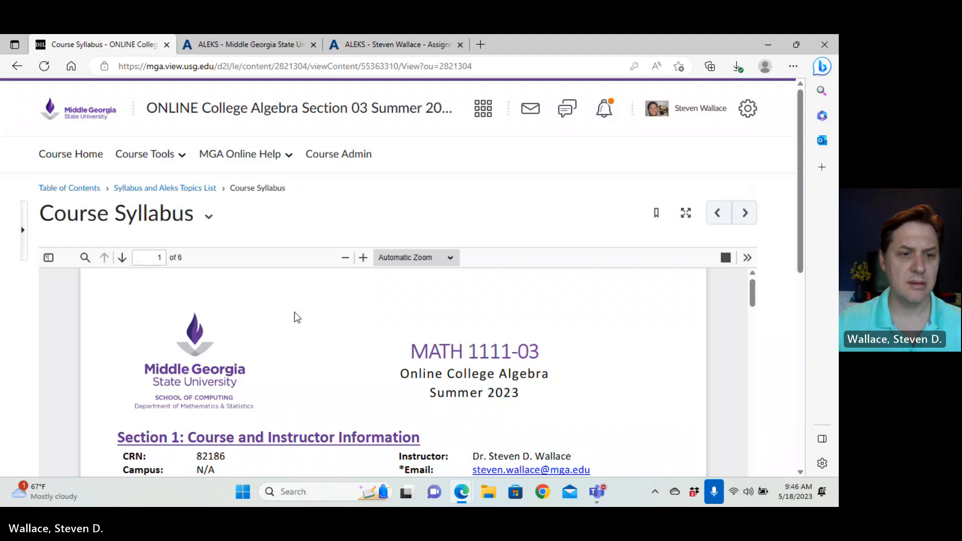
Review the syllabus MARC Tutoring section, then return to the ALEKS practice problem.
{"action": "scroll", "scroll_direction": "down", "scroll_amount": 3}
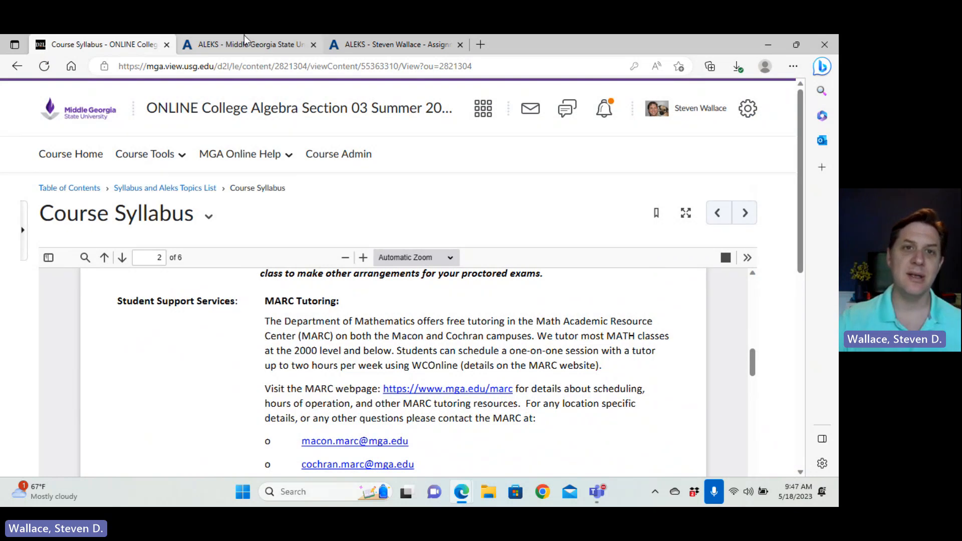
{"action": "left_click", "coordinate": [396, 44]}
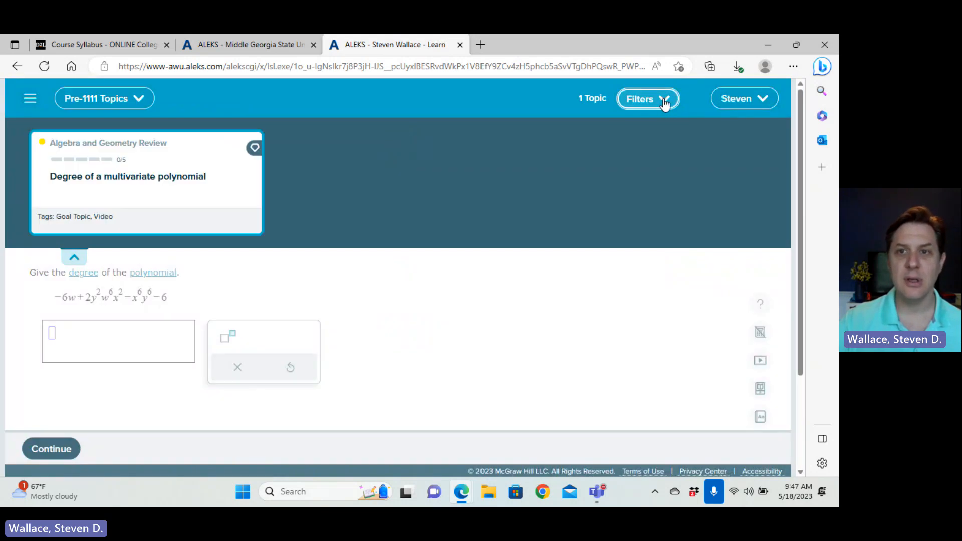
Check the Filters panel and choose Objective 1 from the Pre-1111 Topics list.
{"action": "left_click", "coordinate": [648, 99]}
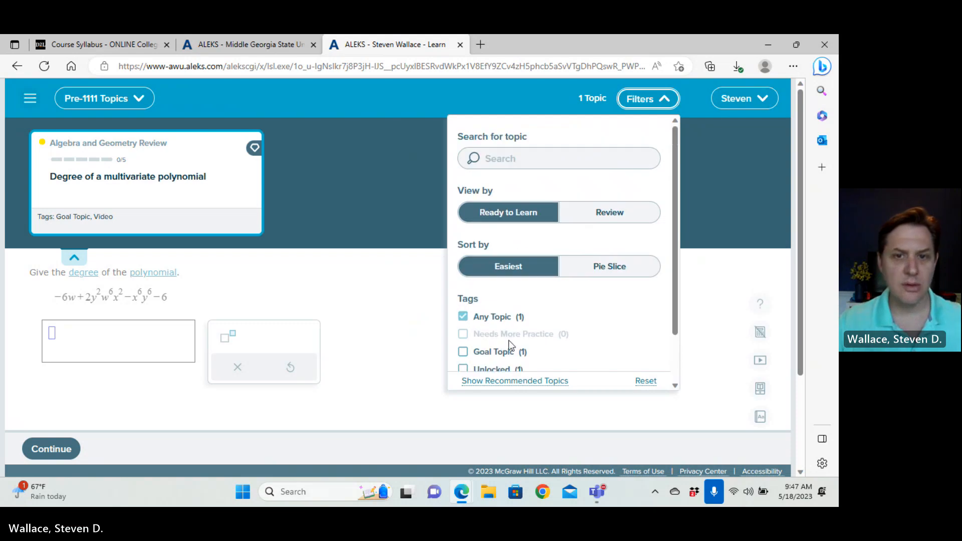
{"action": "left_click", "coordinate": [103, 98]}
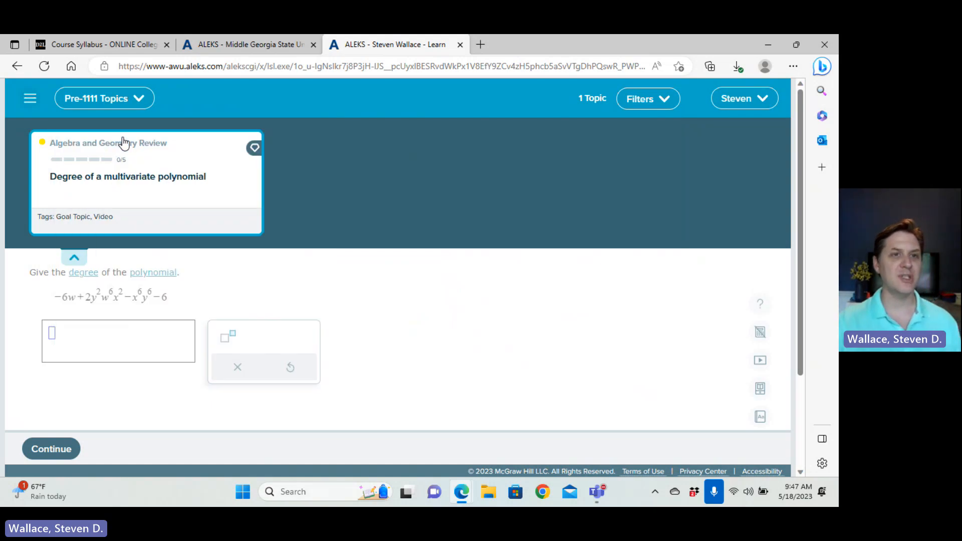
{"action": "left_click", "coordinate": [104, 98]}
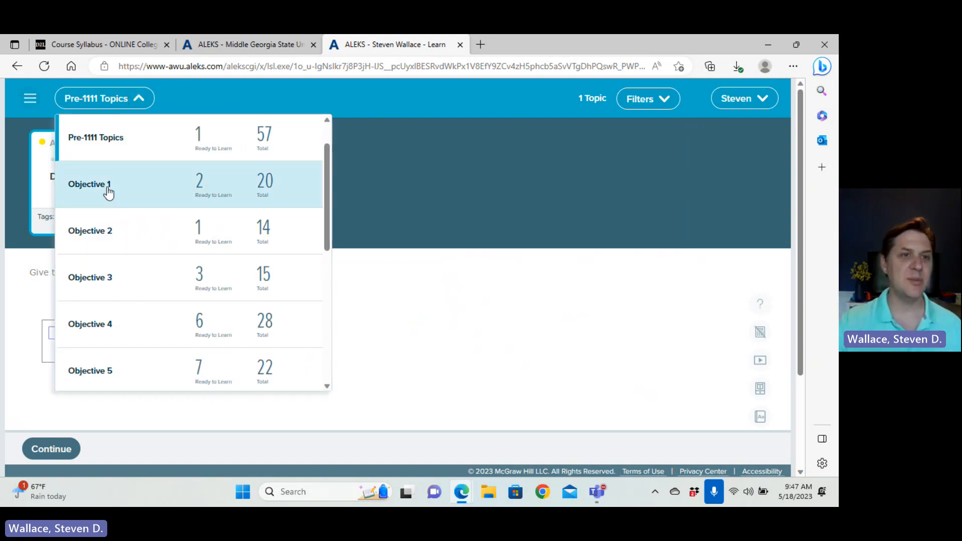
{"action": "left_click", "coordinate": [89, 185]}
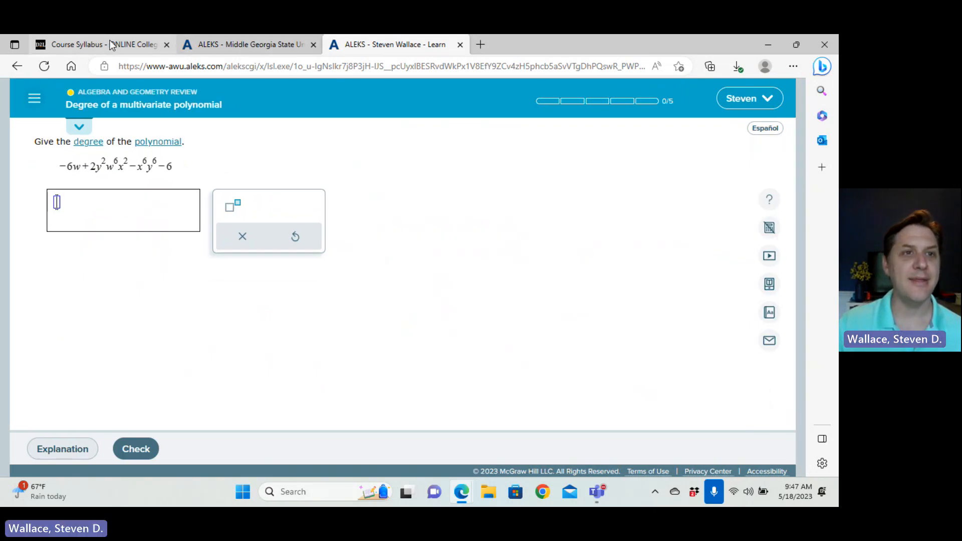
{"action": "mouse_move", "coordinate": [102, 44]}
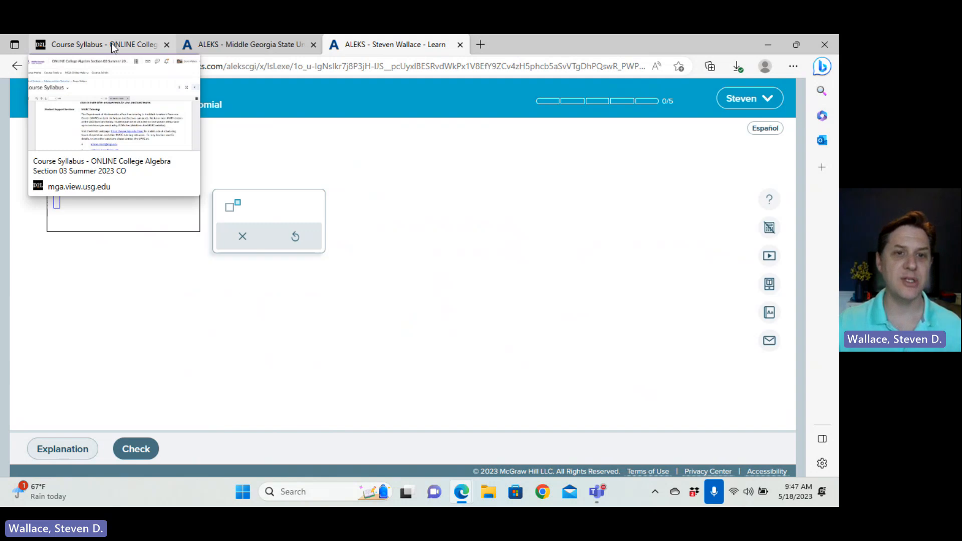
Return to the D2L Course Syllabus at its Objectives in ALEKS section.
{"action": "left_click", "coordinate": [101, 44]}
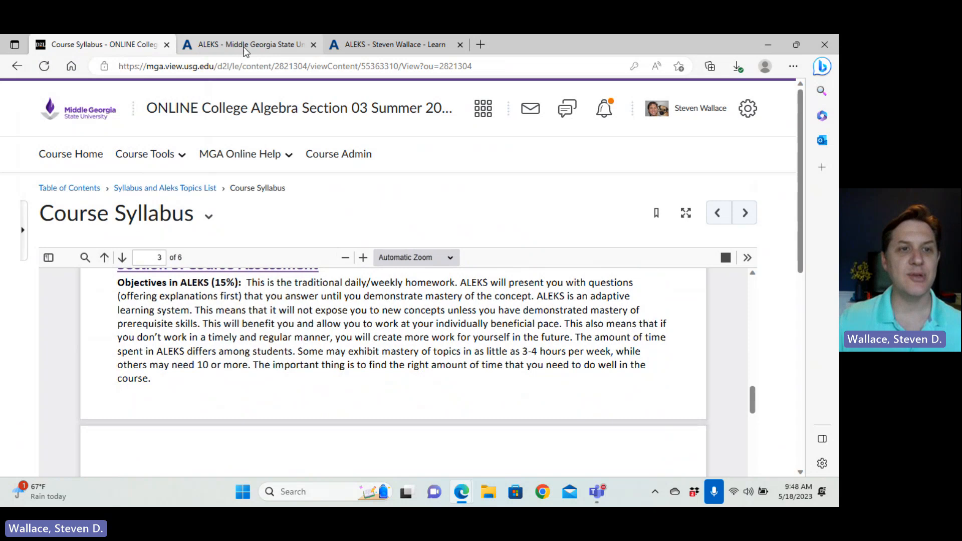
Go to the D2L course homepage with the What to do Week One announcement.
{"action": "left_click", "coordinate": [70, 154]}
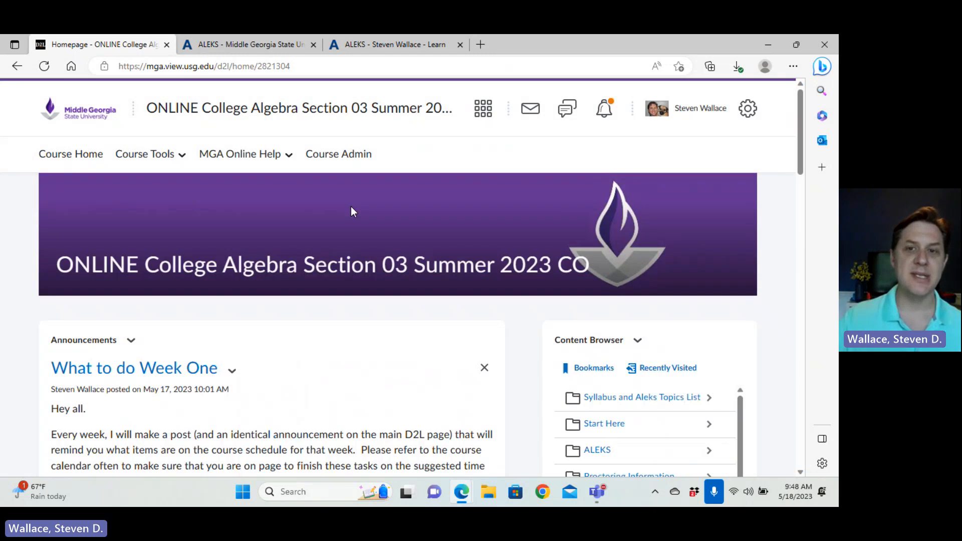
{"action": "mouse_move", "coordinate": [399, 298]}
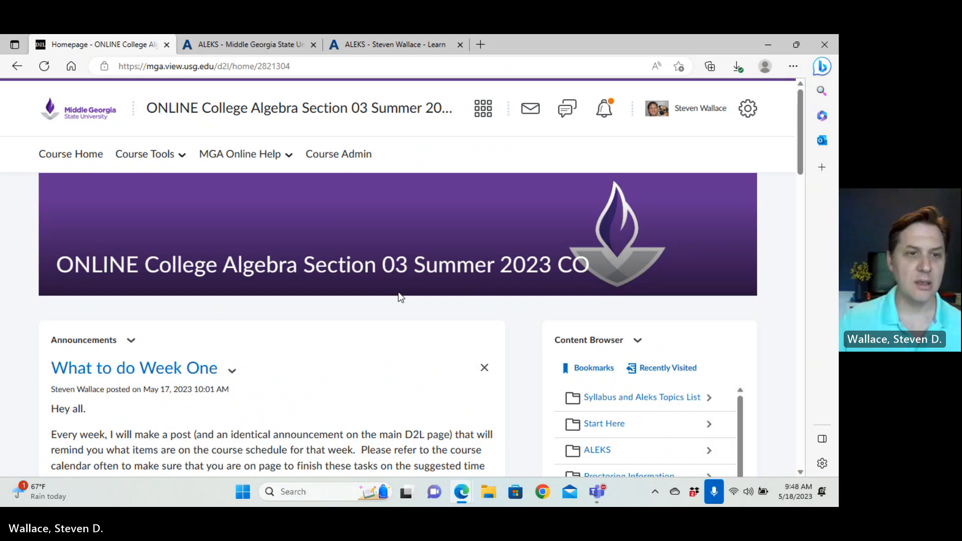
{"action": "scroll", "scroll_direction": "down", "scroll_amount": 3}
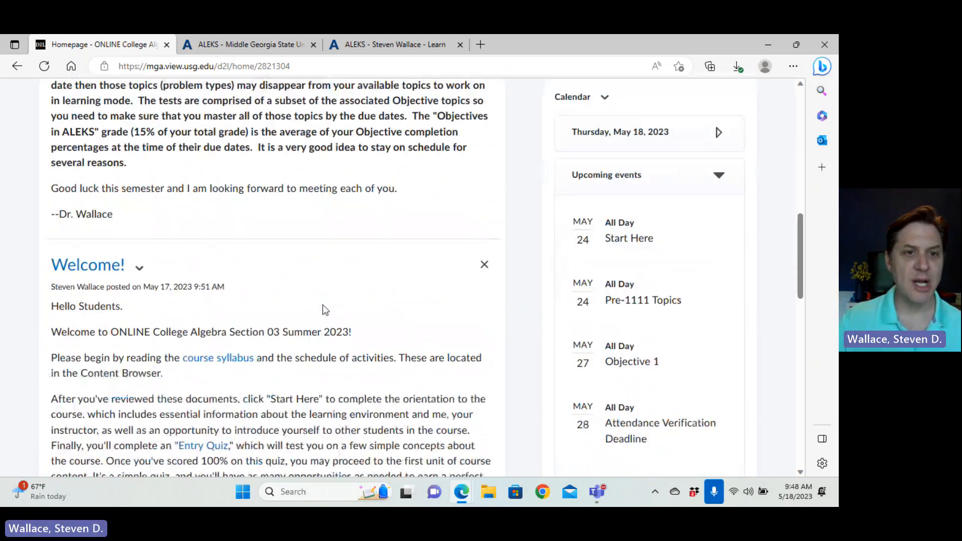
{"action": "scroll", "scroll_direction": "down", "scroll_amount": 3}
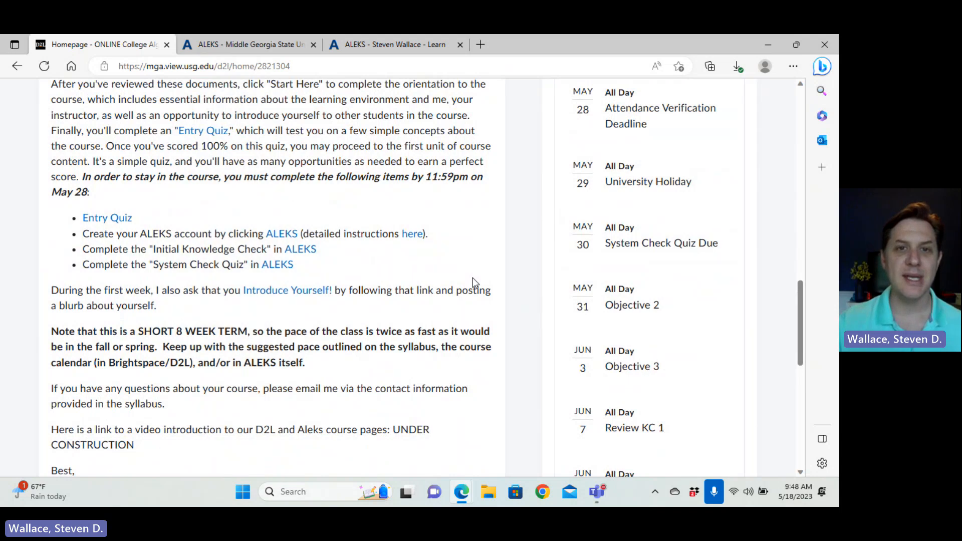
{"action": "scroll", "scroll_direction": "down", "scroll_amount": 3}
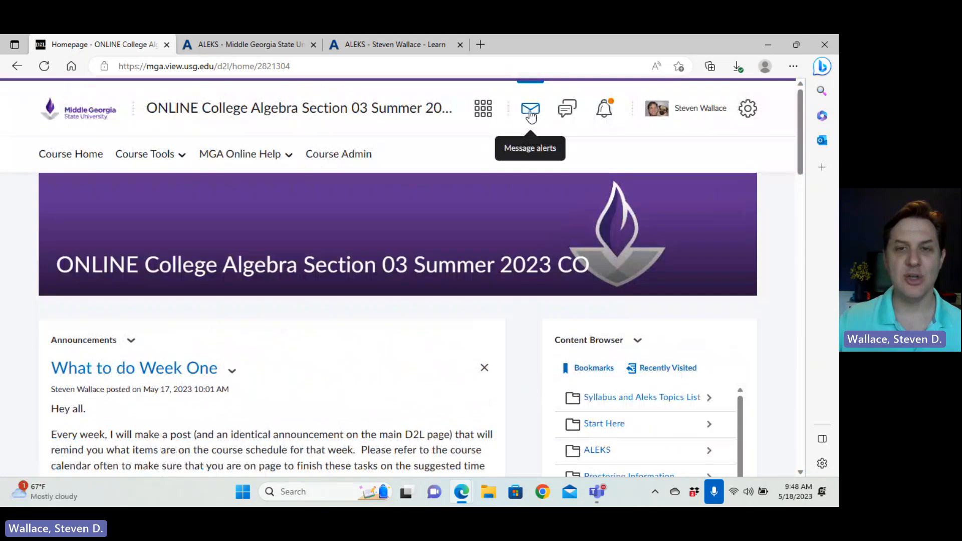
{"action": "mouse_move", "coordinate": [597, 450]}
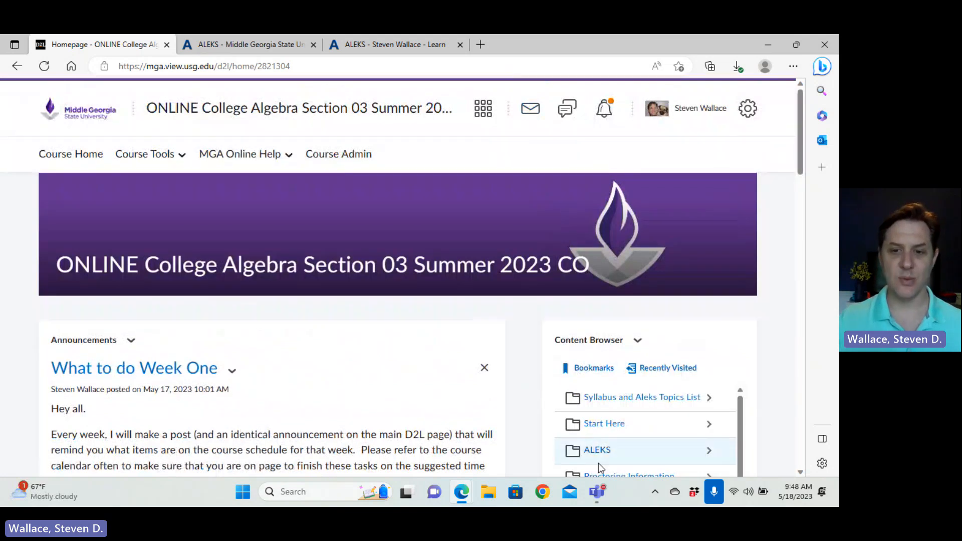